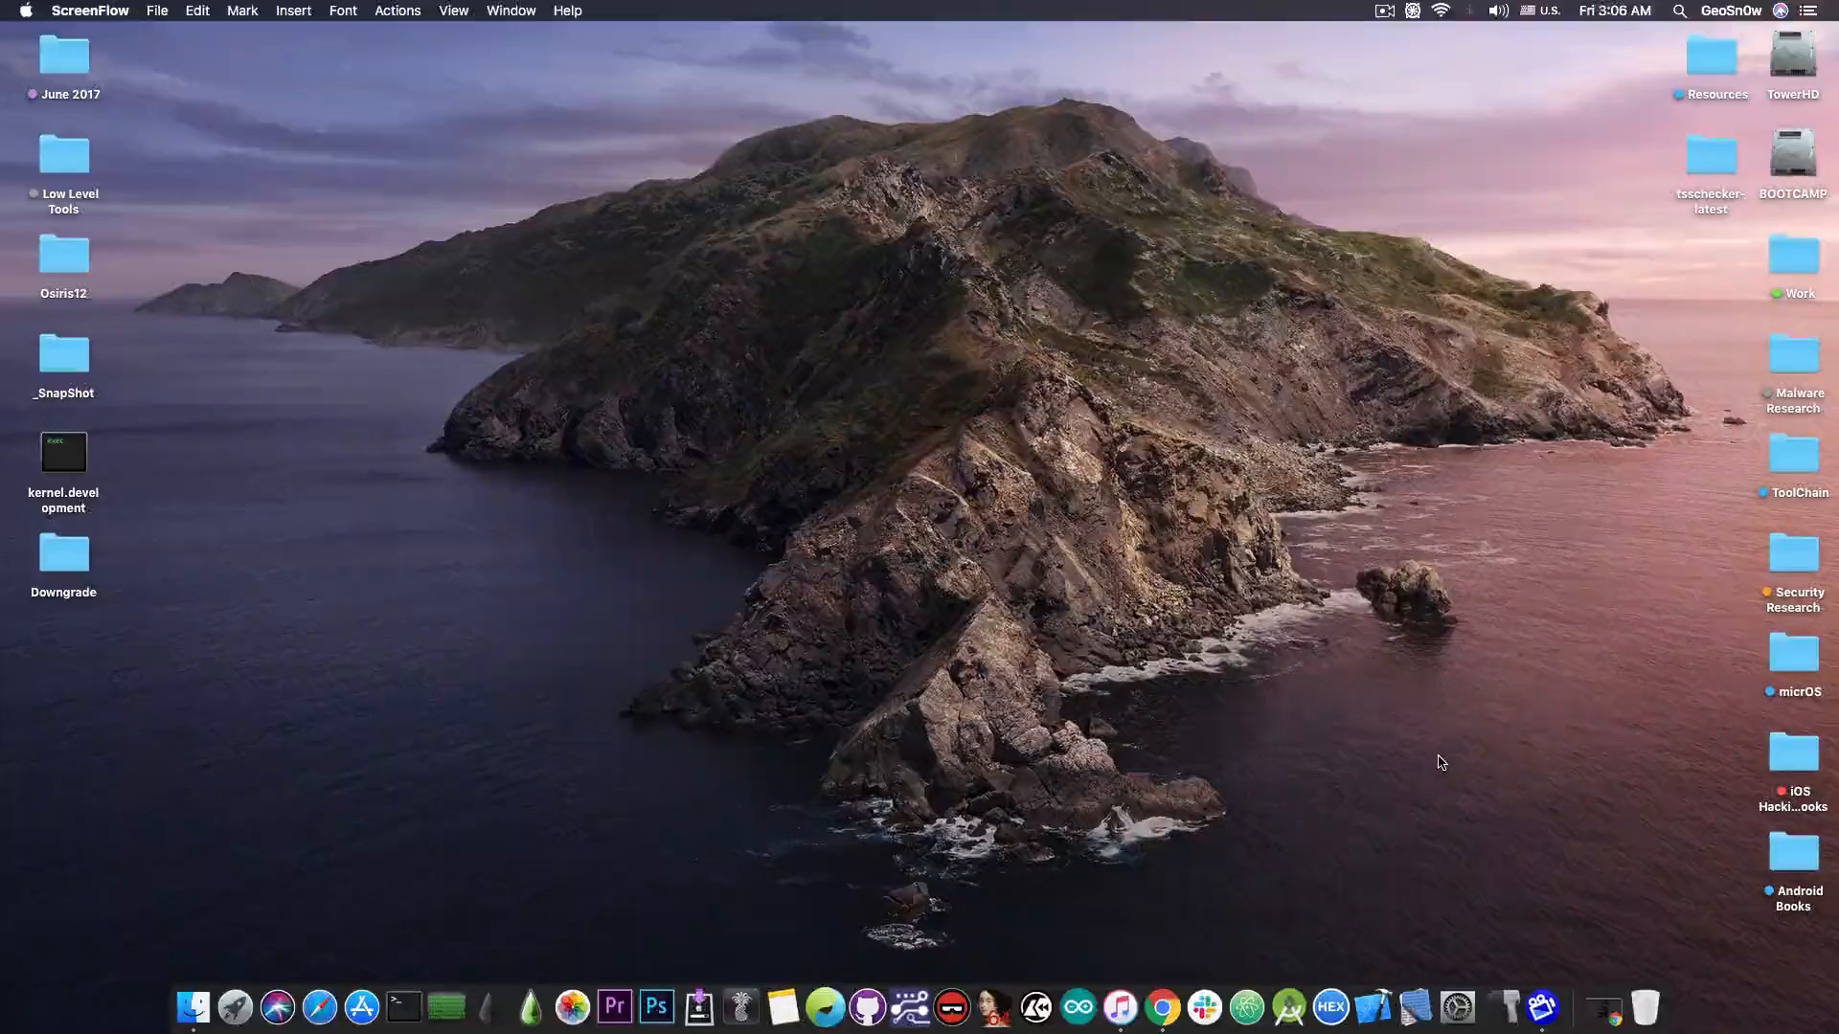
# Bring Chrome forward showing the empty TSS Saver SHSH2 blob form.
pyautogui.click(1182, 1006)
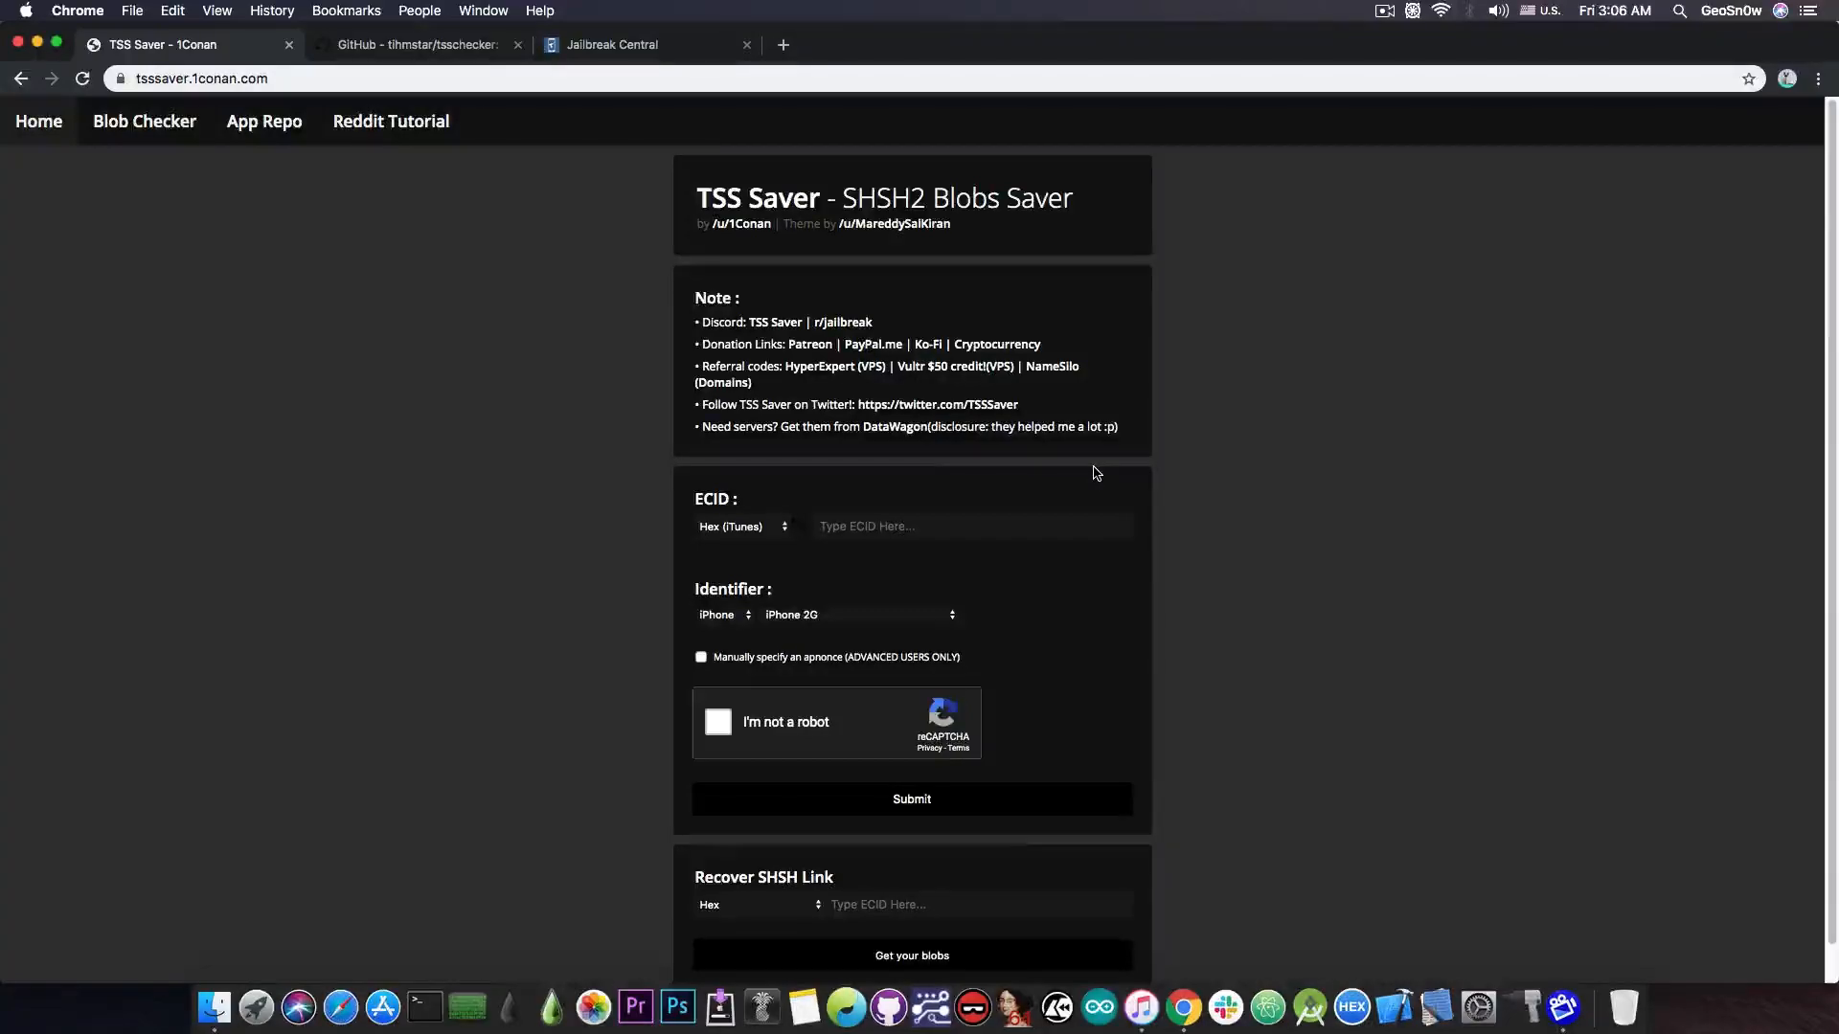
pyautogui.moveTo(1079, 452)
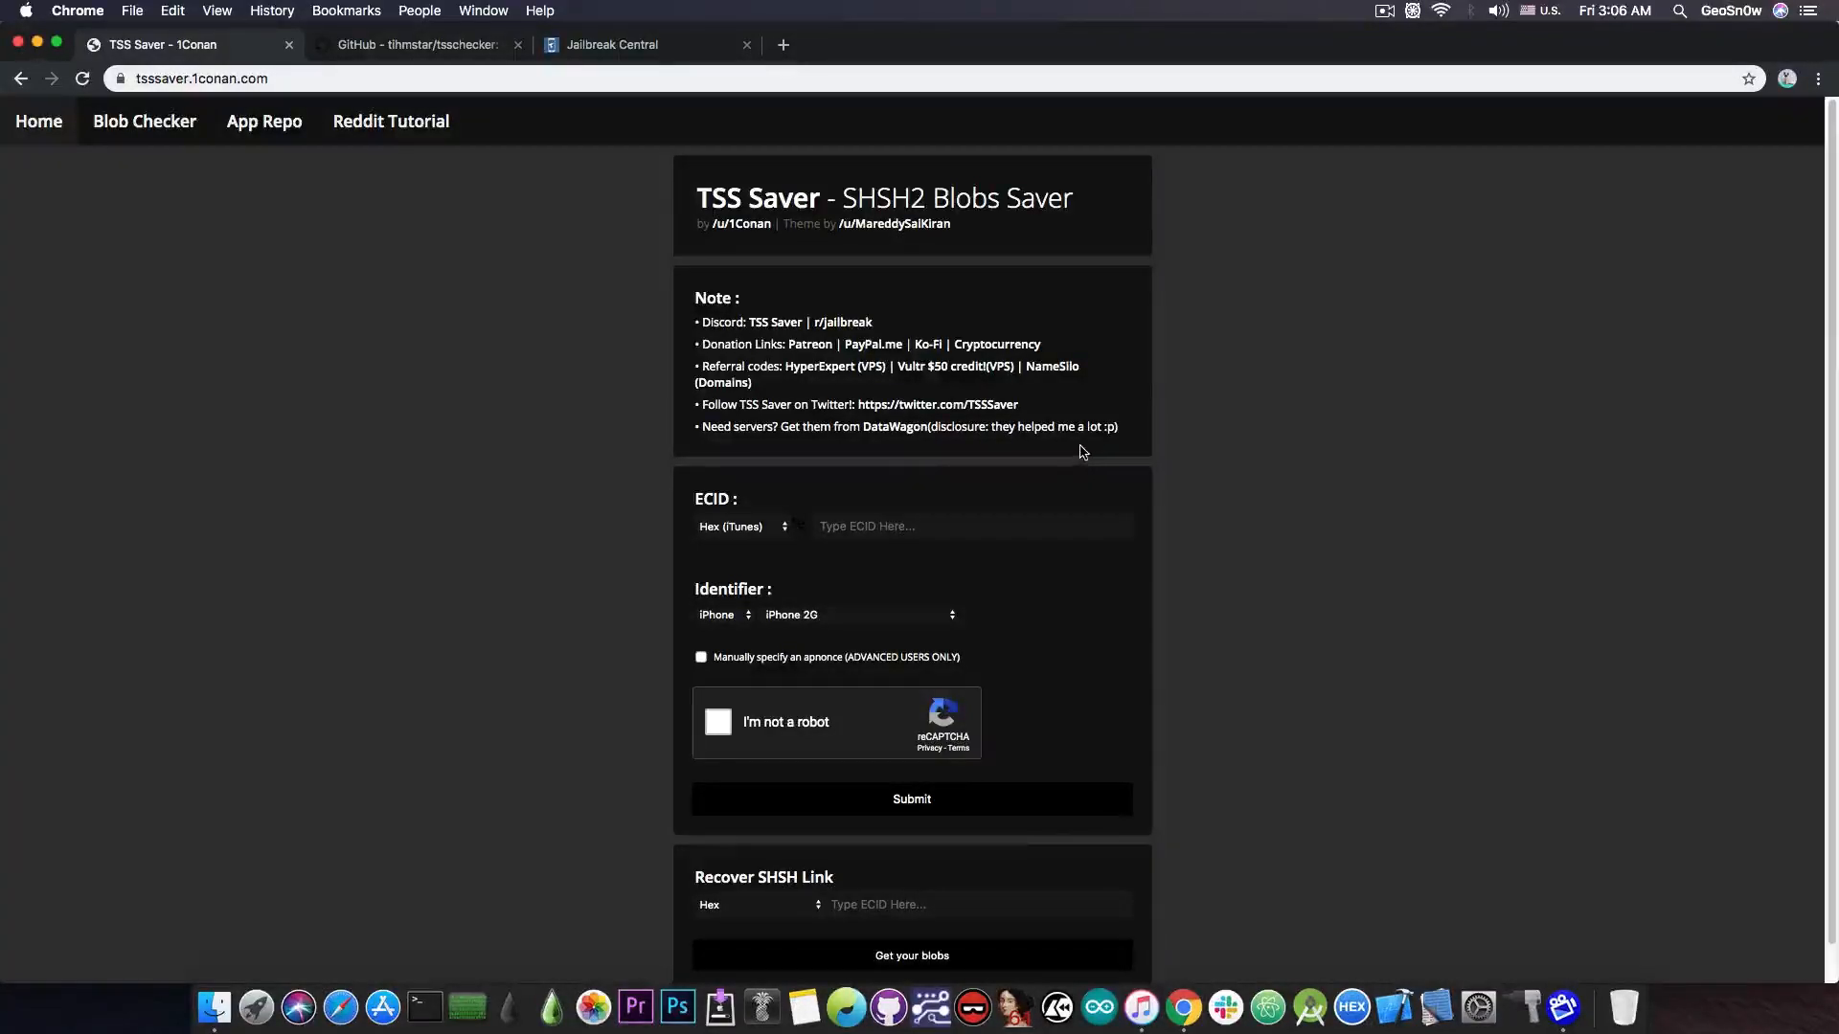
pyautogui.moveTo(1031, 421)
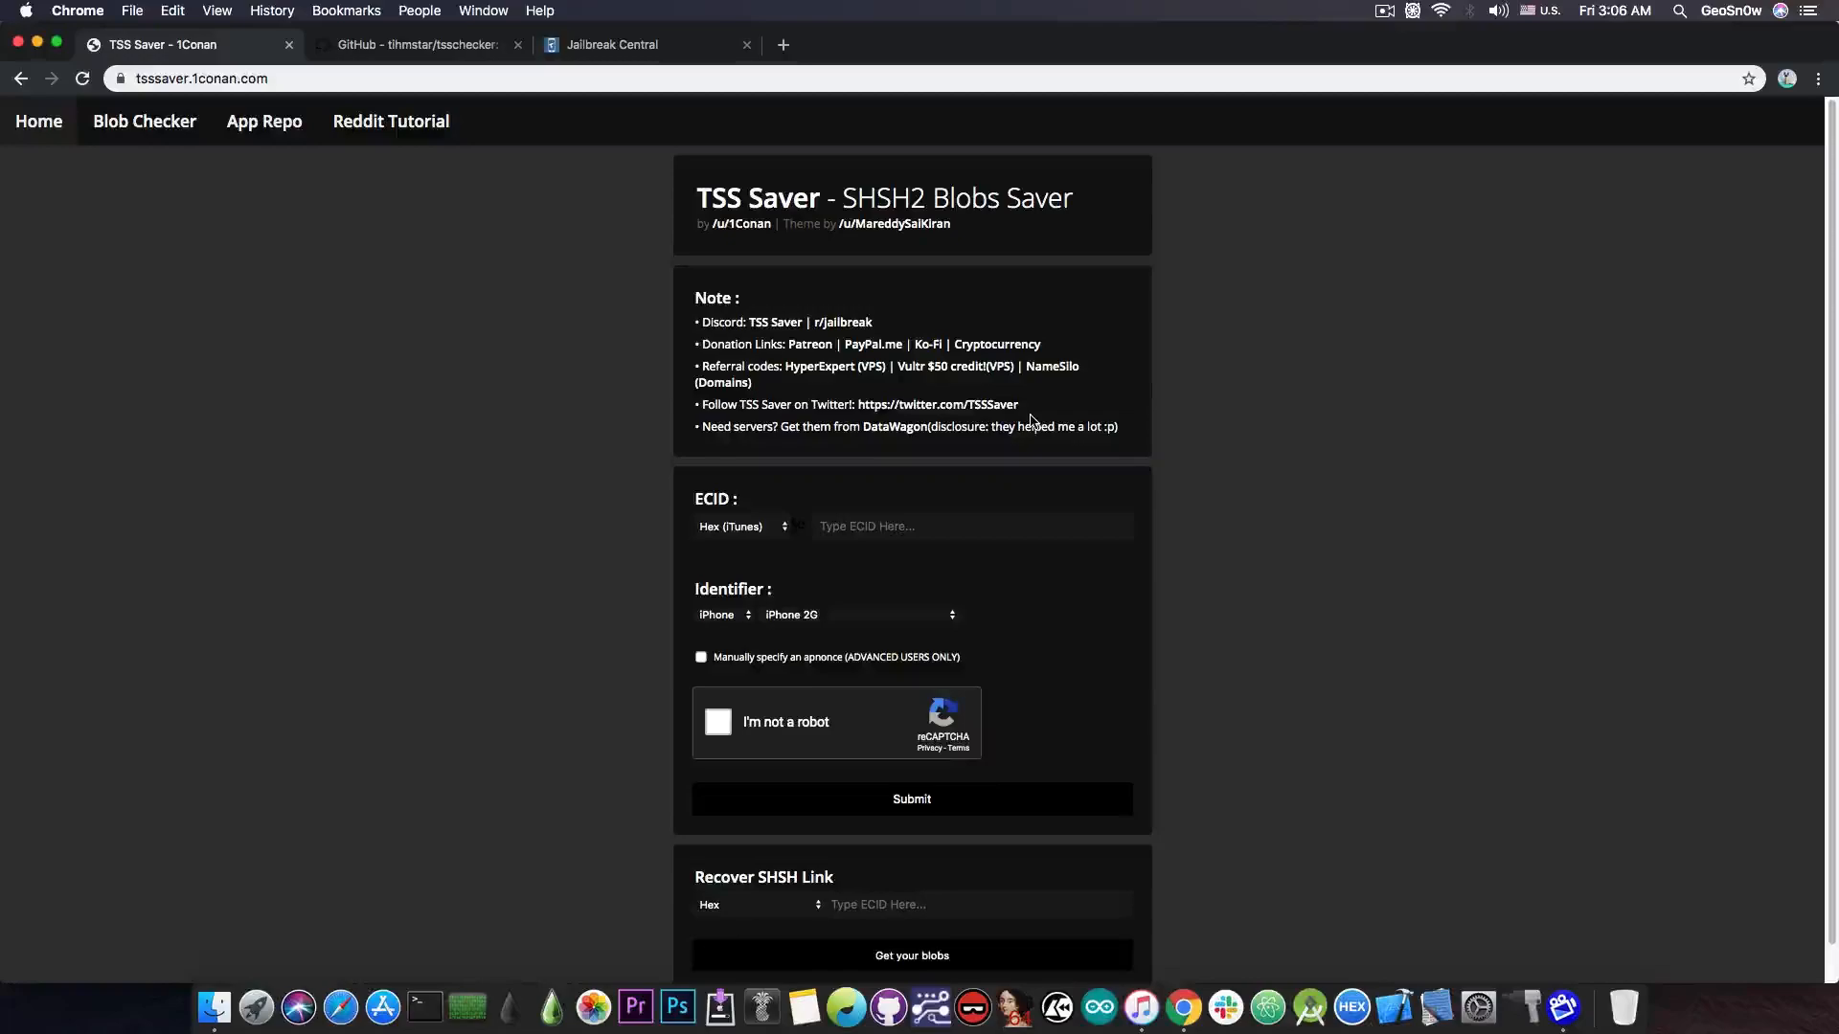
pyautogui.moveTo(603, 375)
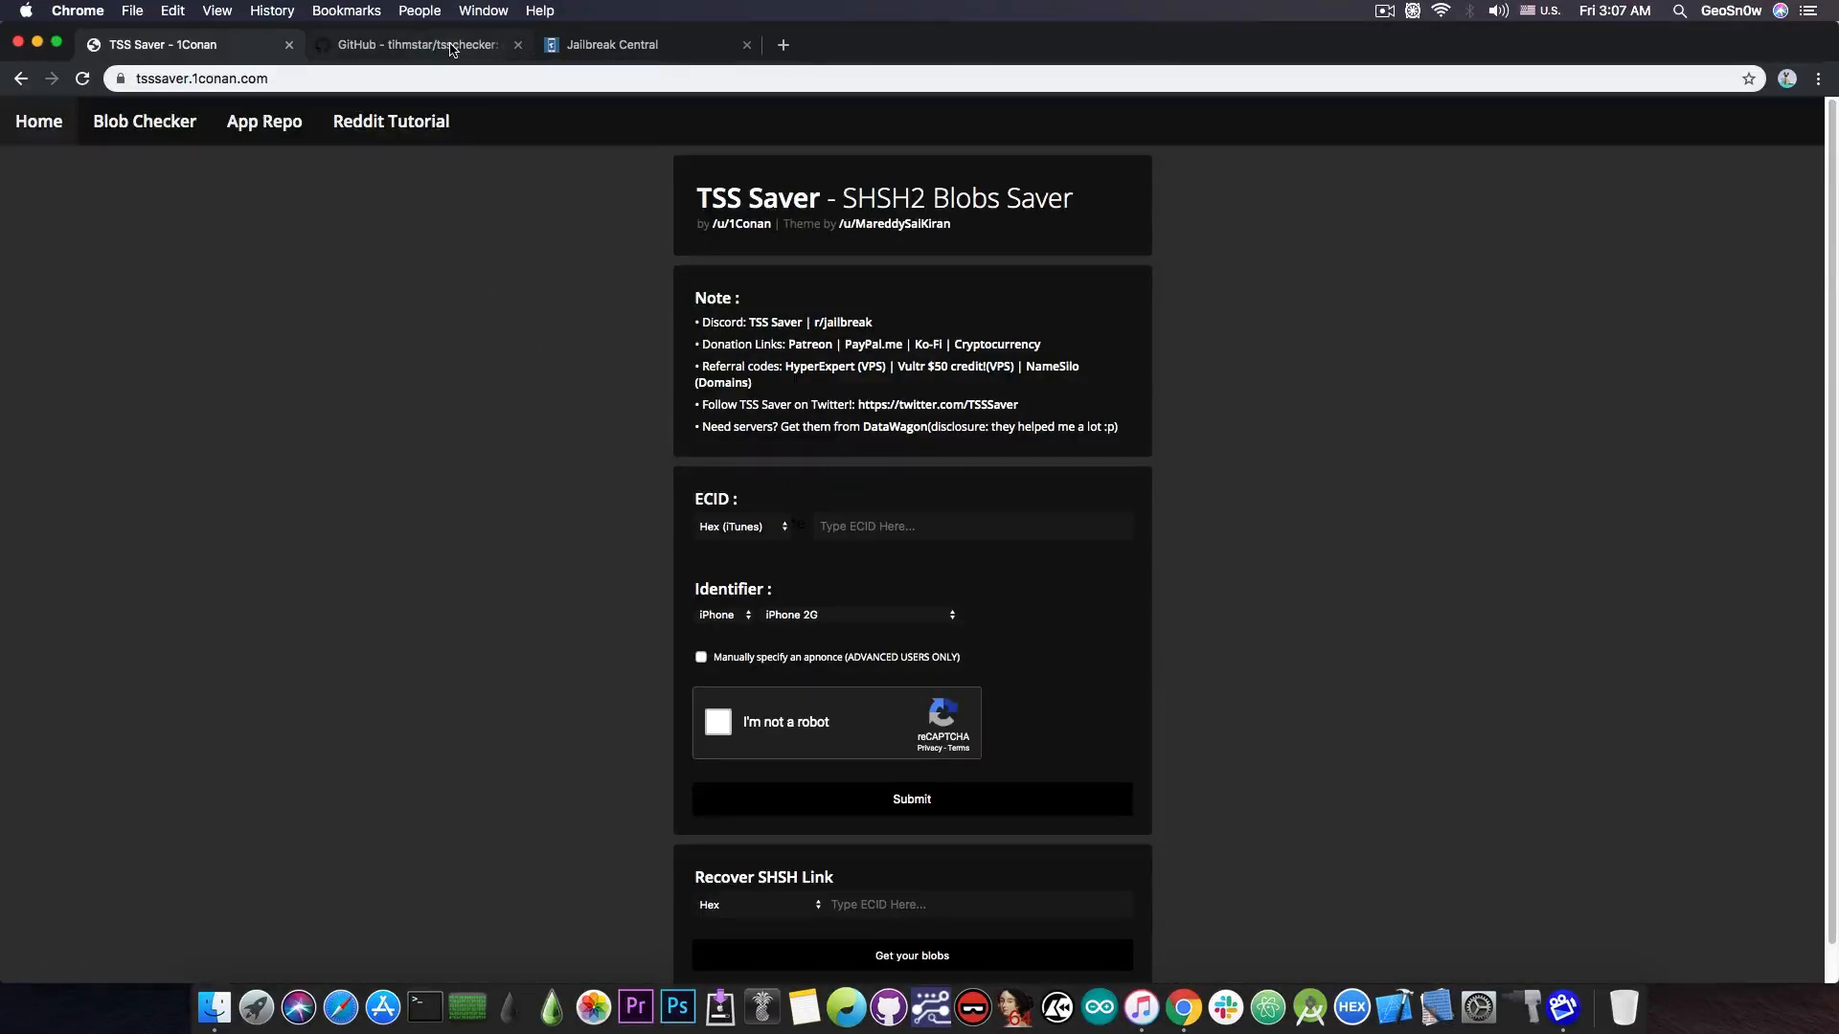
pyautogui.click(409, 44)
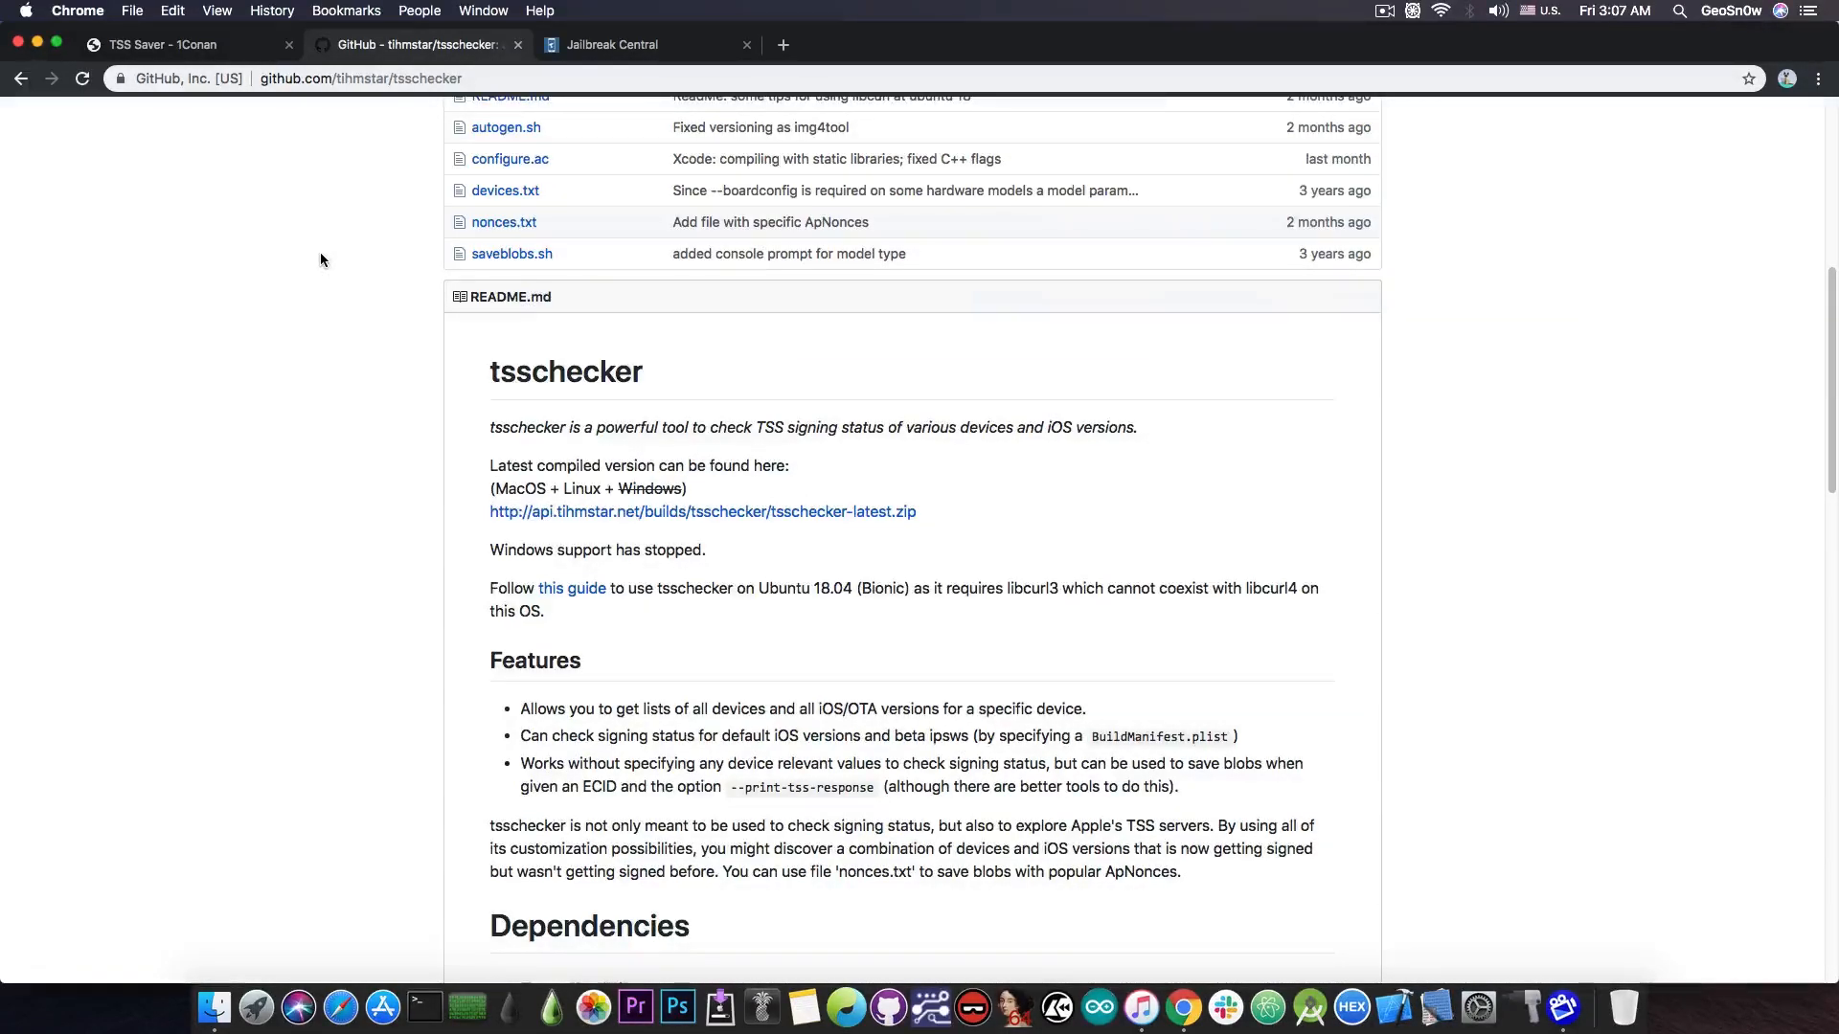
pyautogui.click(177, 44)
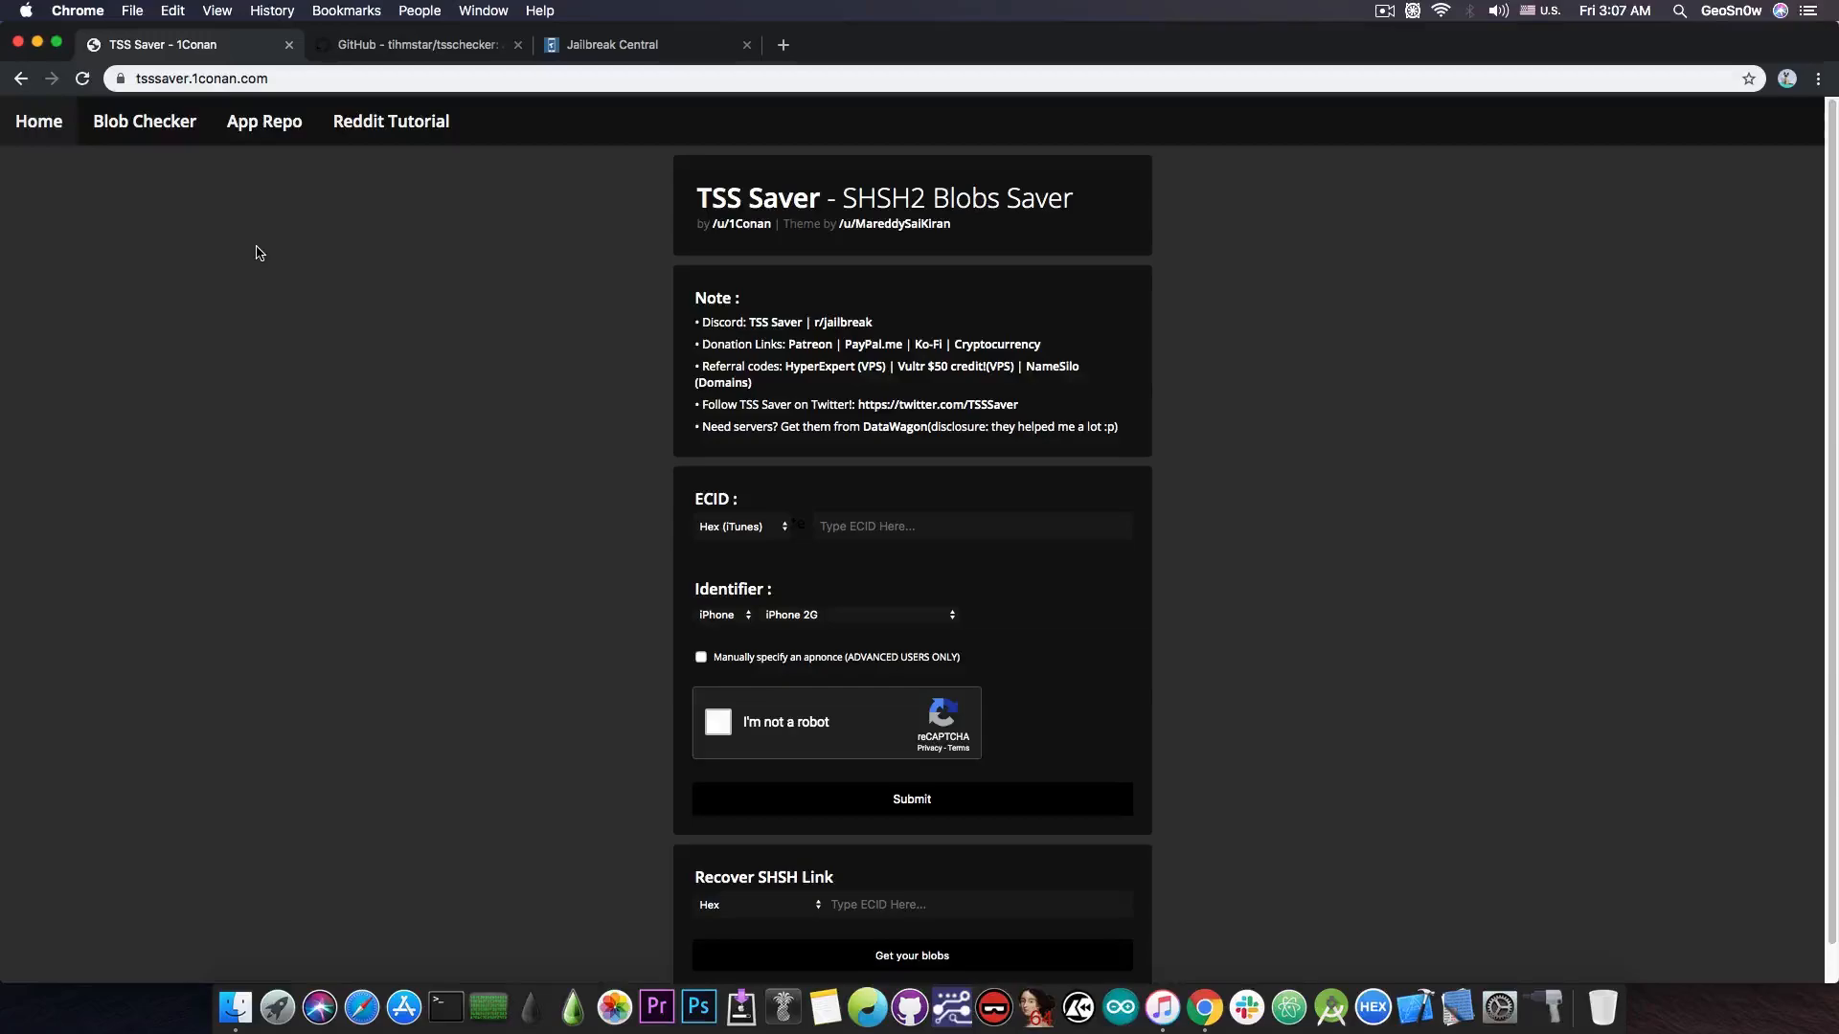
pyautogui.moveTo(534, 461)
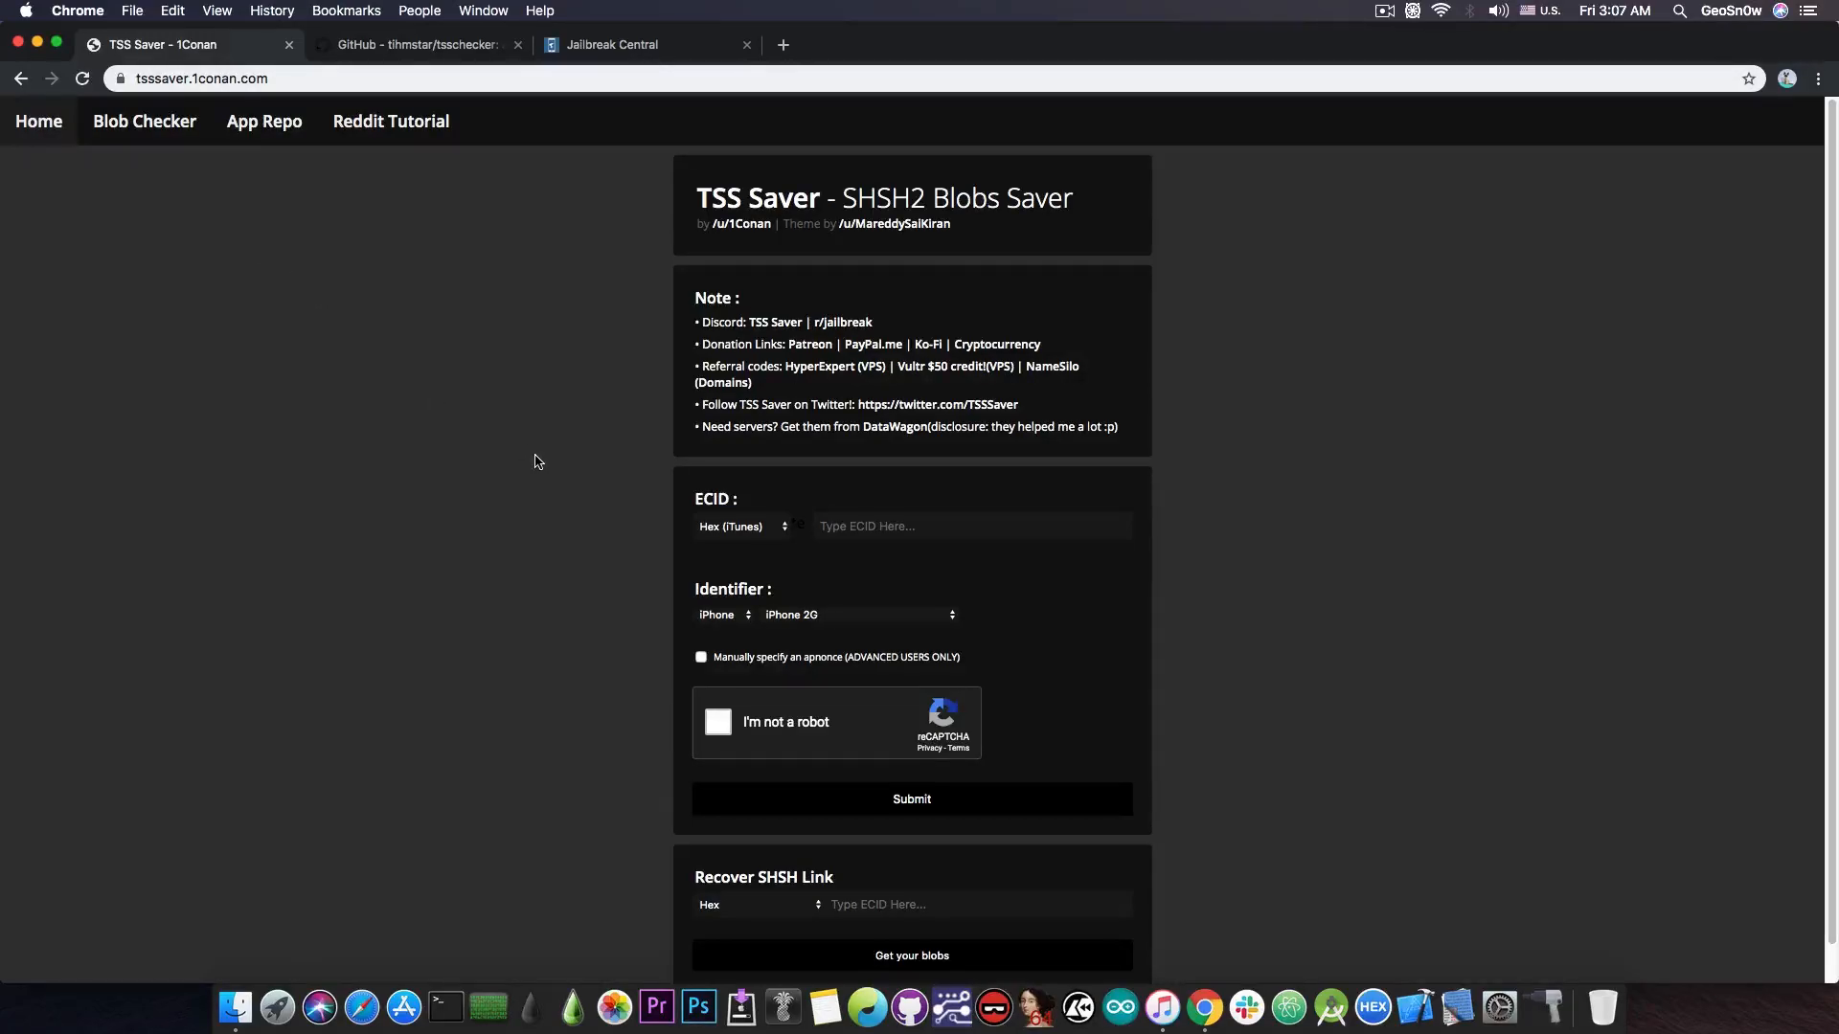
pyautogui.moveTo(36, 44)
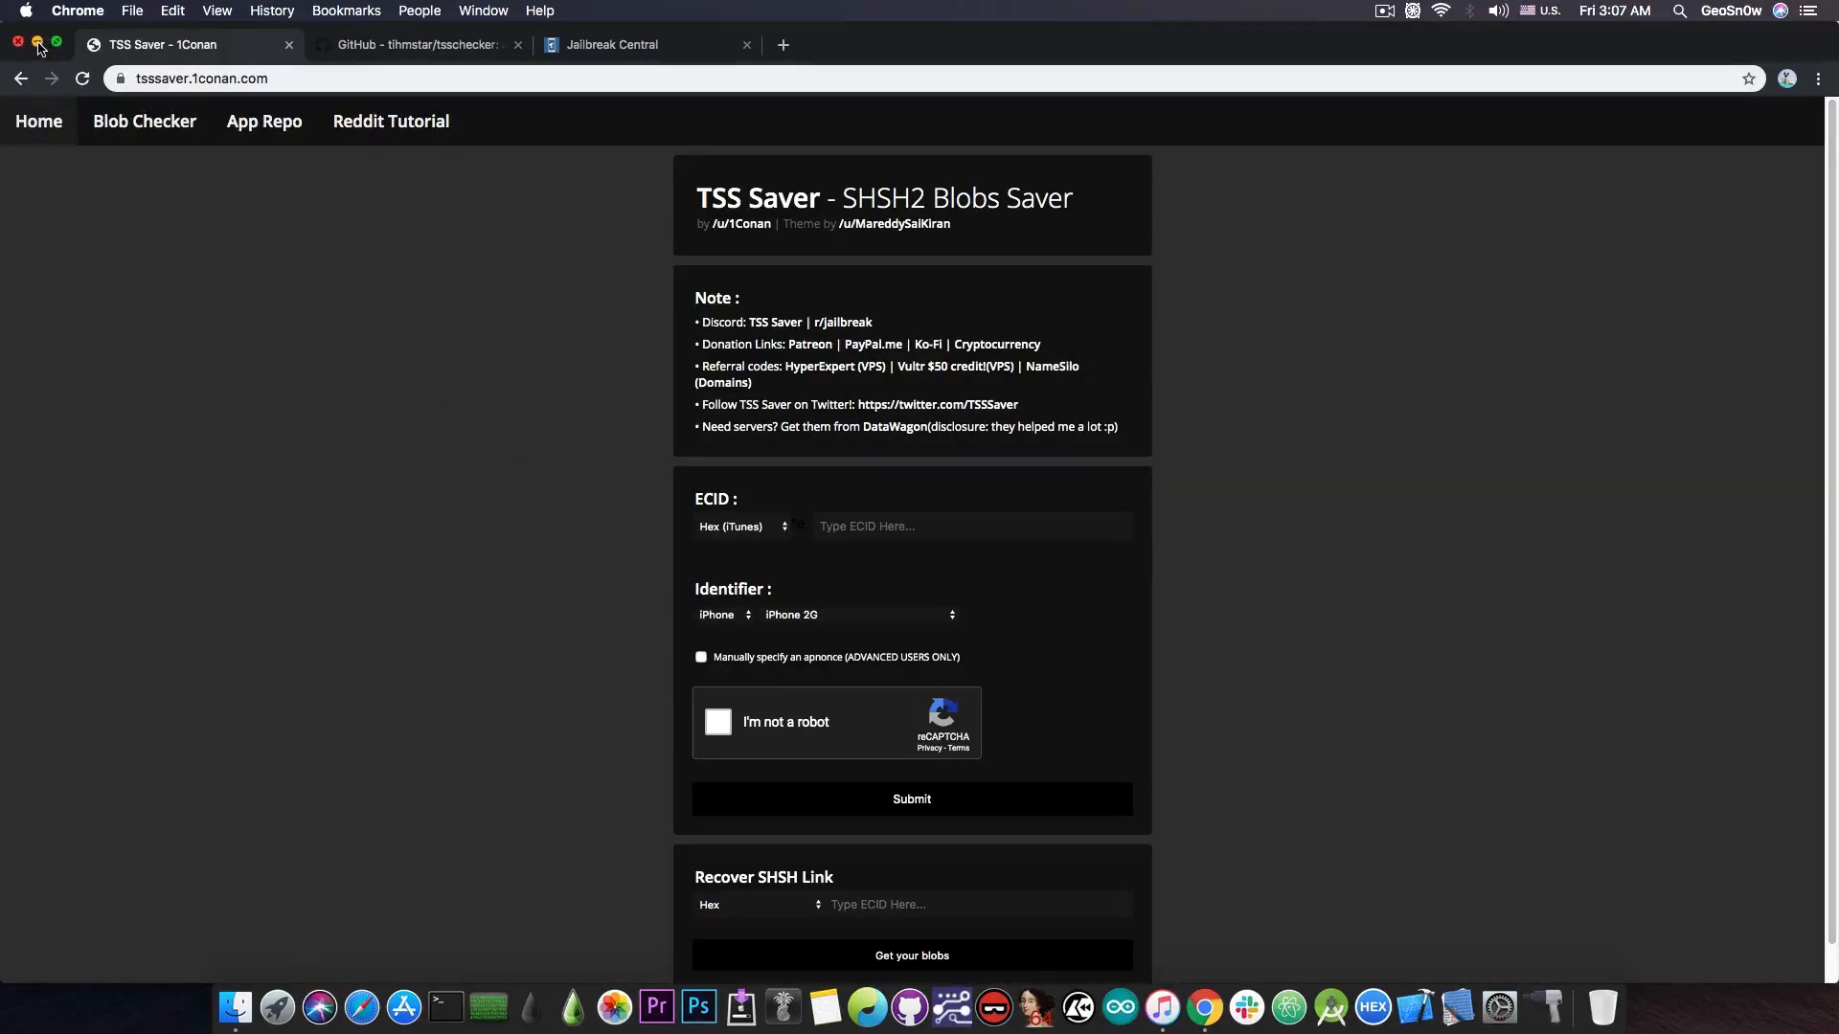
# Switch to iTunes and cycle the iPod touch's serial number line to its ECID.
pyautogui.click(39, 44)
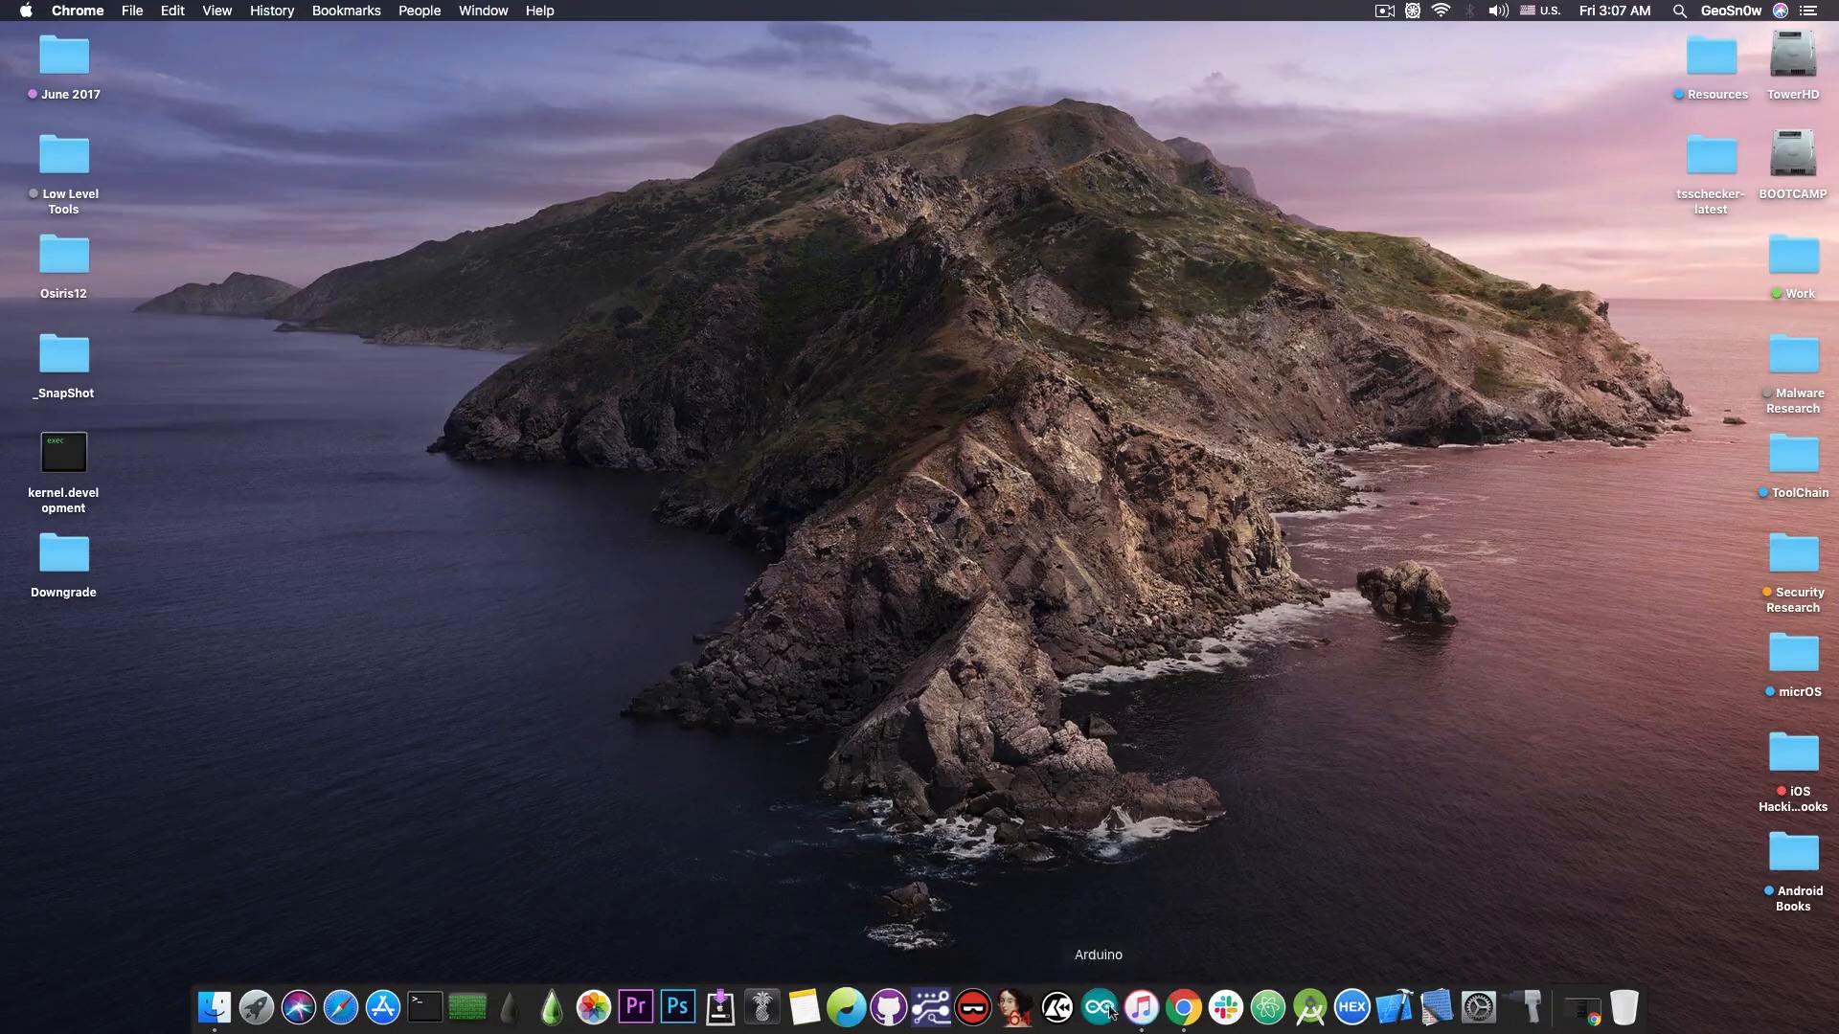
pyautogui.click(1138, 1007)
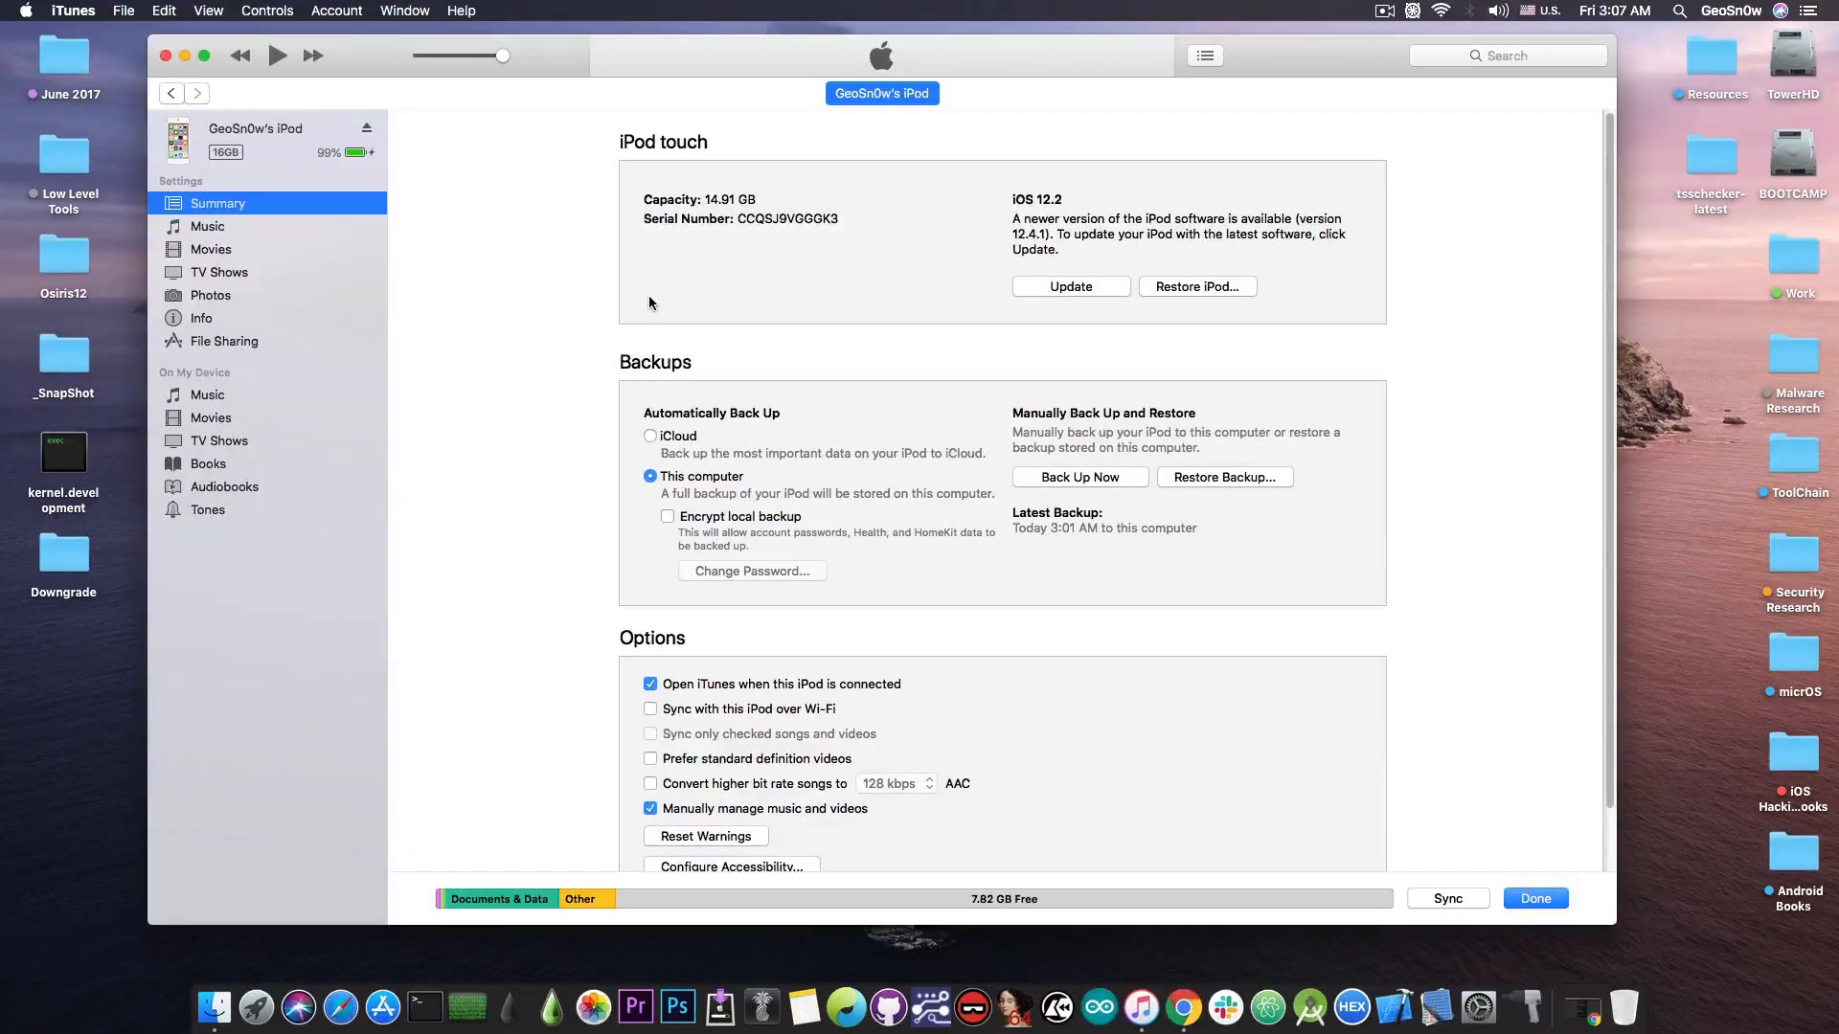
pyautogui.moveTo(247, 168)
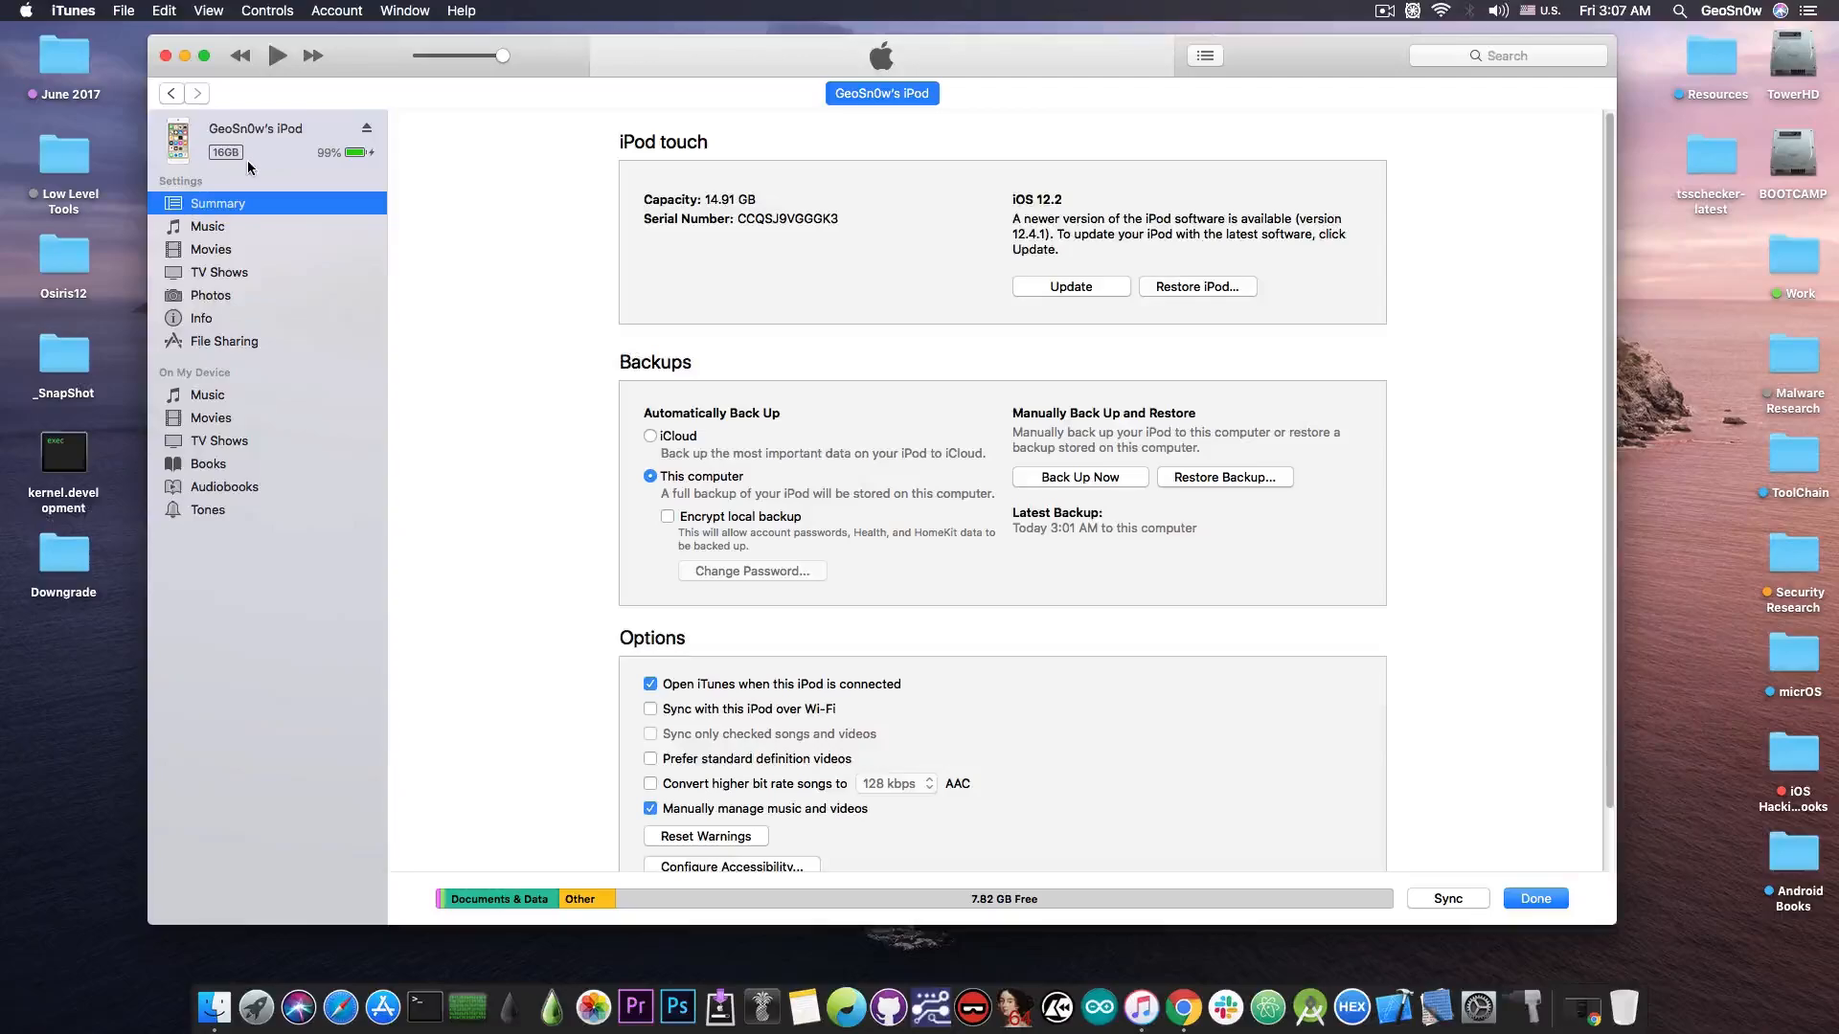
pyautogui.click(739, 218)
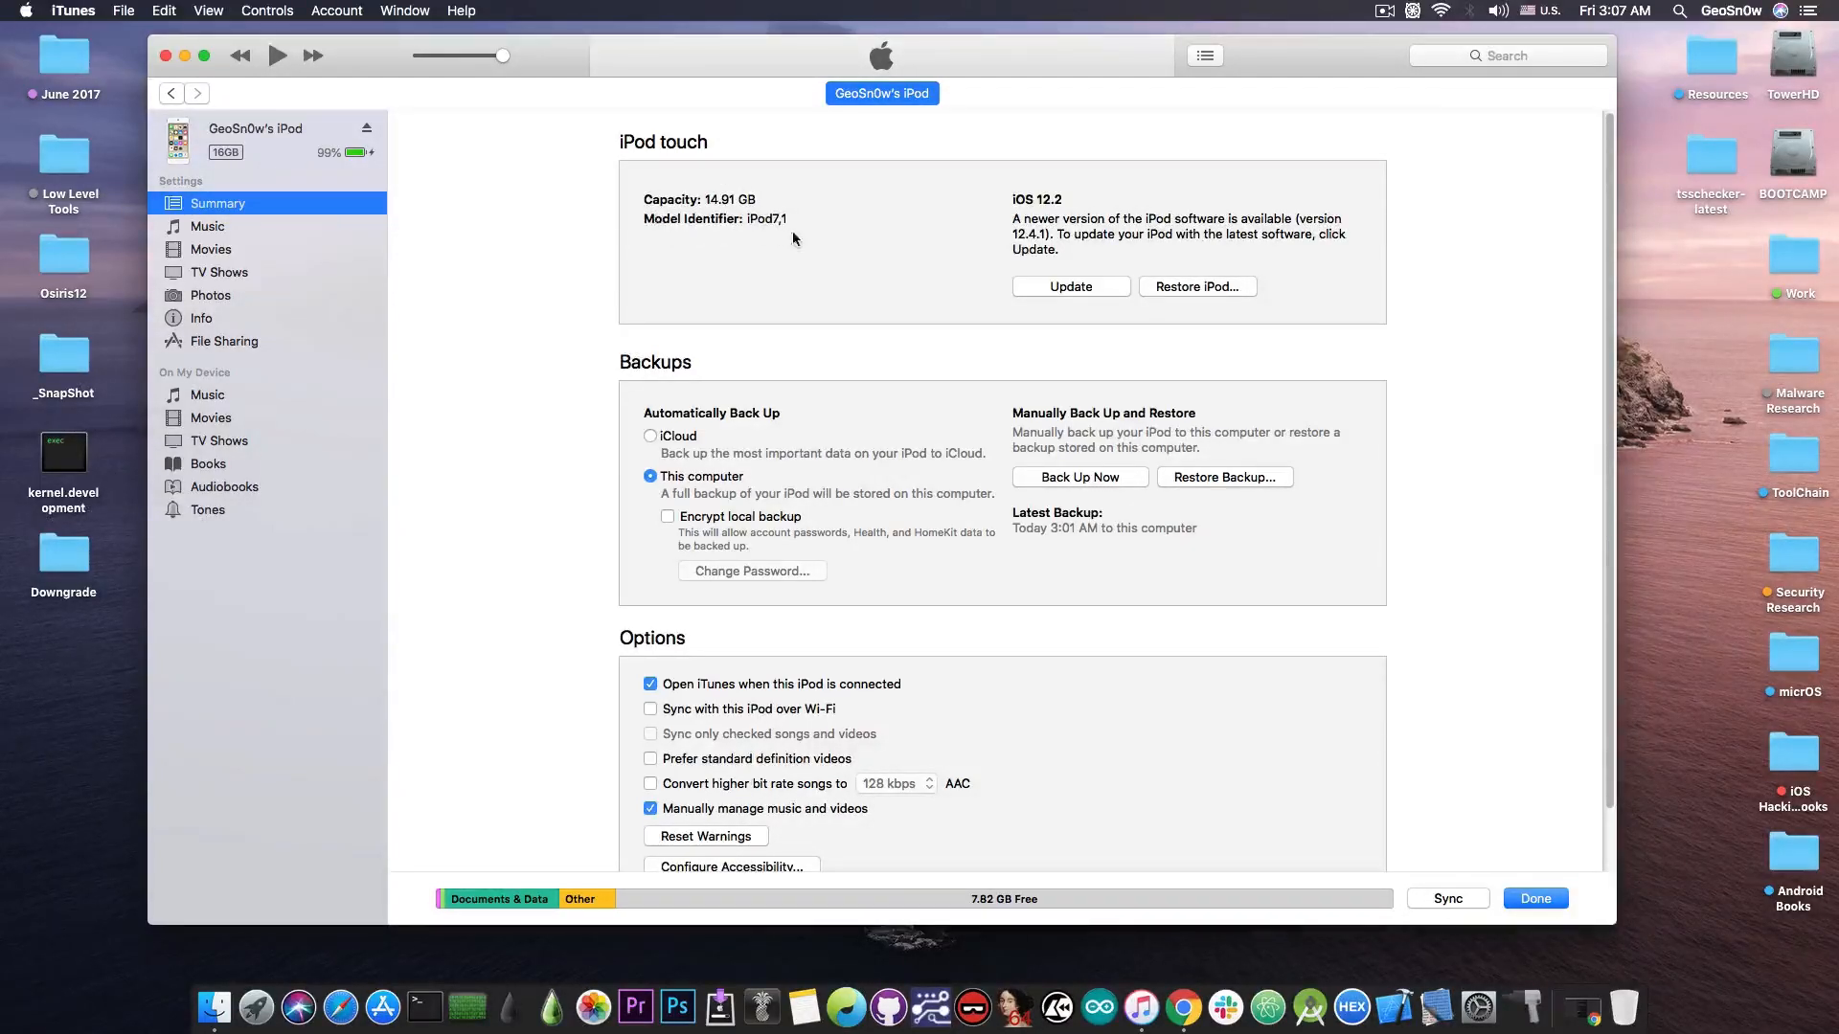
pyautogui.moveTo(684, 226)
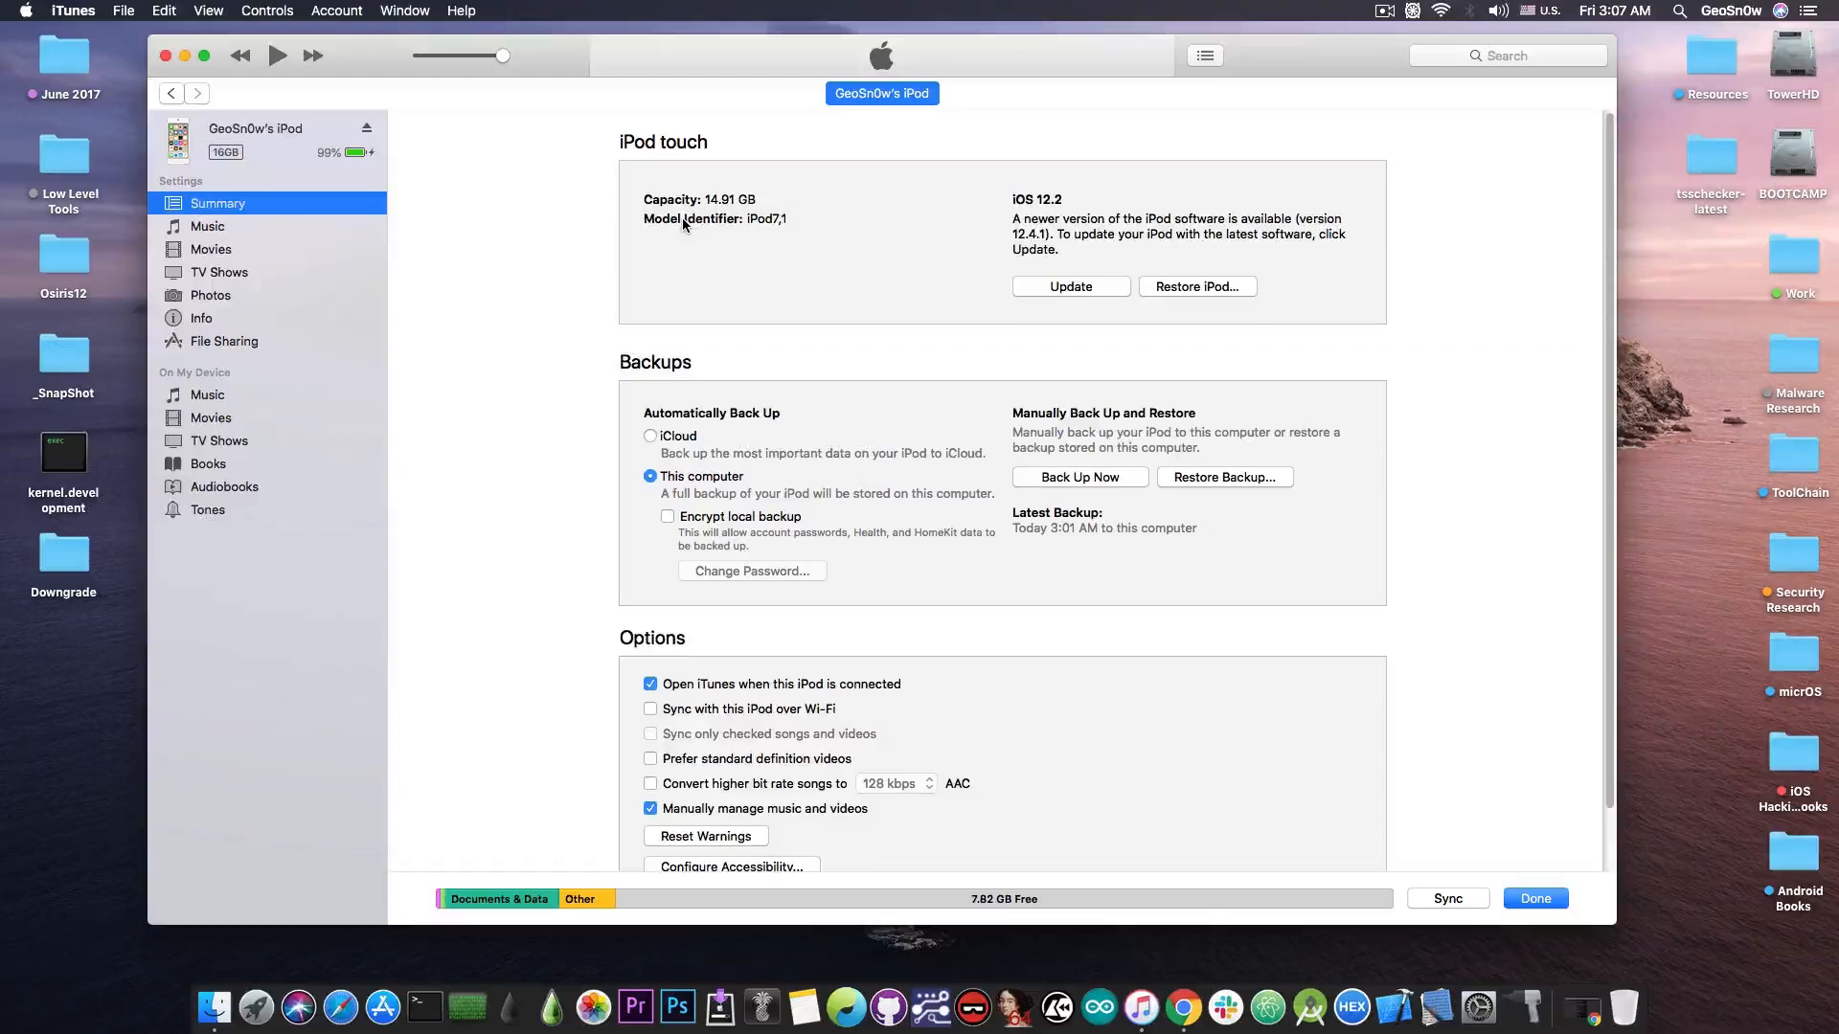
pyautogui.click(715, 218)
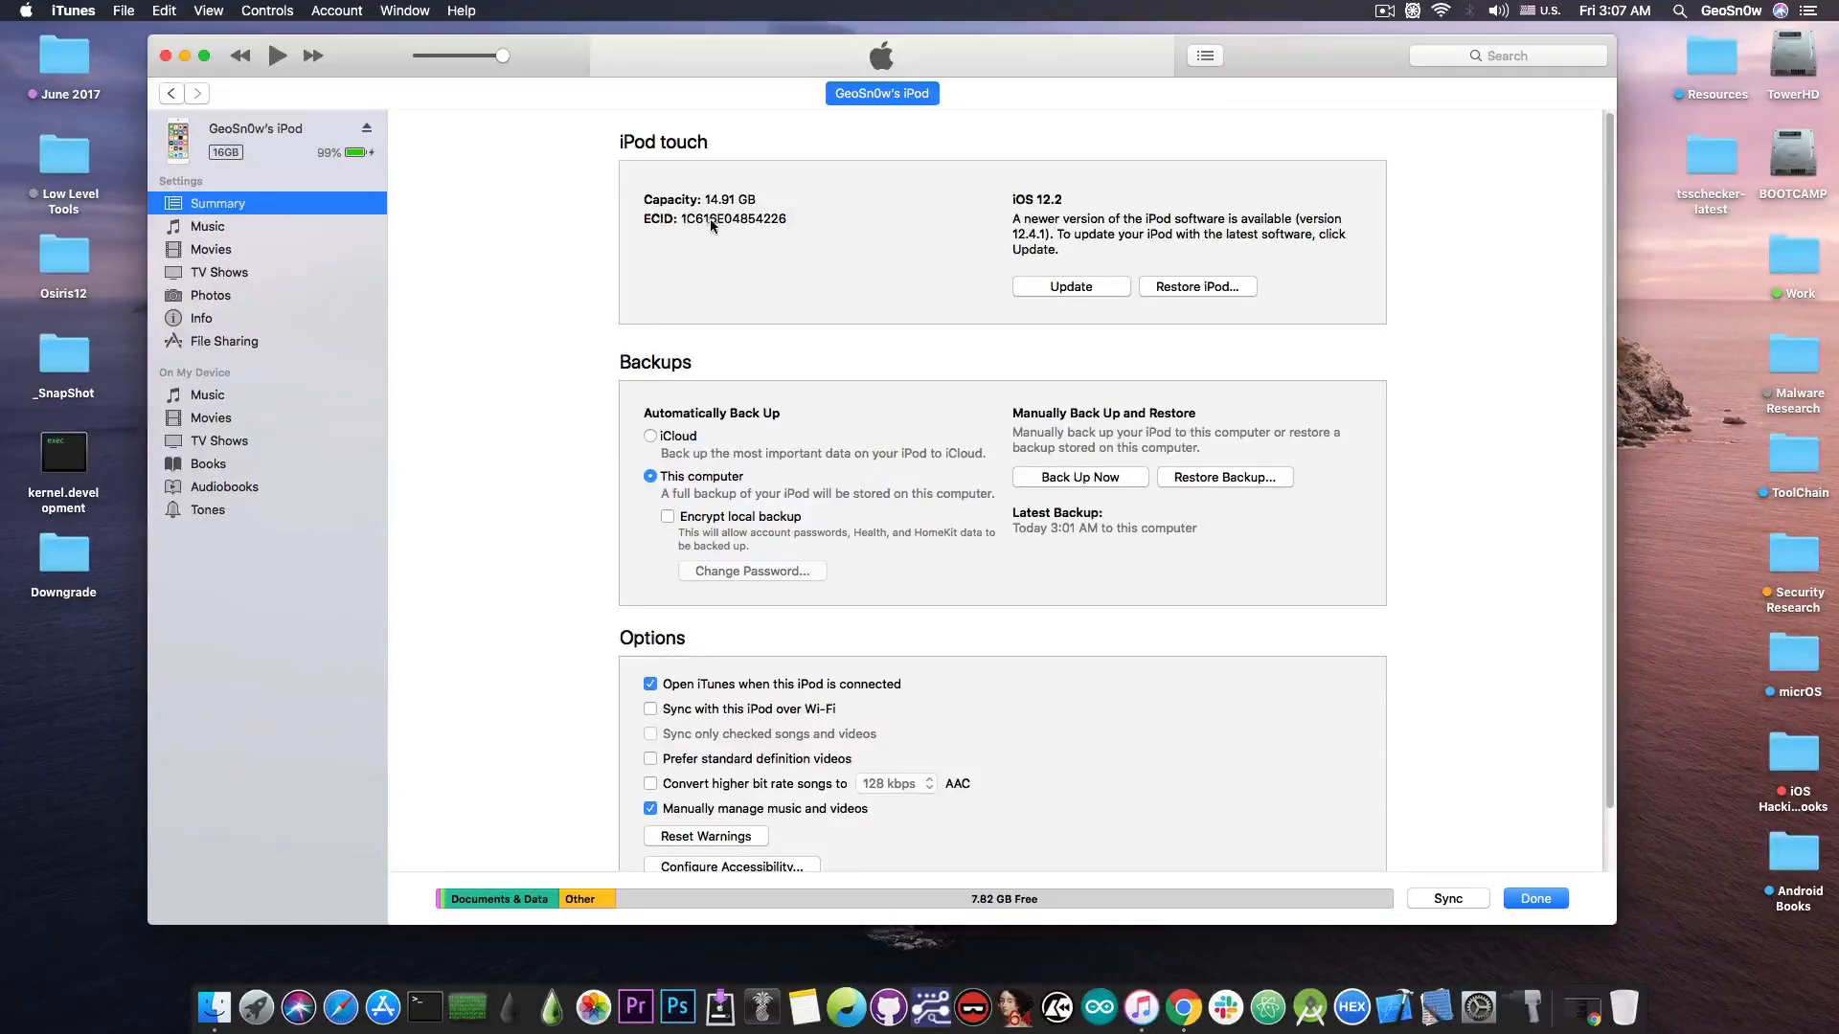
pyautogui.moveTo(739, 290)
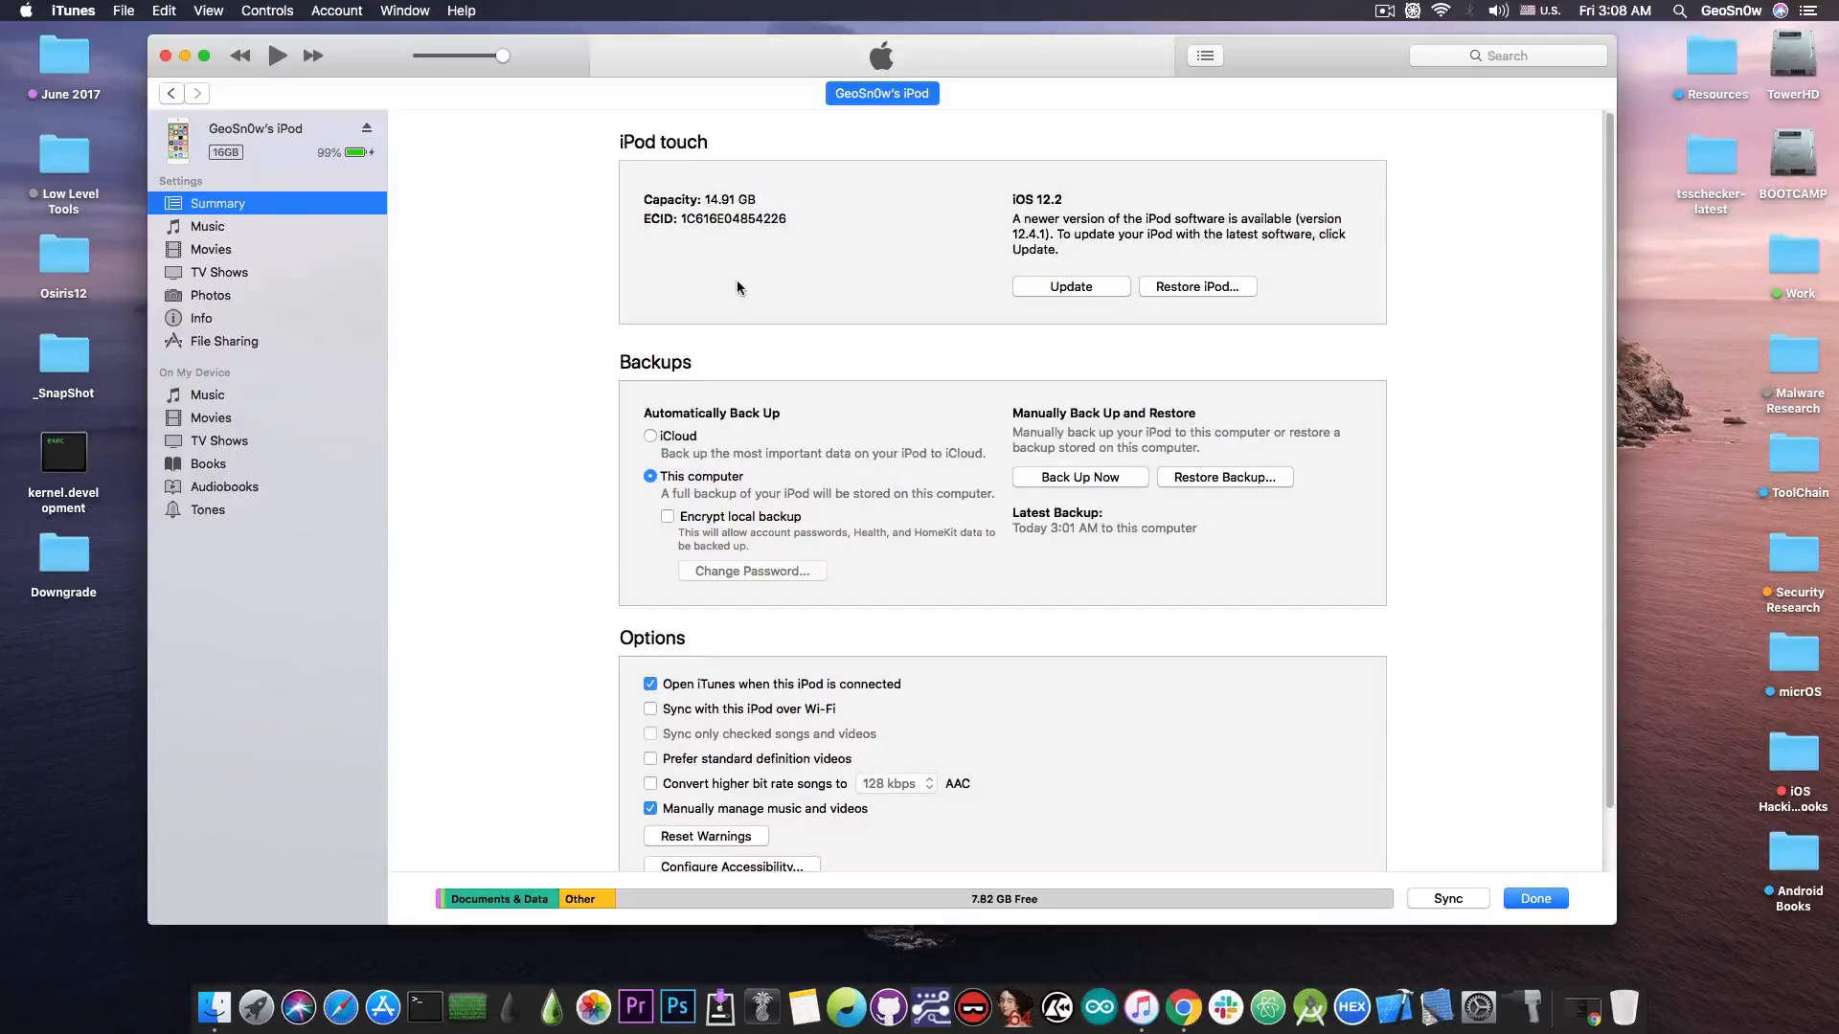
pyautogui.moveTo(751, 279)
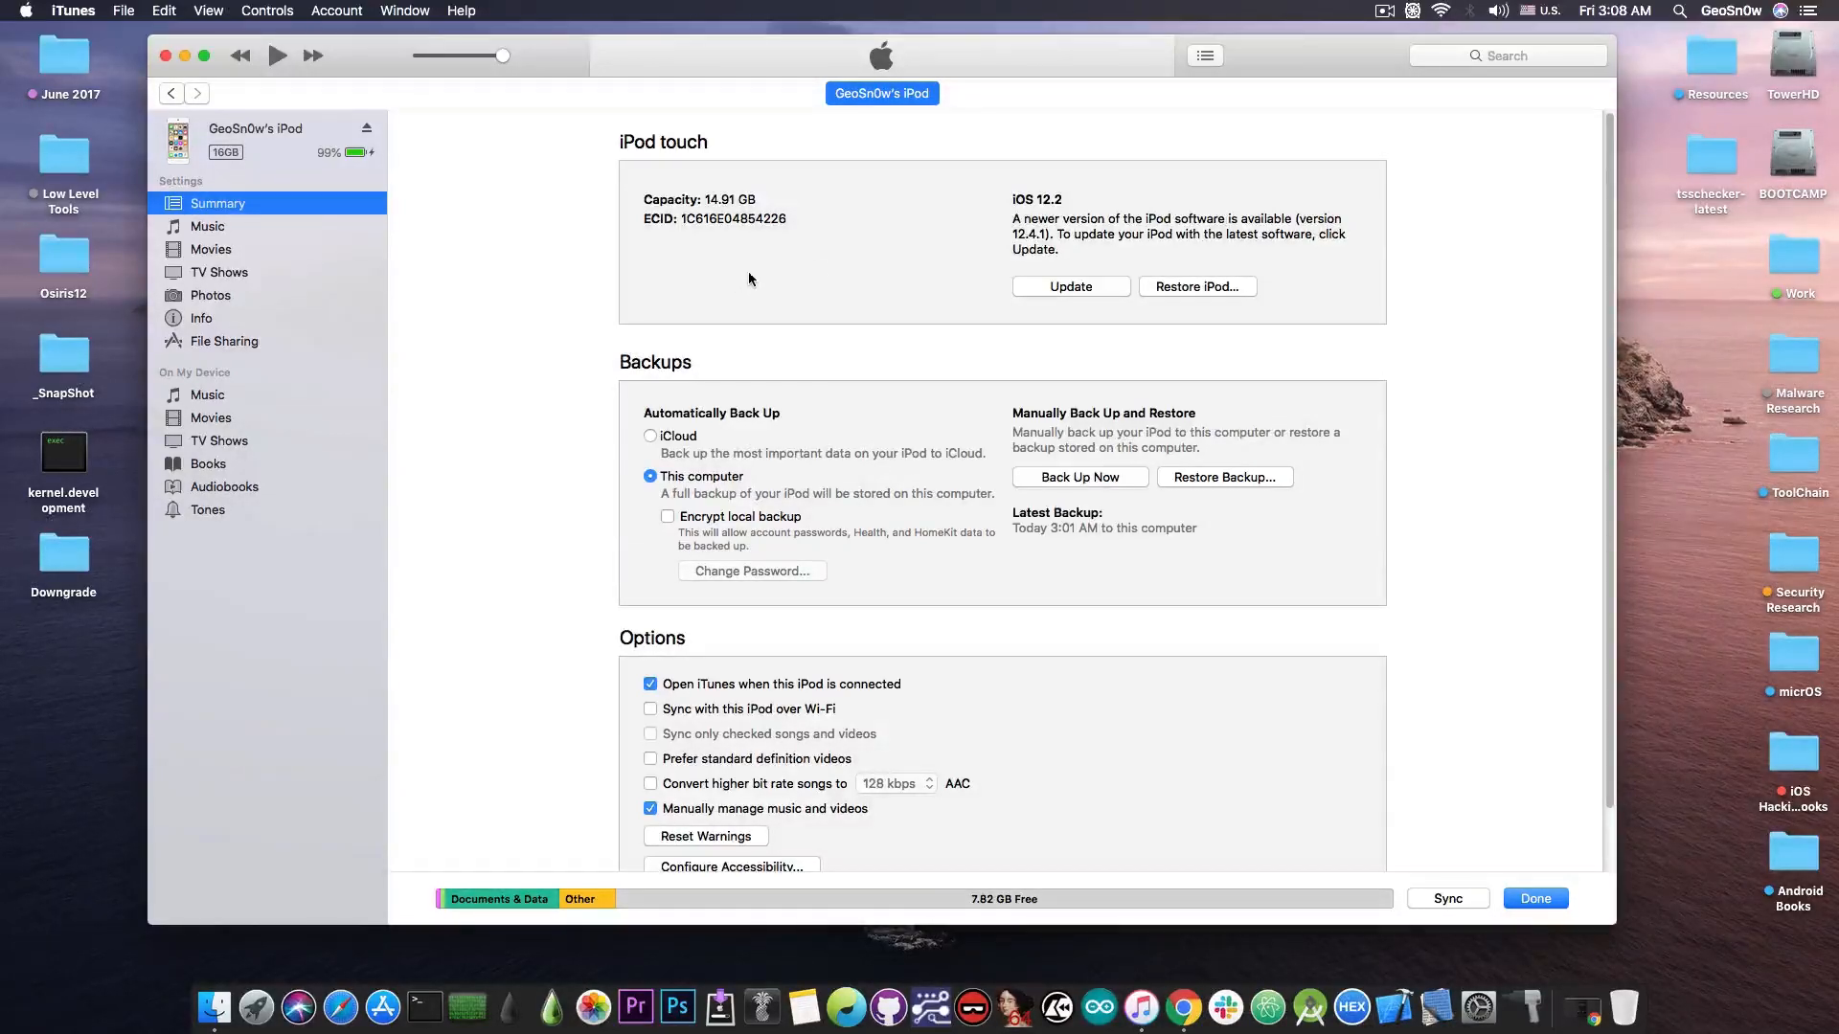
pyautogui.moveTo(1036, 210)
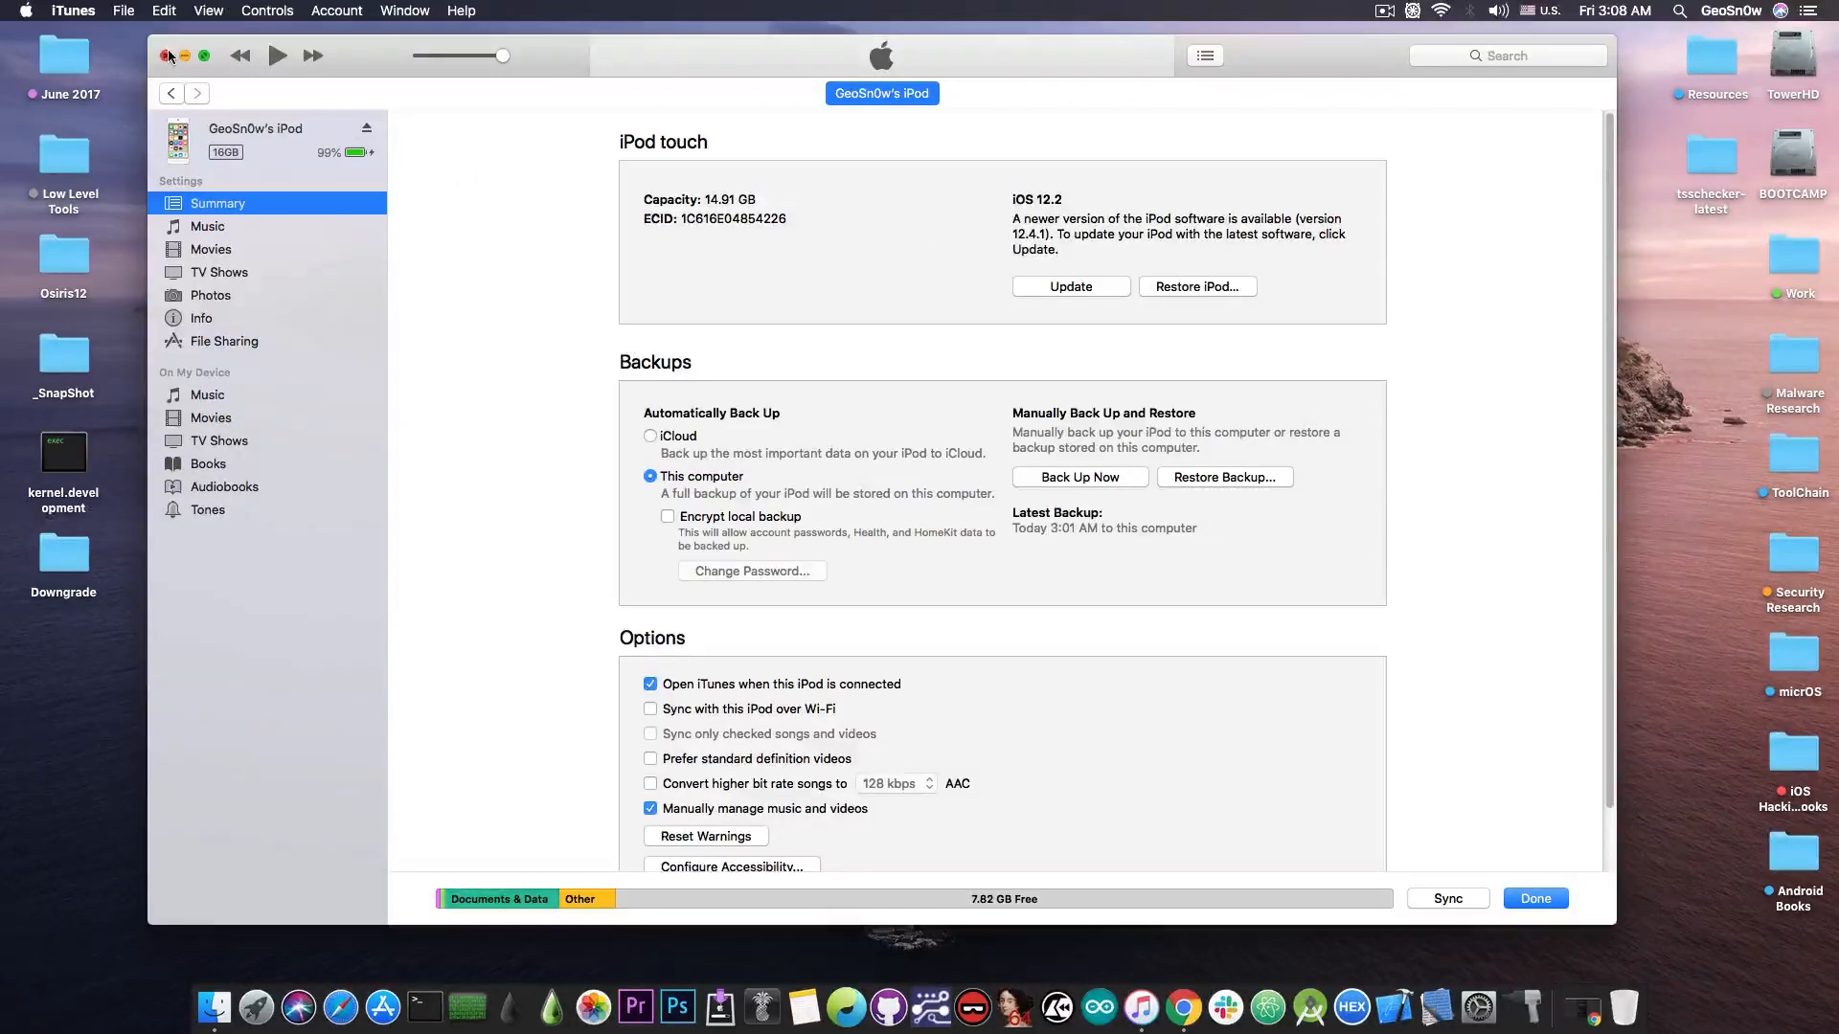
pyautogui.click(169, 55)
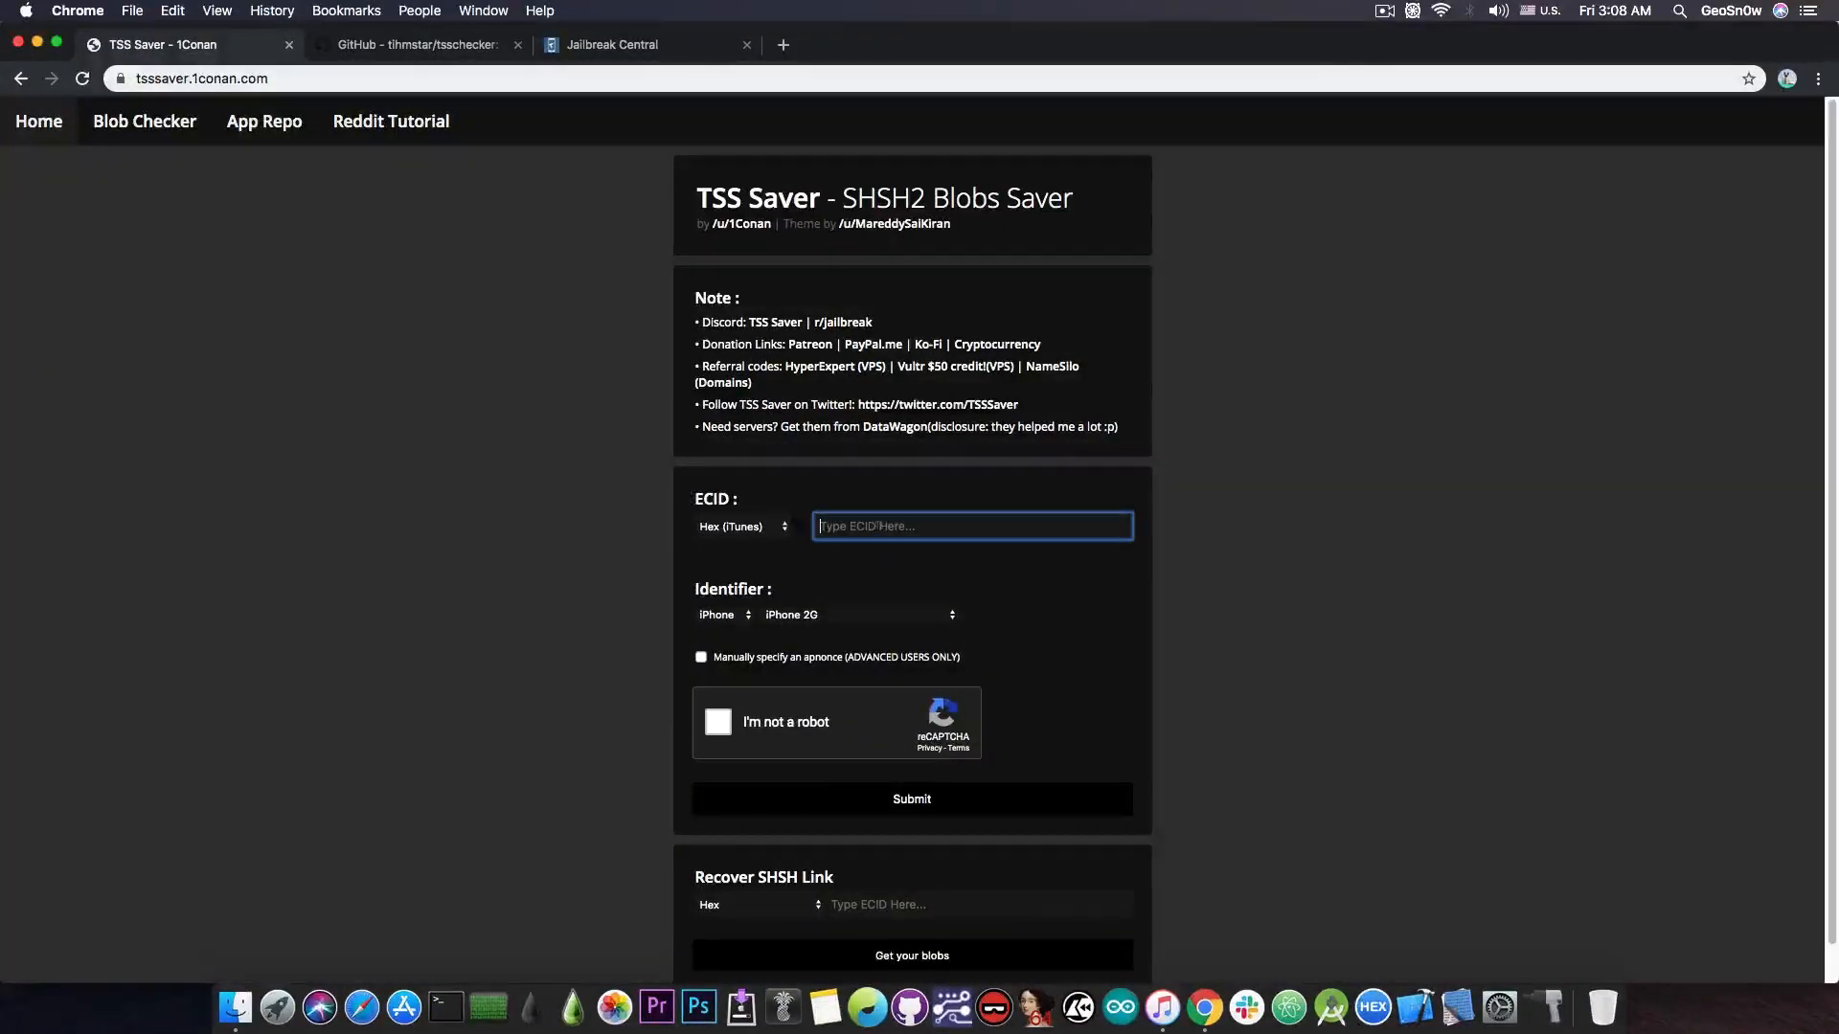
pyautogui.write('1C616E04854226')
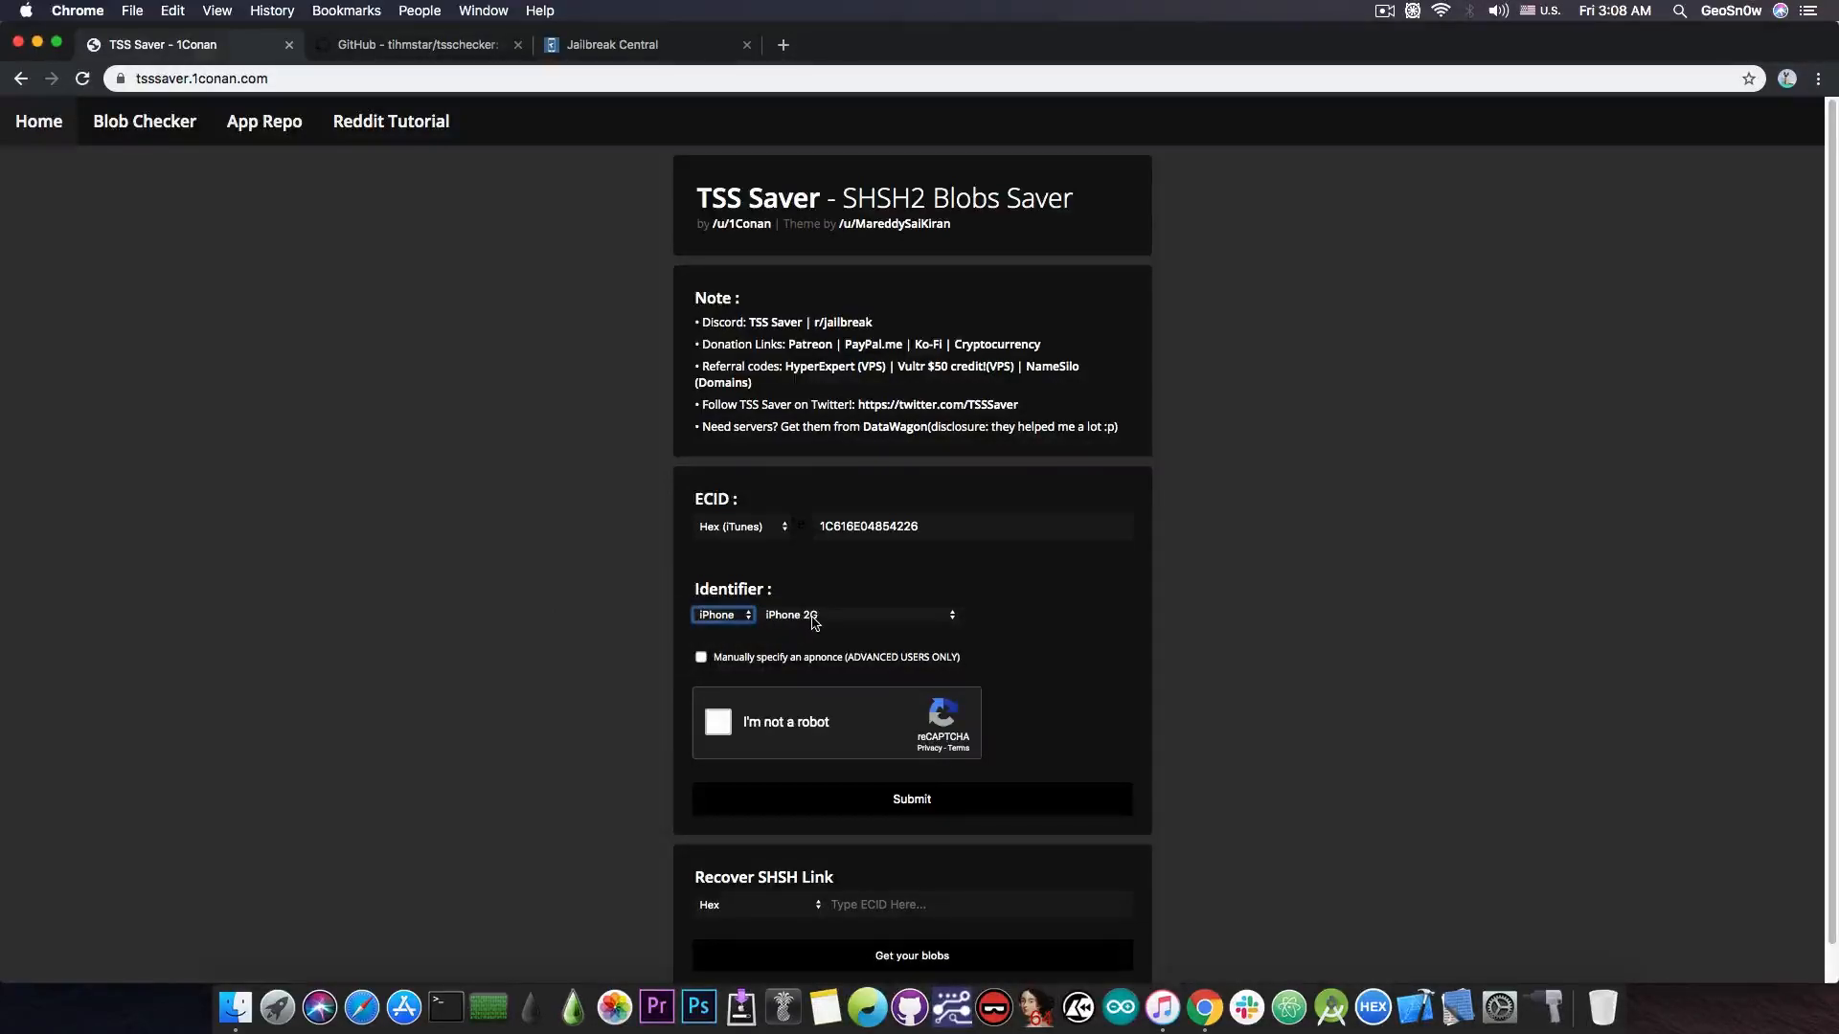
pyautogui.click(722, 615)
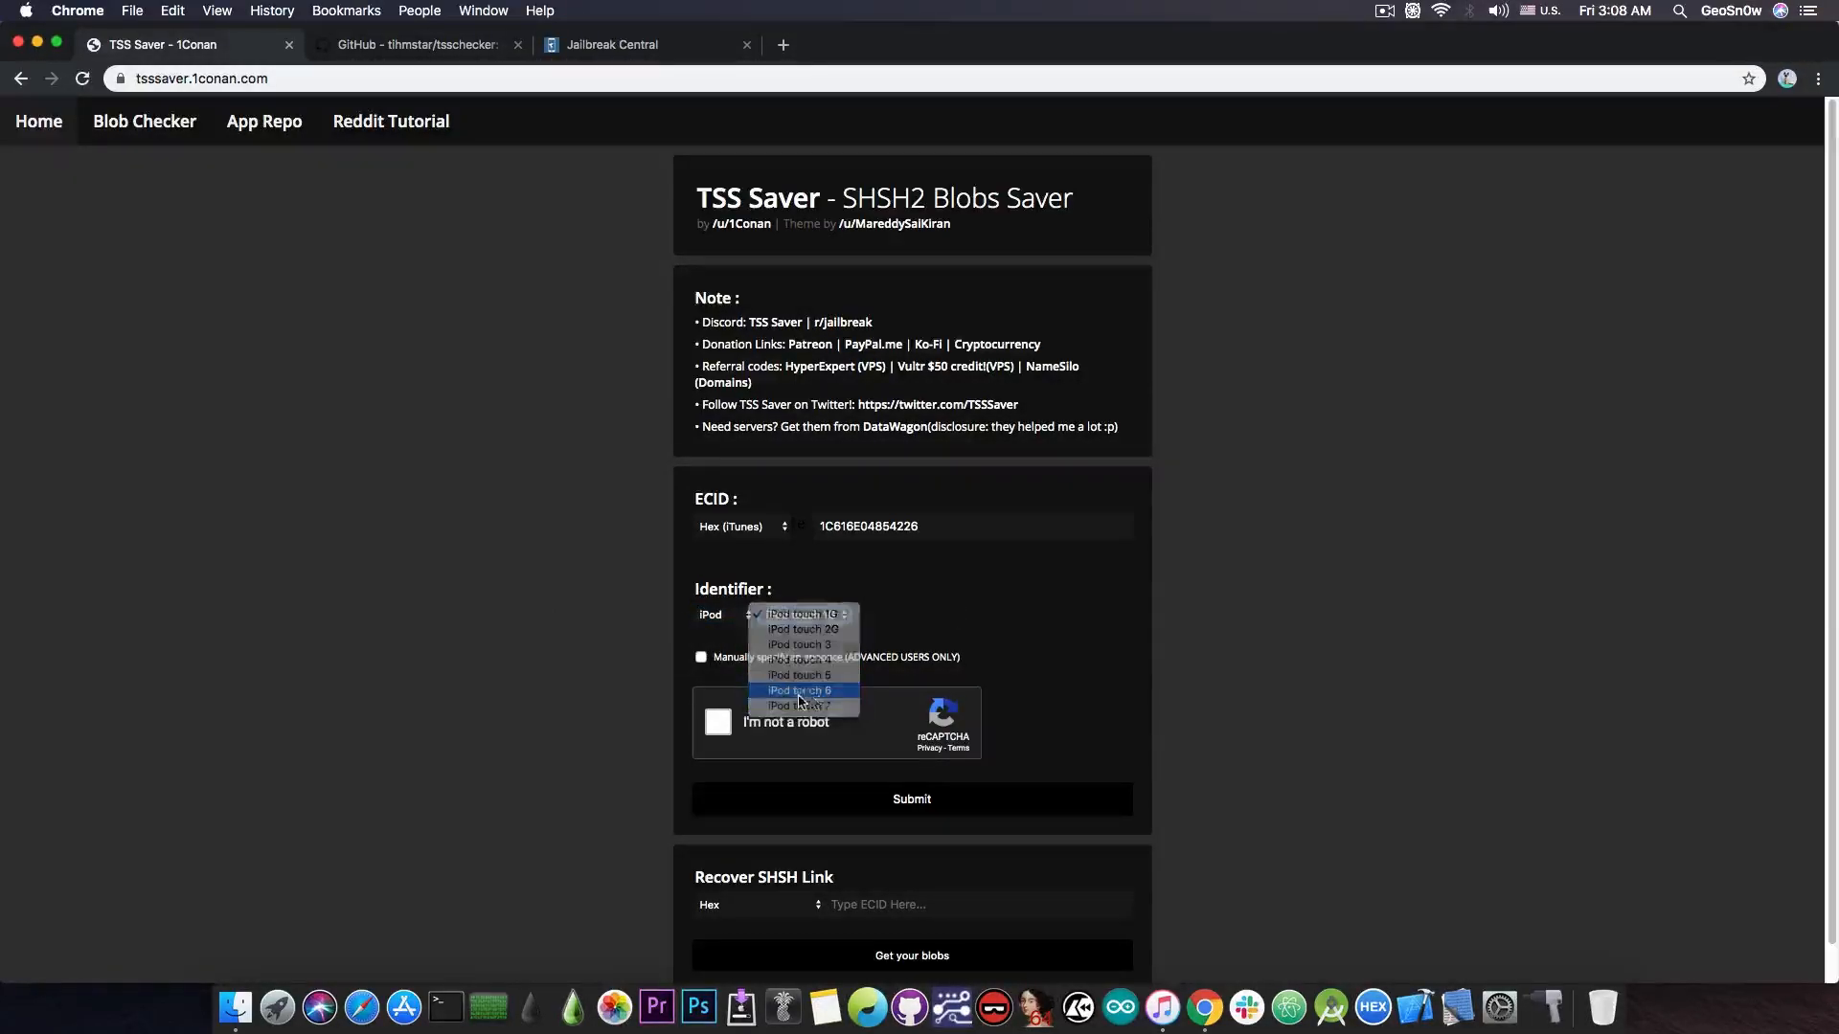
pyautogui.click(800, 689)
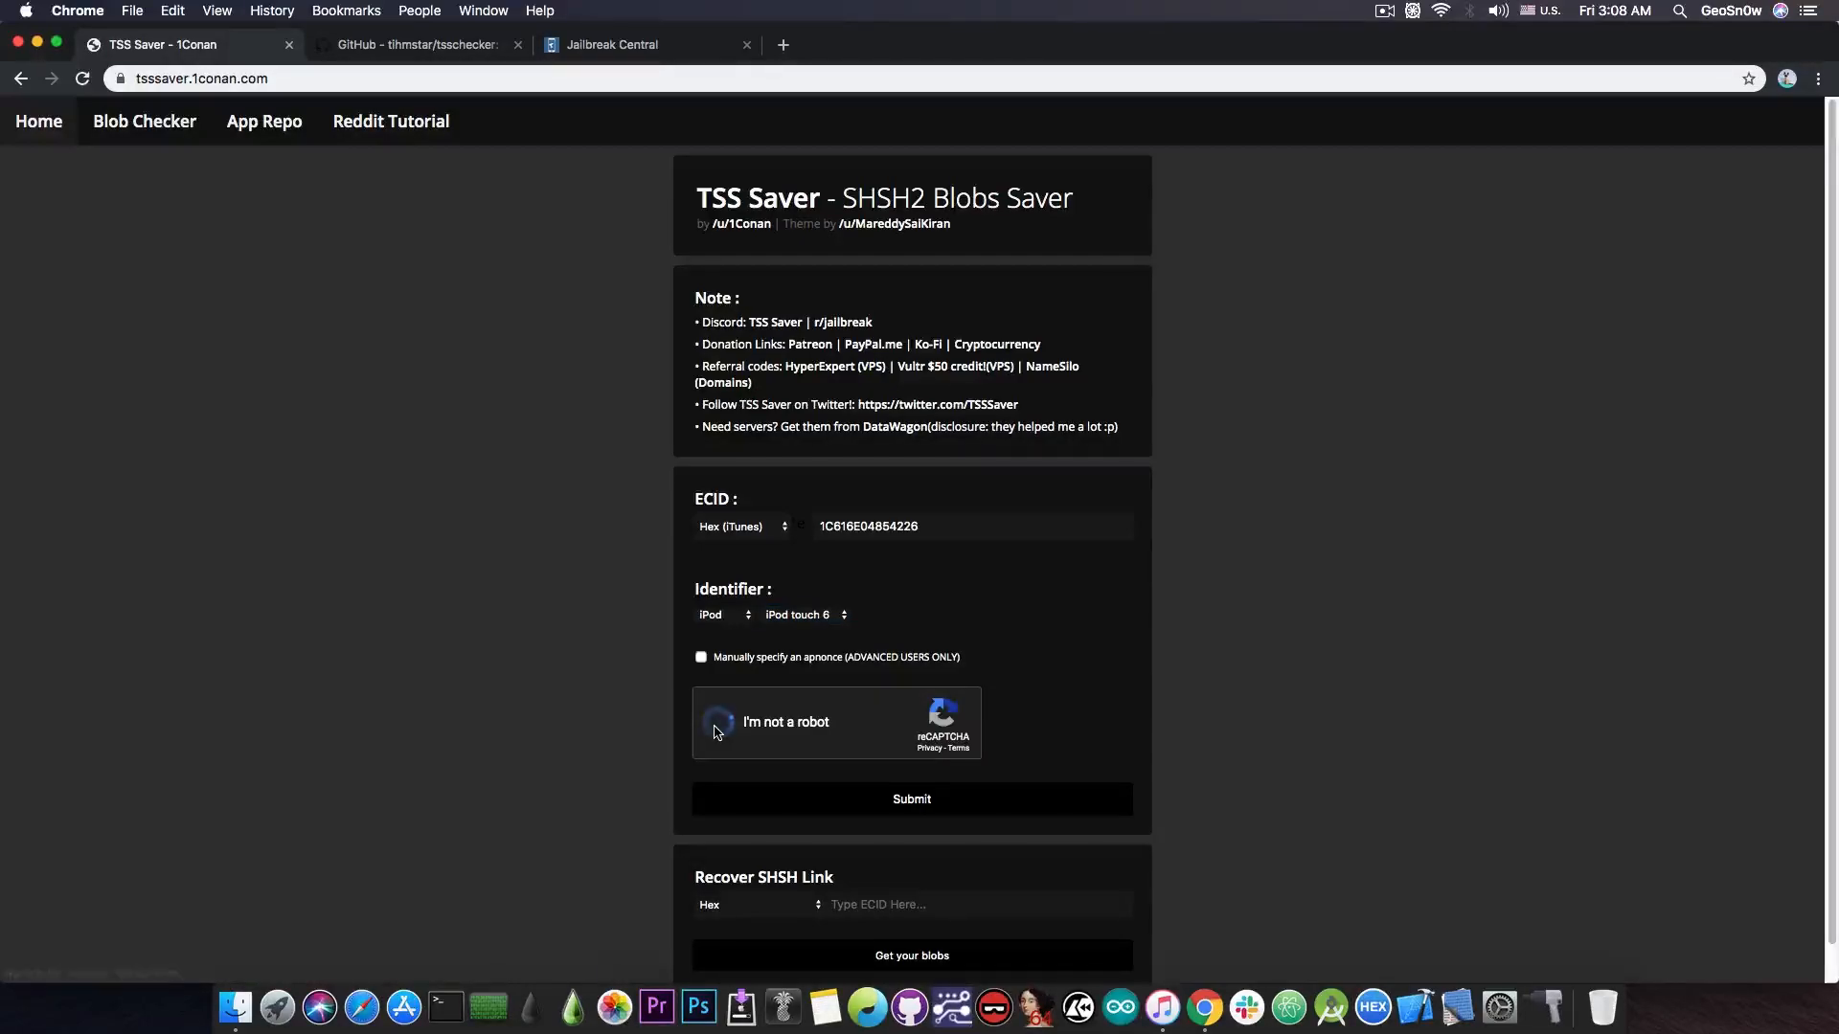
pyautogui.click(911, 798)
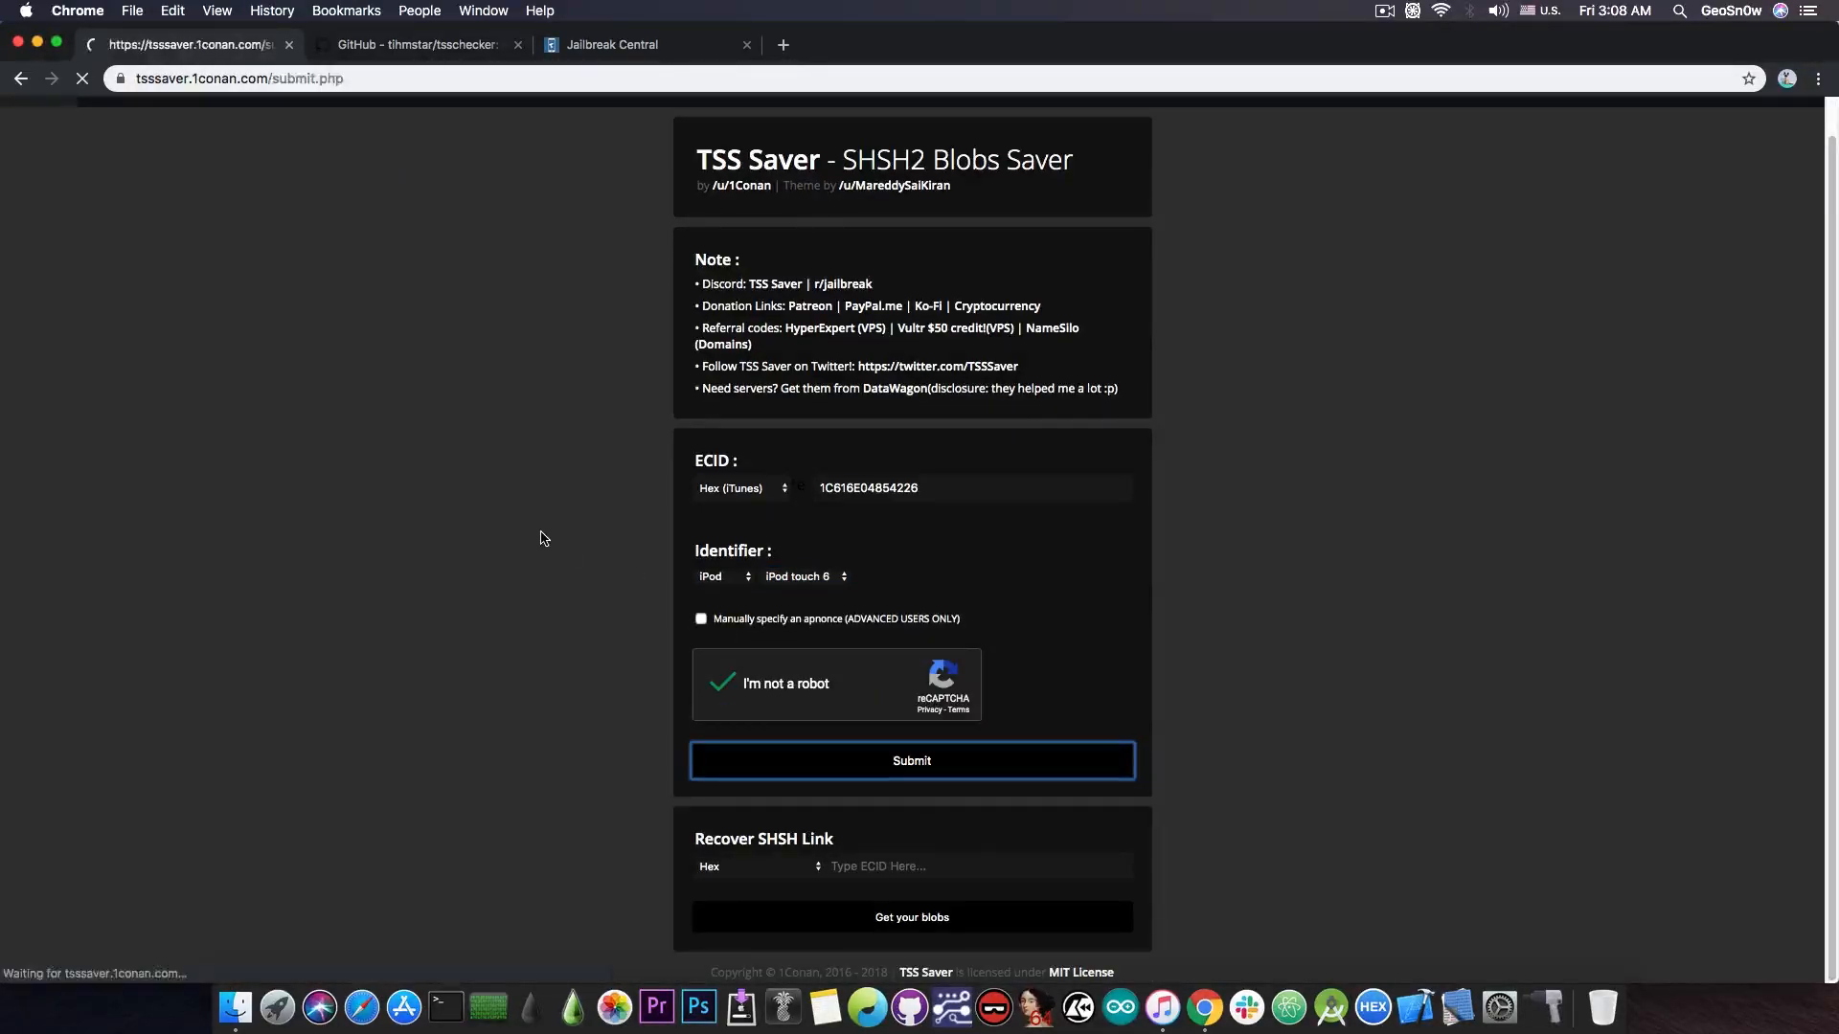
# Browse the saved blobs into the 12.4.1 noapnonce folder listing iPhone7,2 and iPod7,1 files.
pyautogui.click(911, 760)
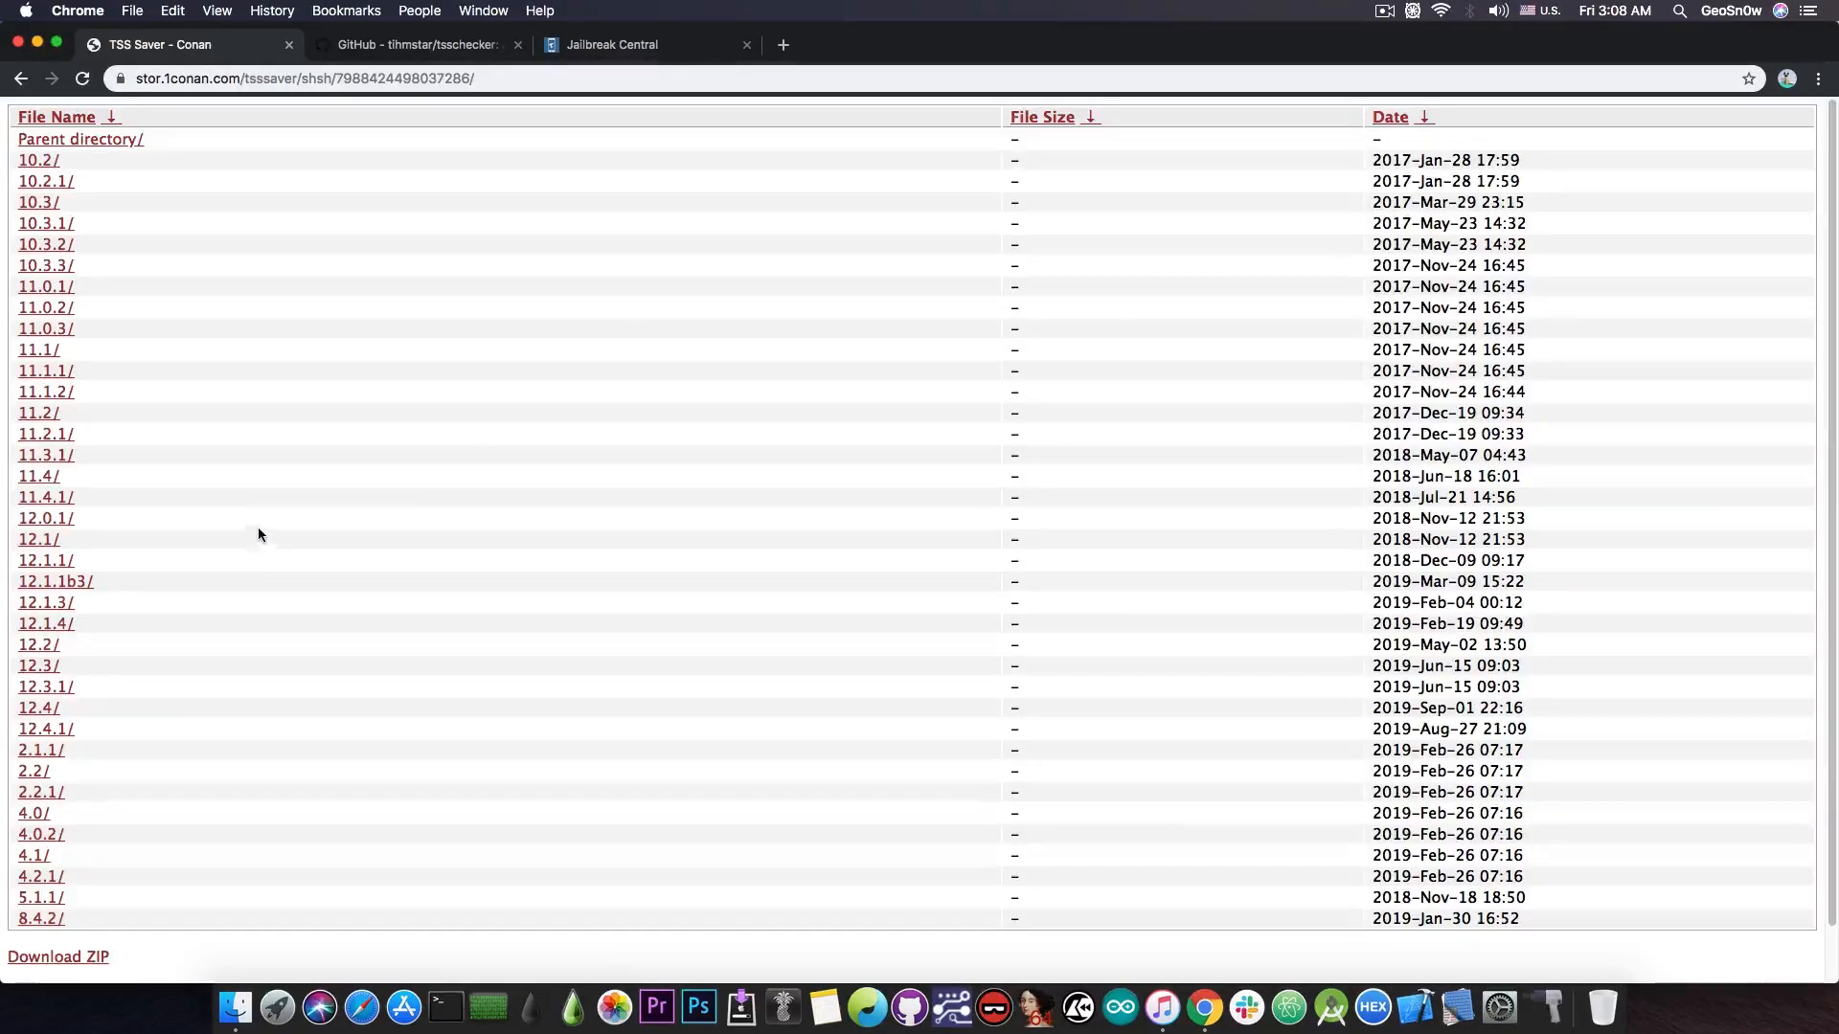
pyautogui.moveTo(347, 730)
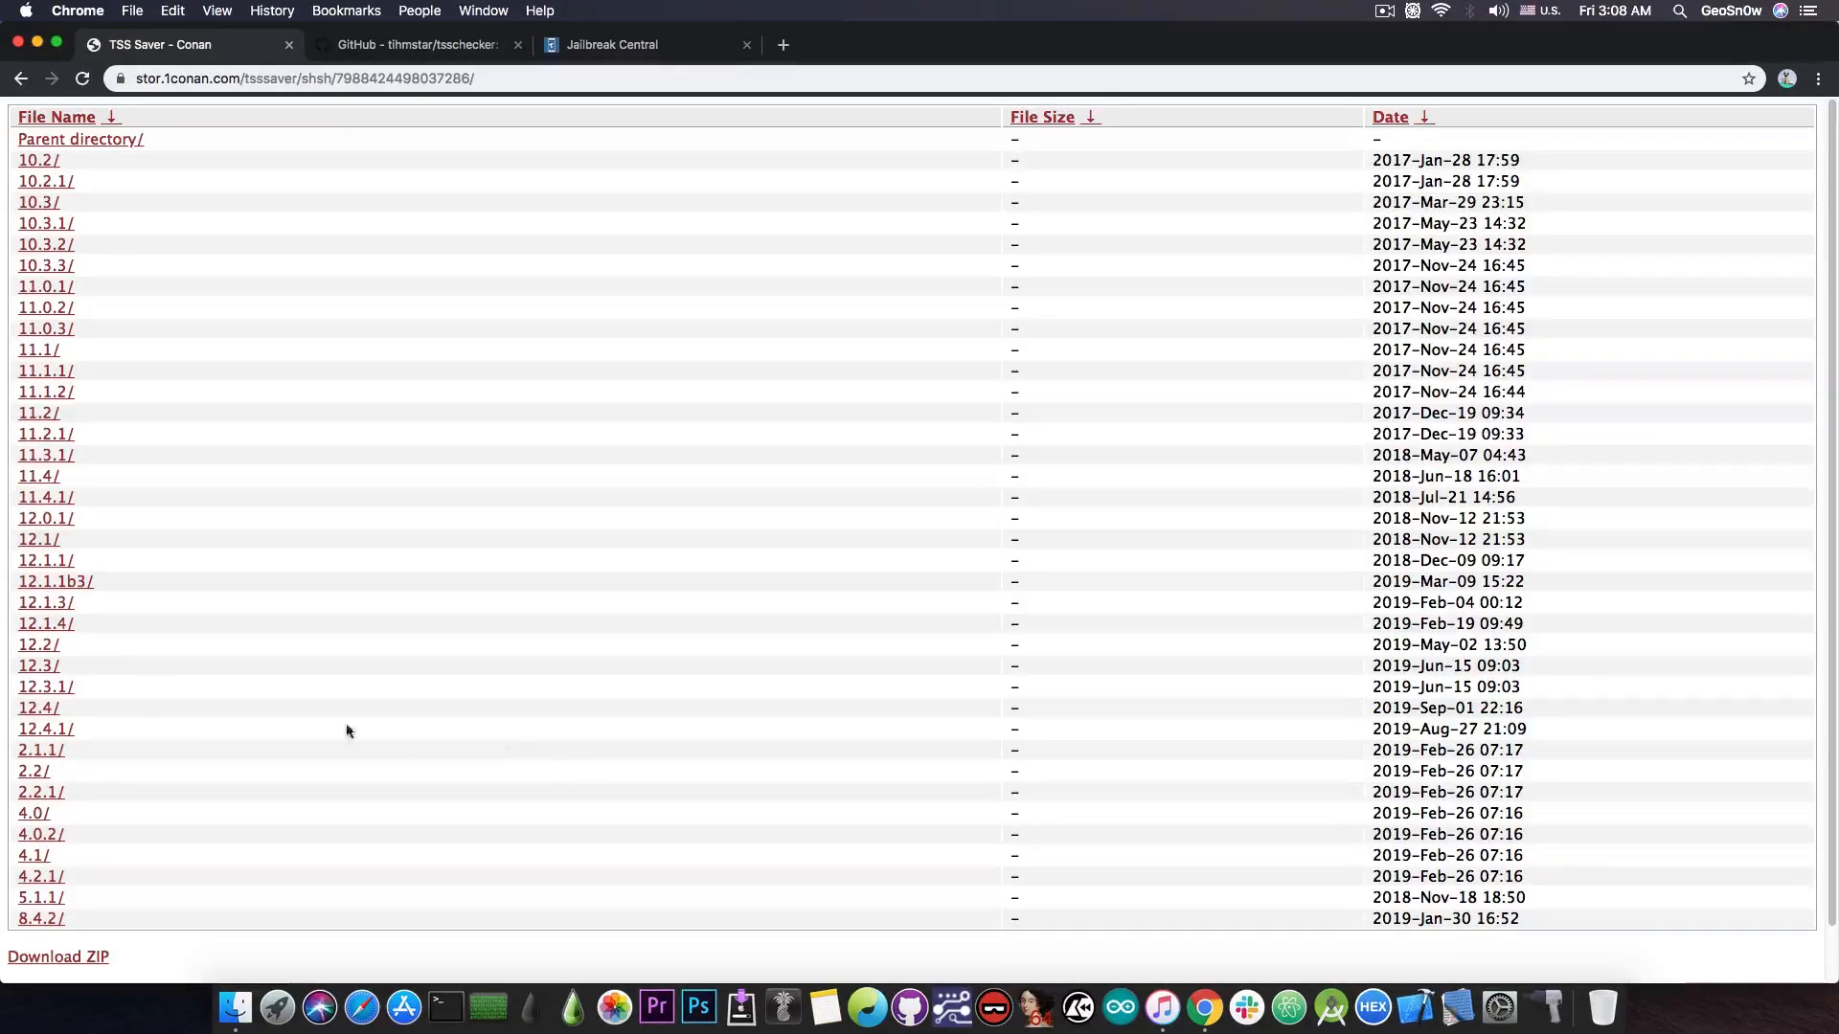
pyautogui.moveTo(171, 866)
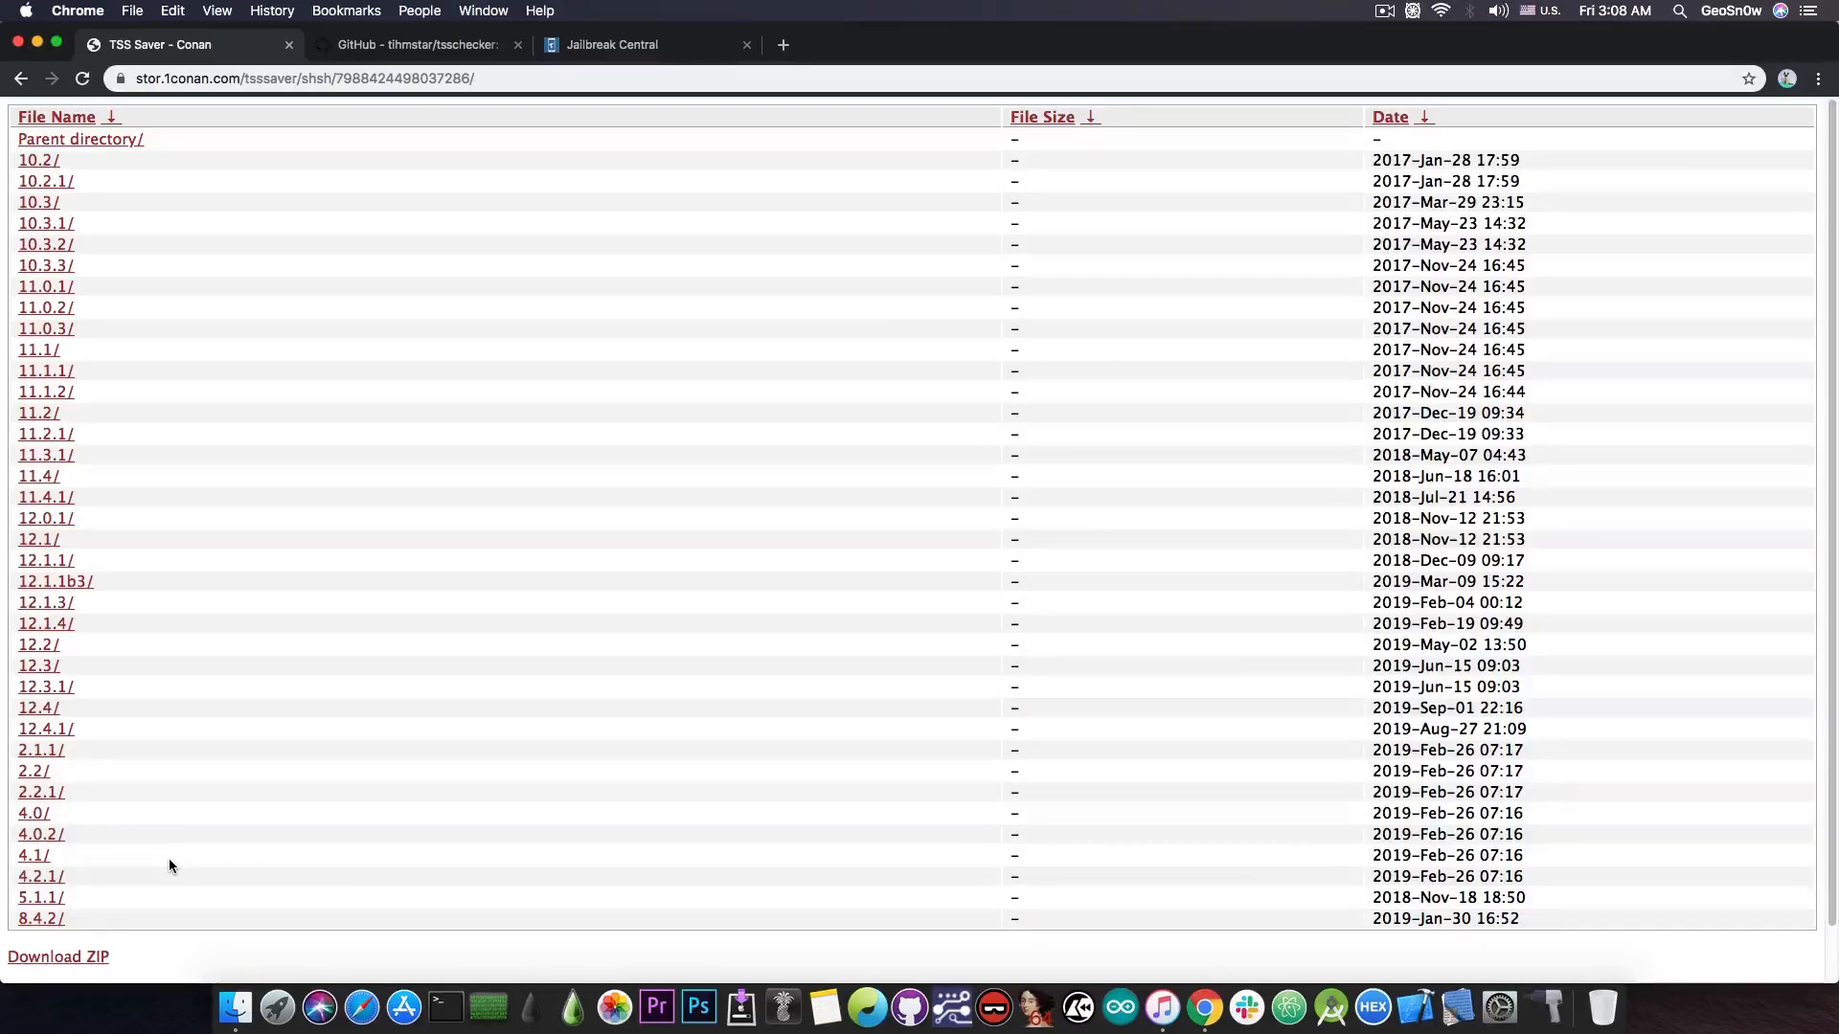
pyautogui.moveTo(35, 745)
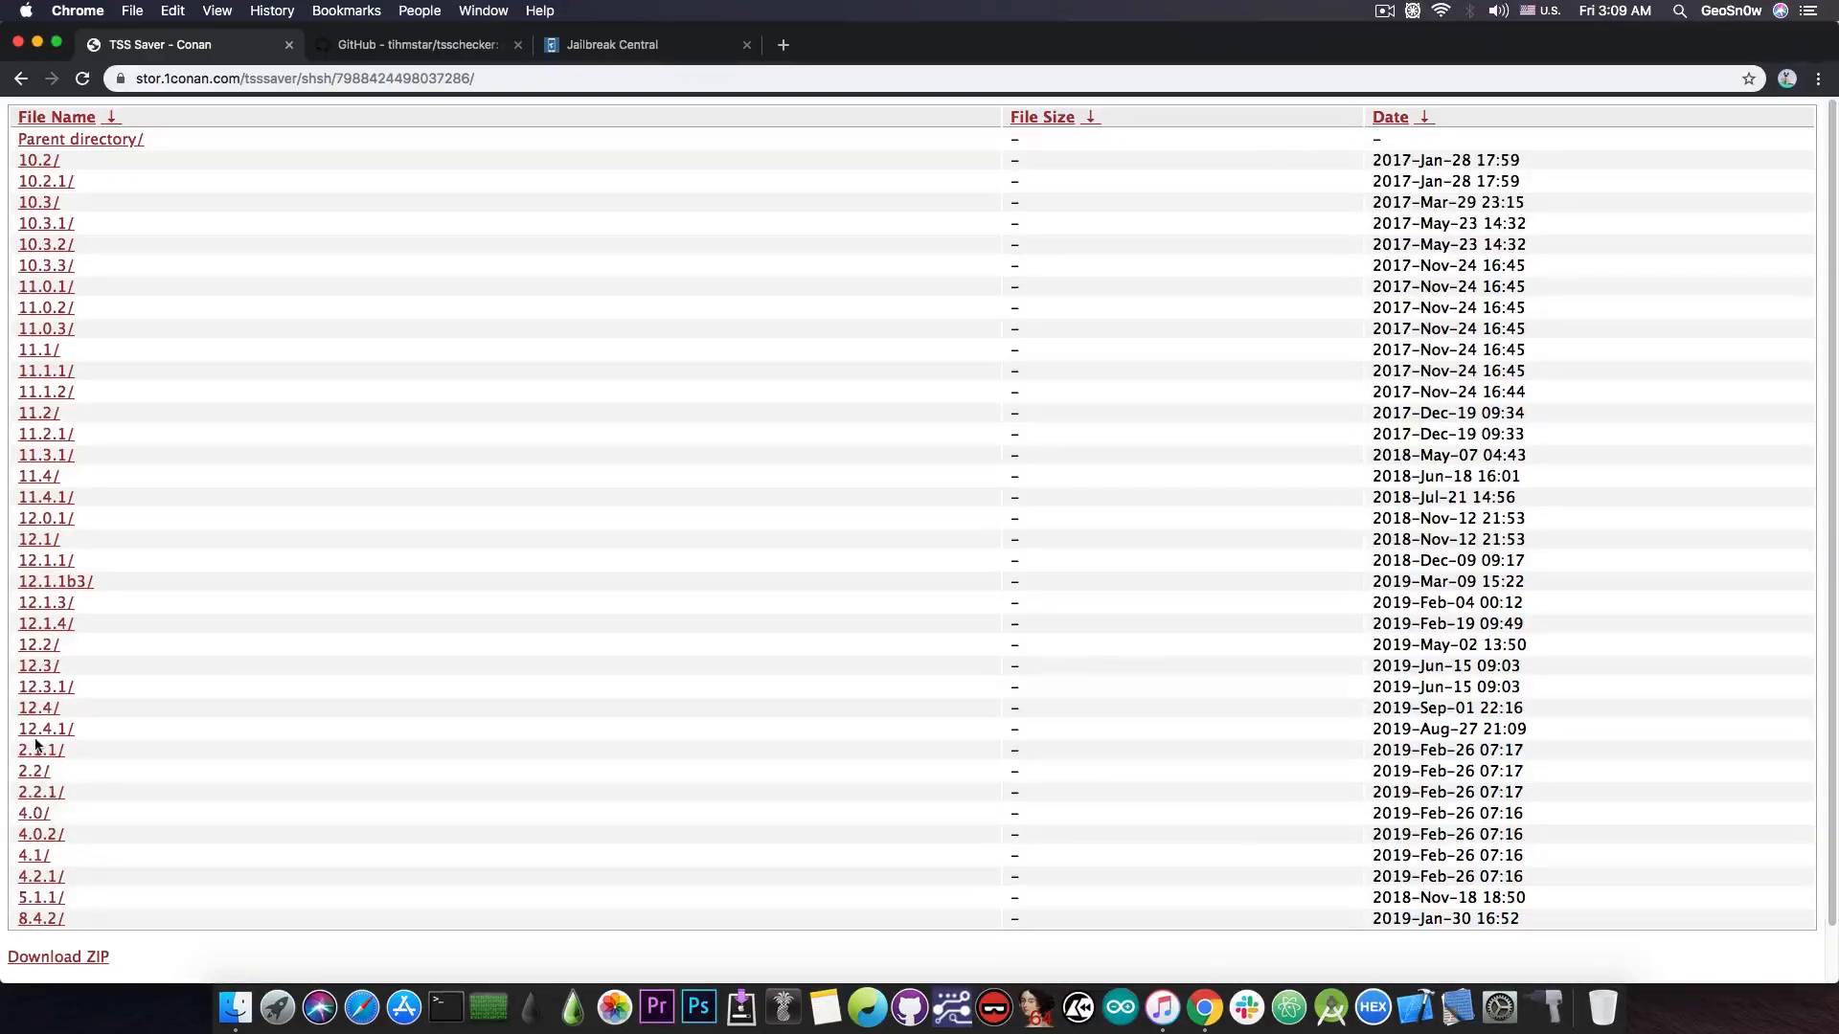
pyautogui.moveTo(44, 728)
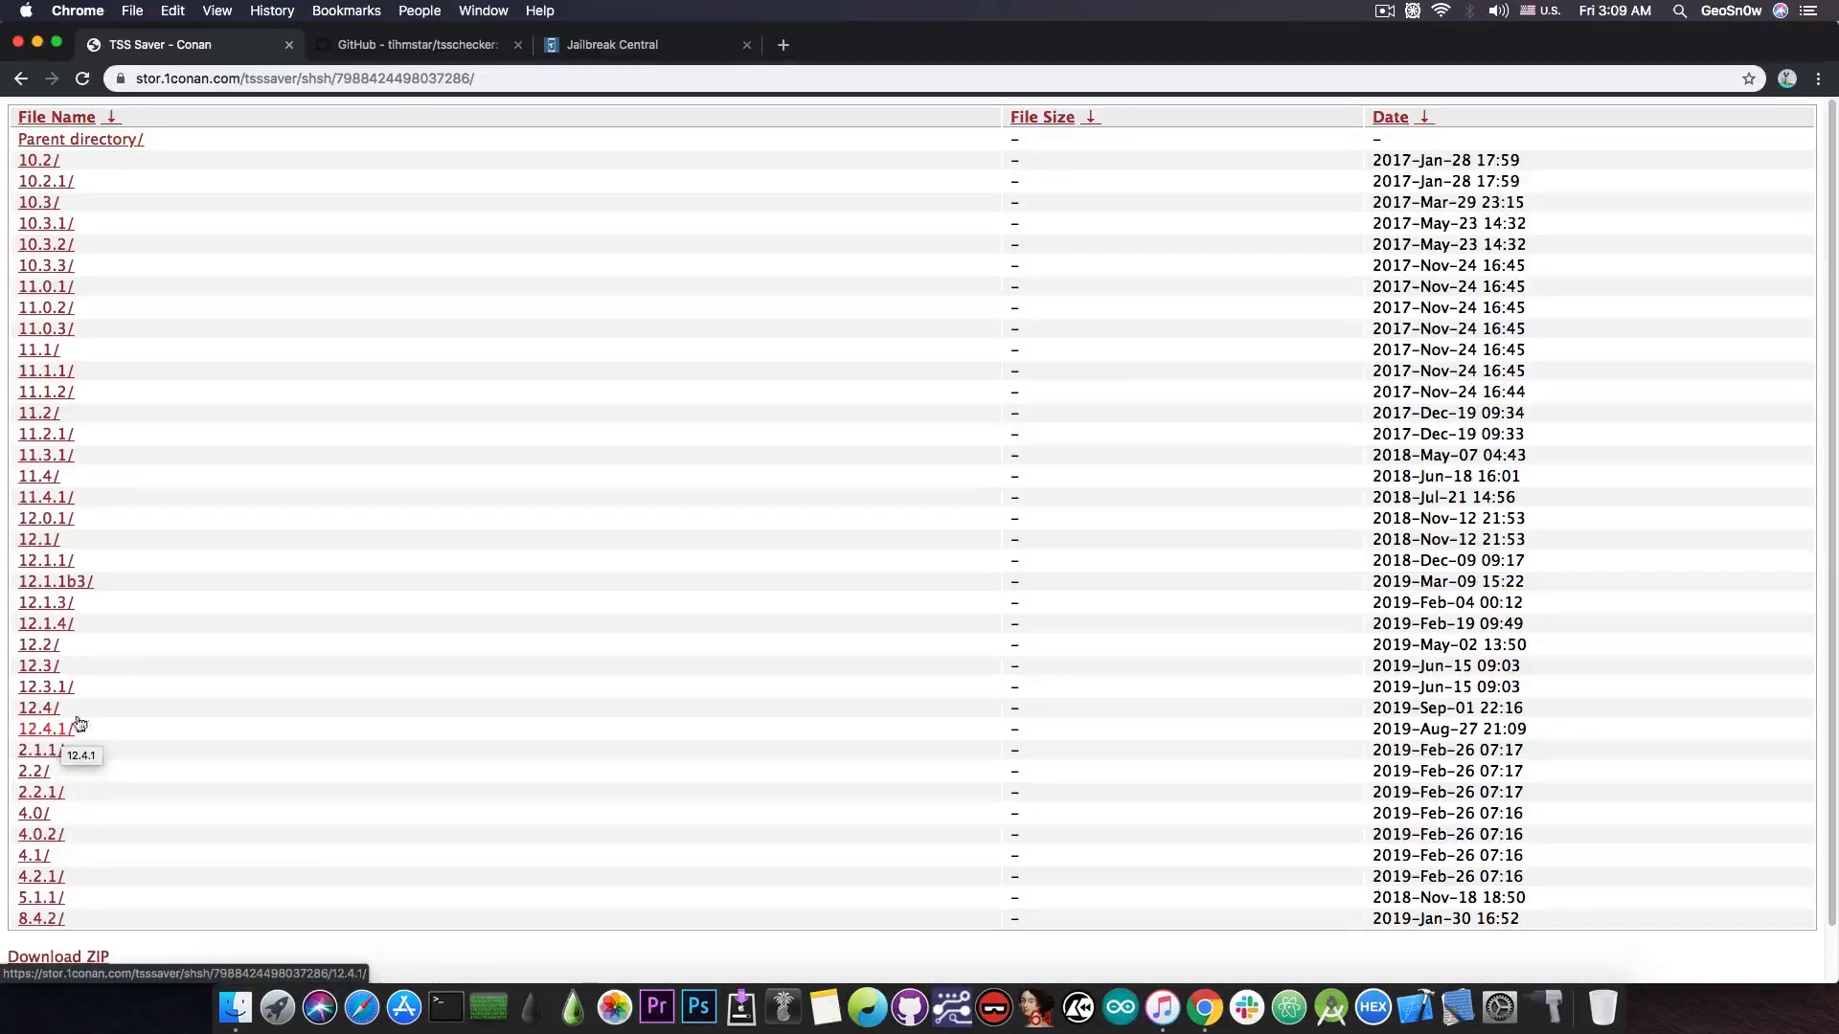
pyautogui.moveTo(37, 168)
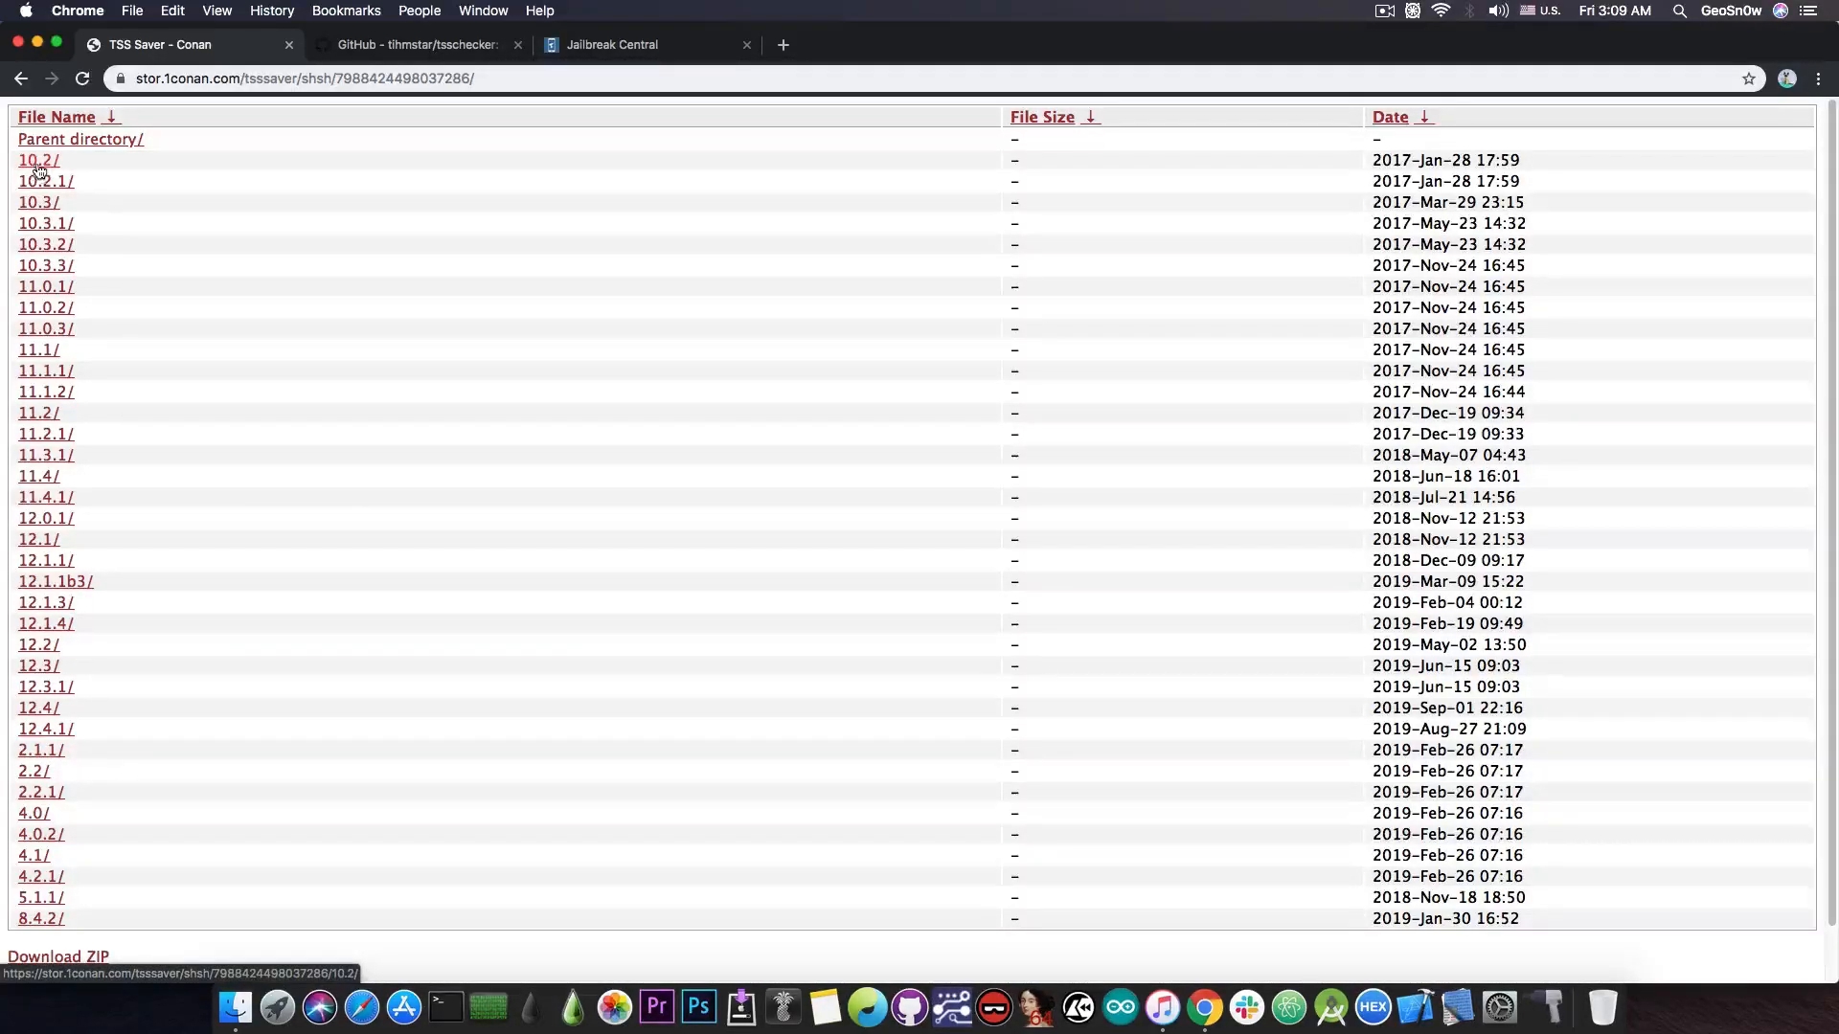
pyautogui.moveTo(36, 170)
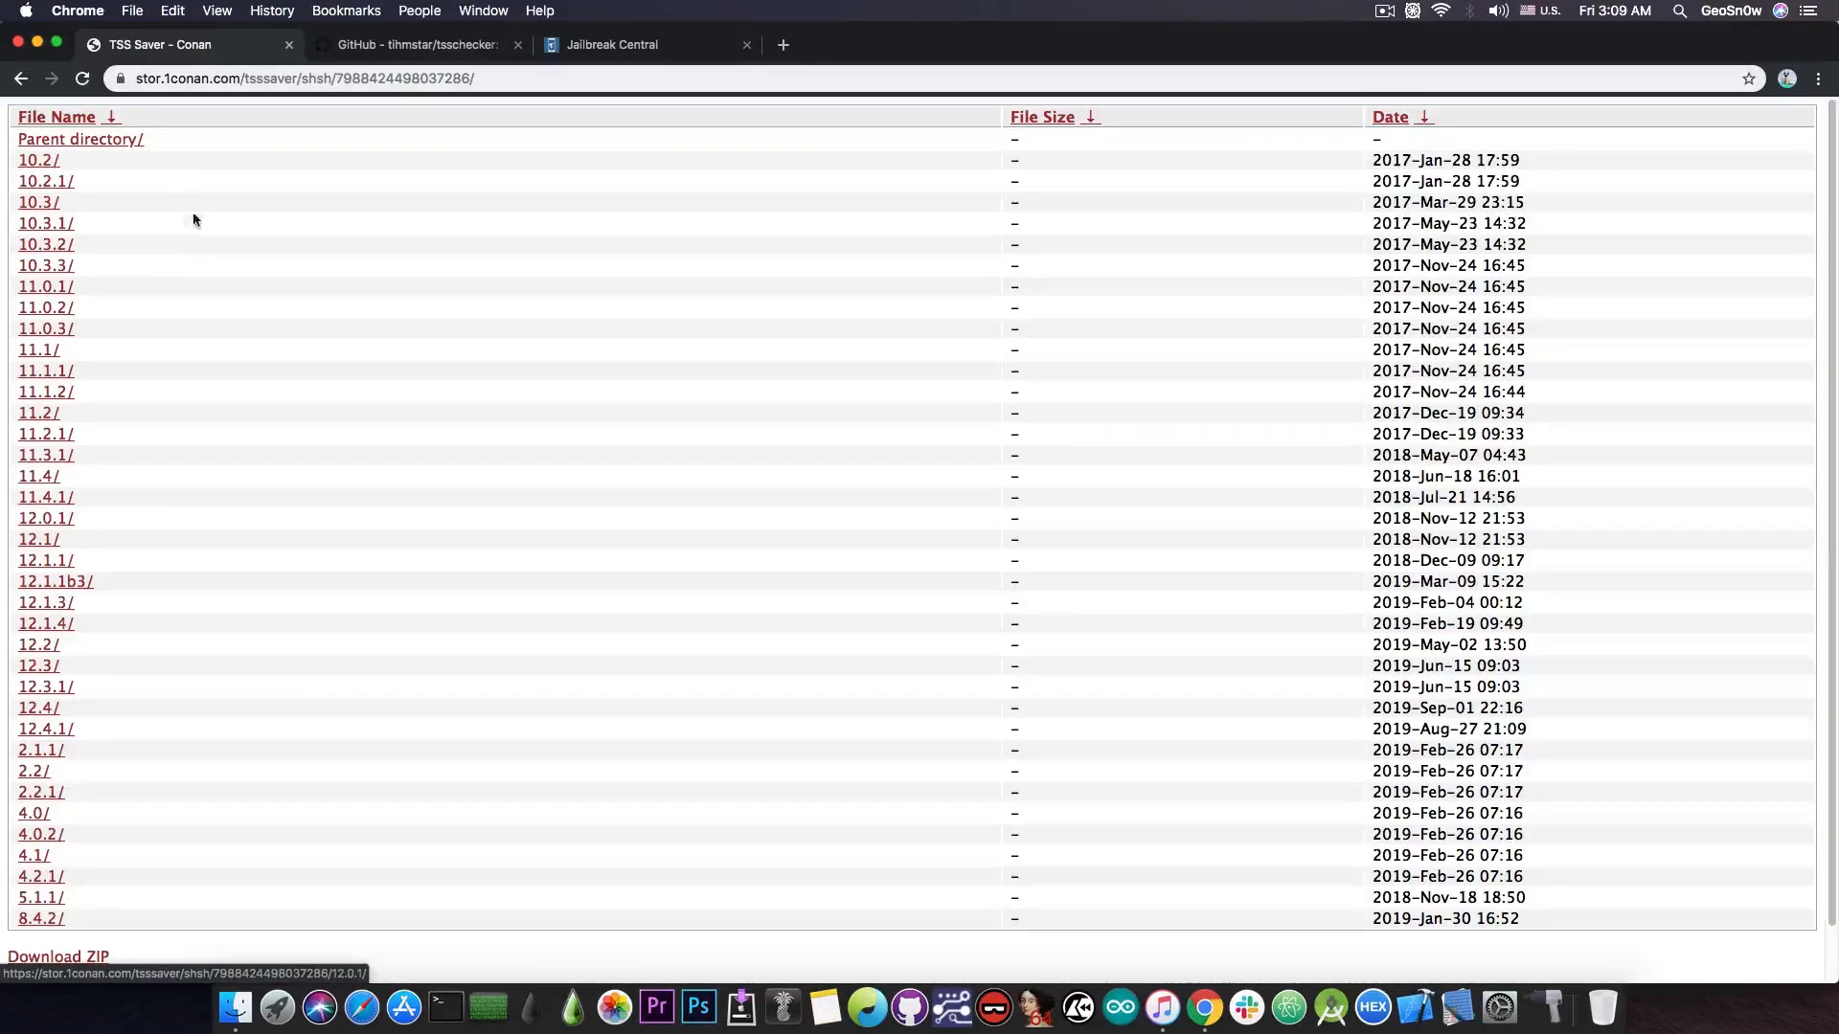
pyautogui.moveTo(121, 306)
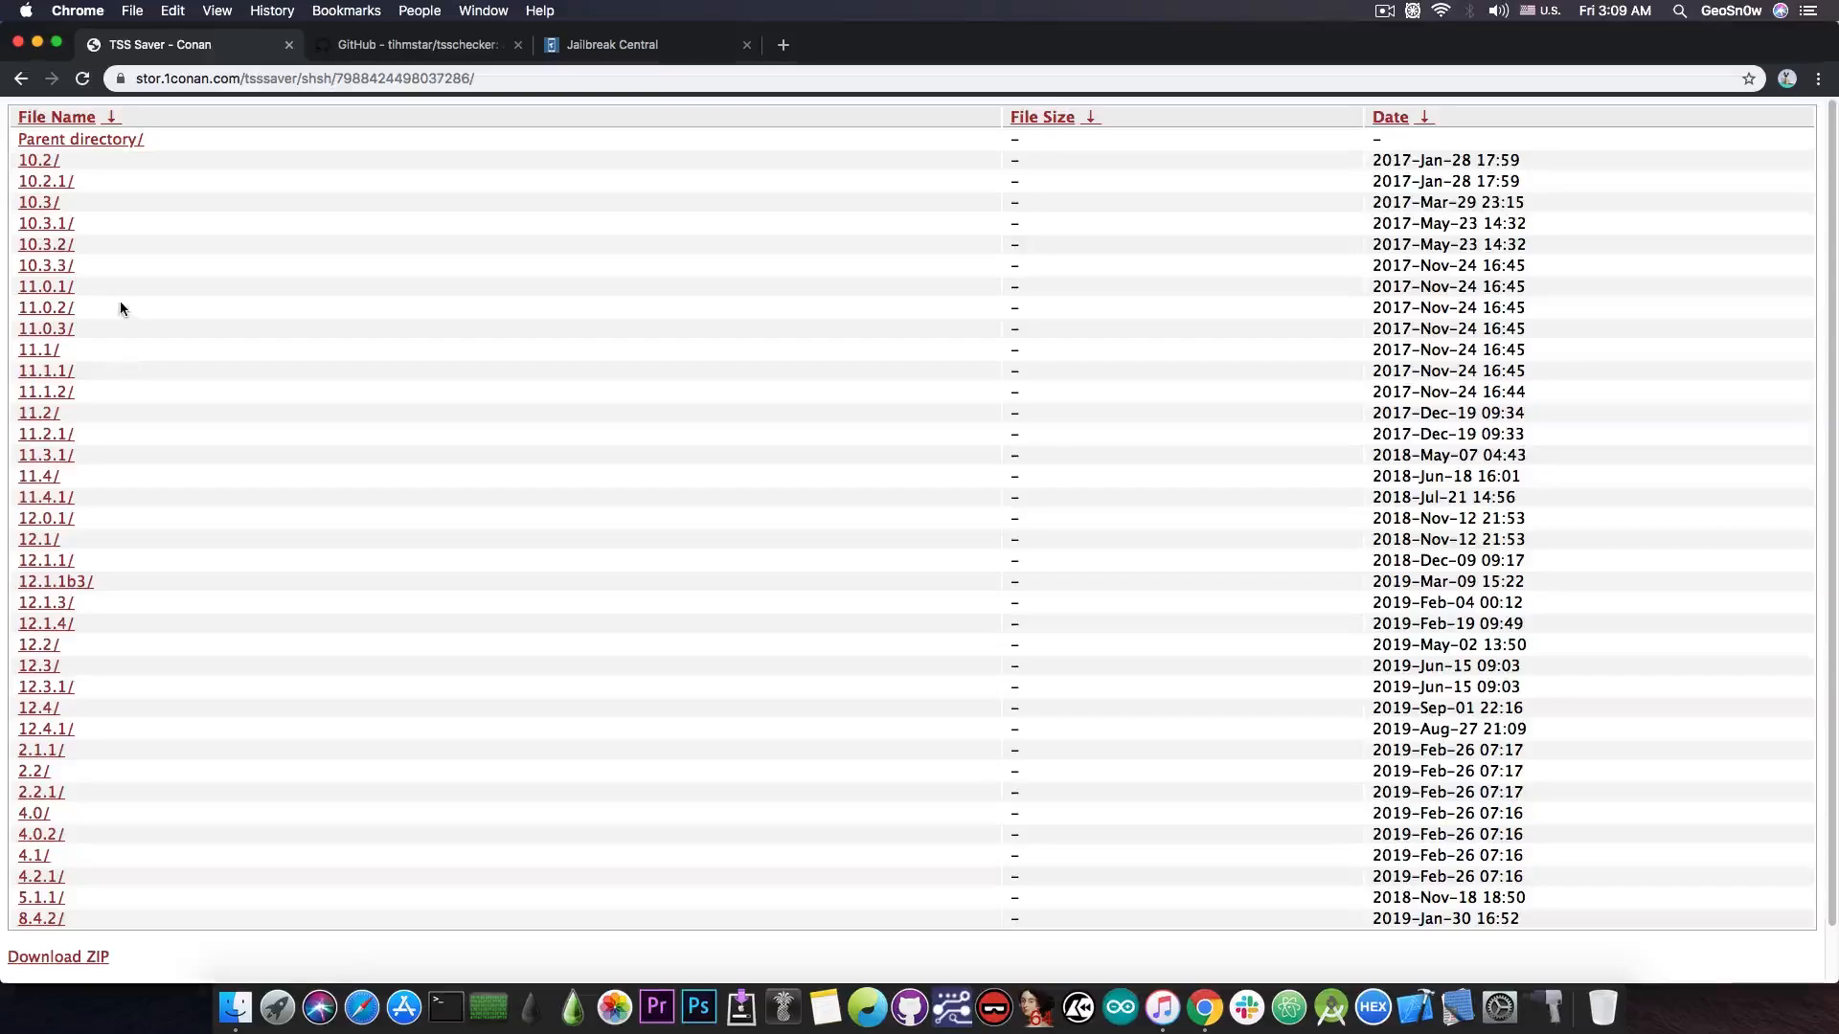
pyautogui.moveTo(129, 270)
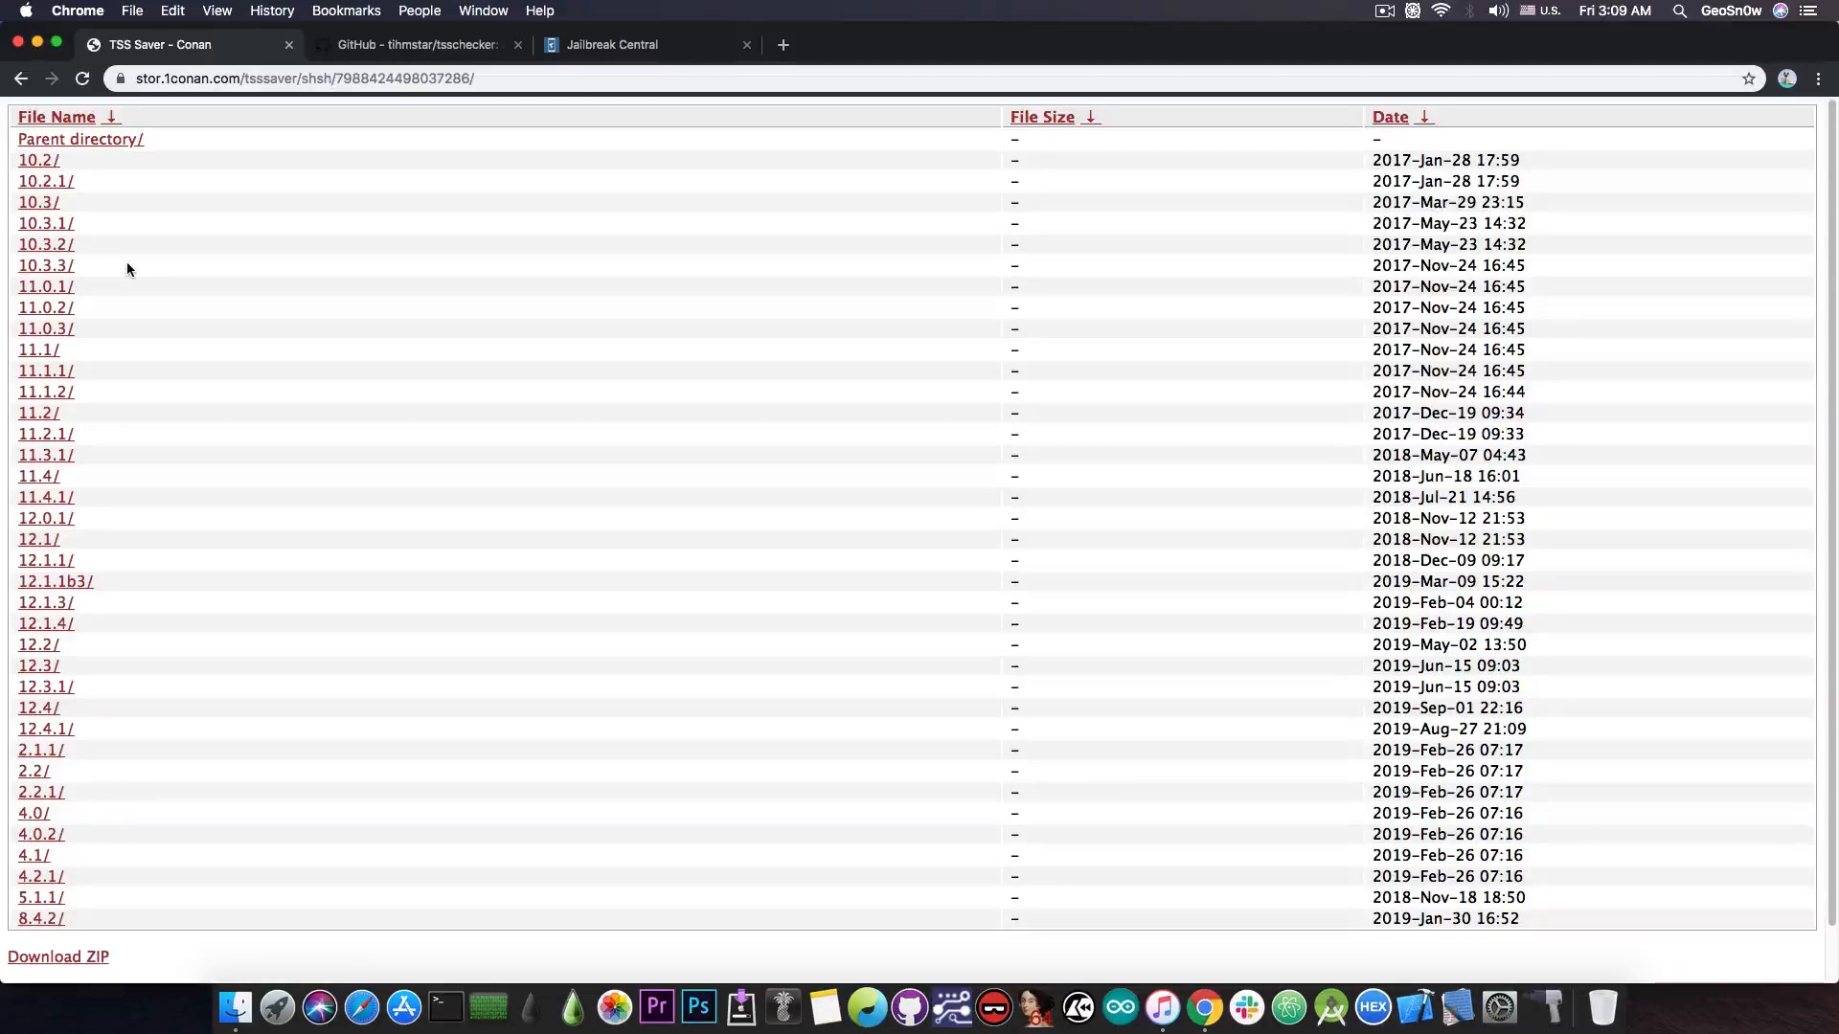
pyautogui.moveTo(46, 665)
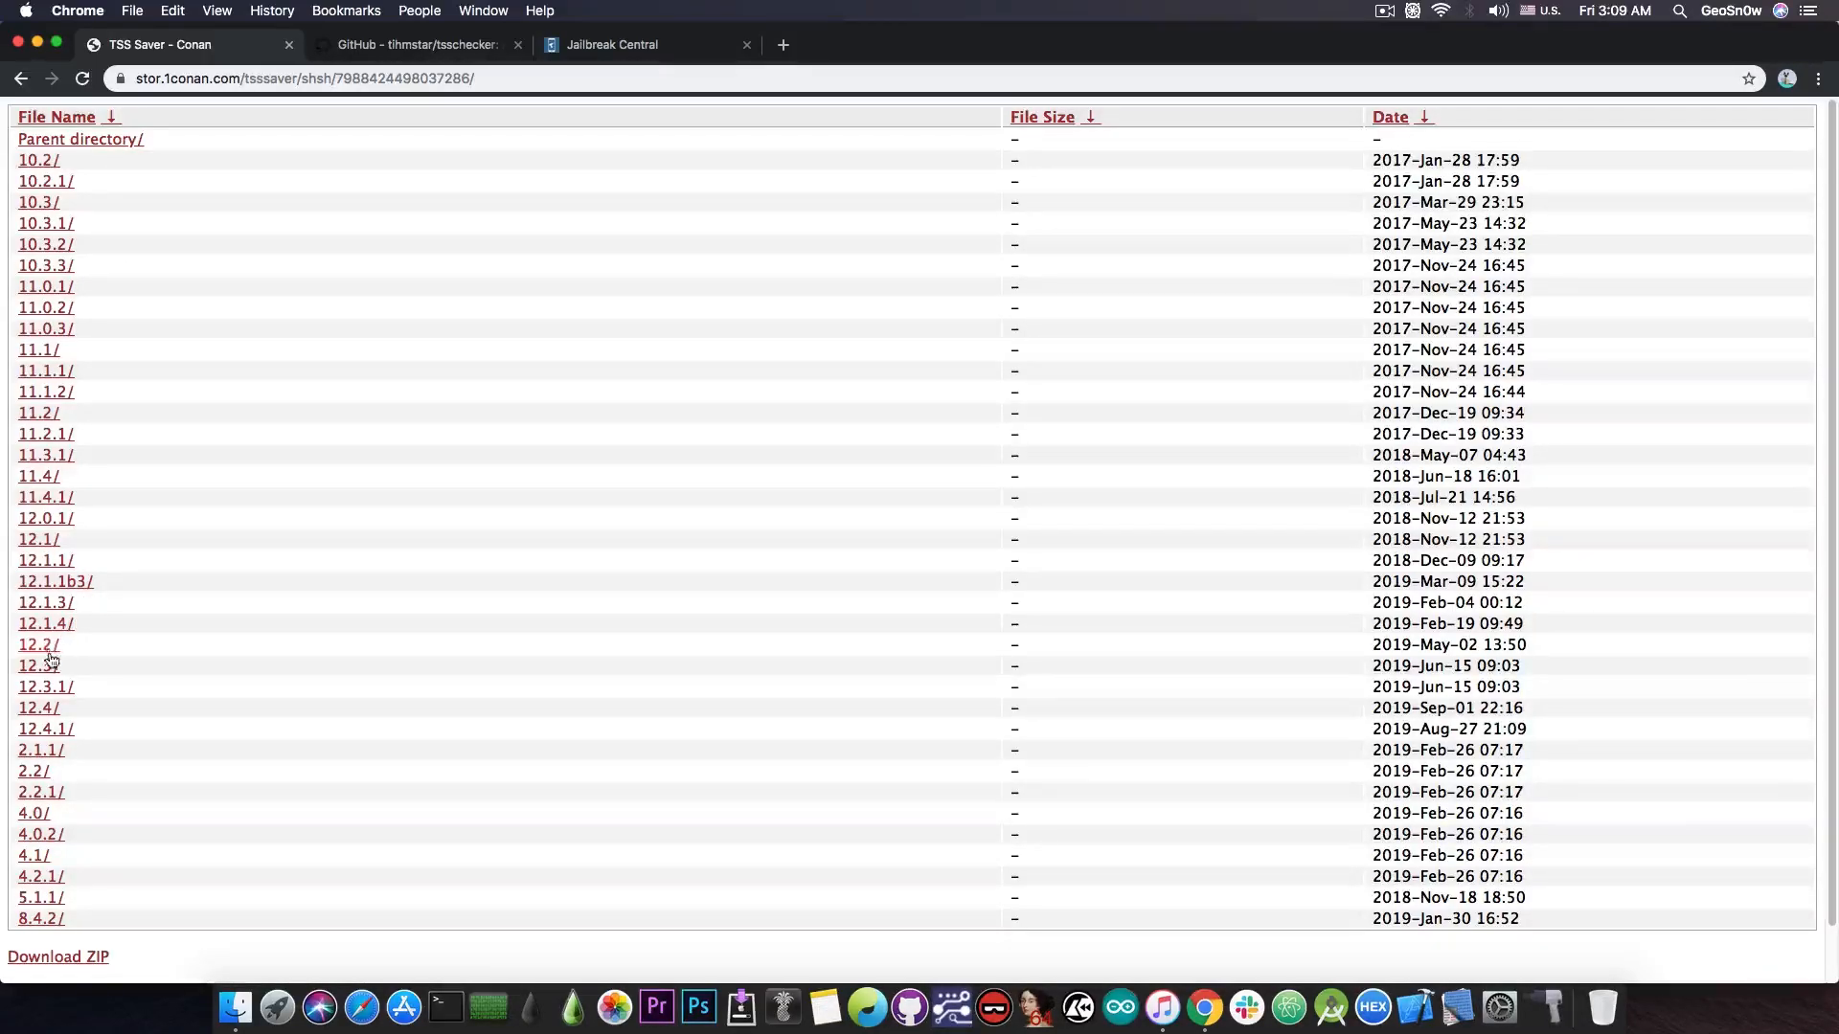
pyautogui.moveTo(38, 665)
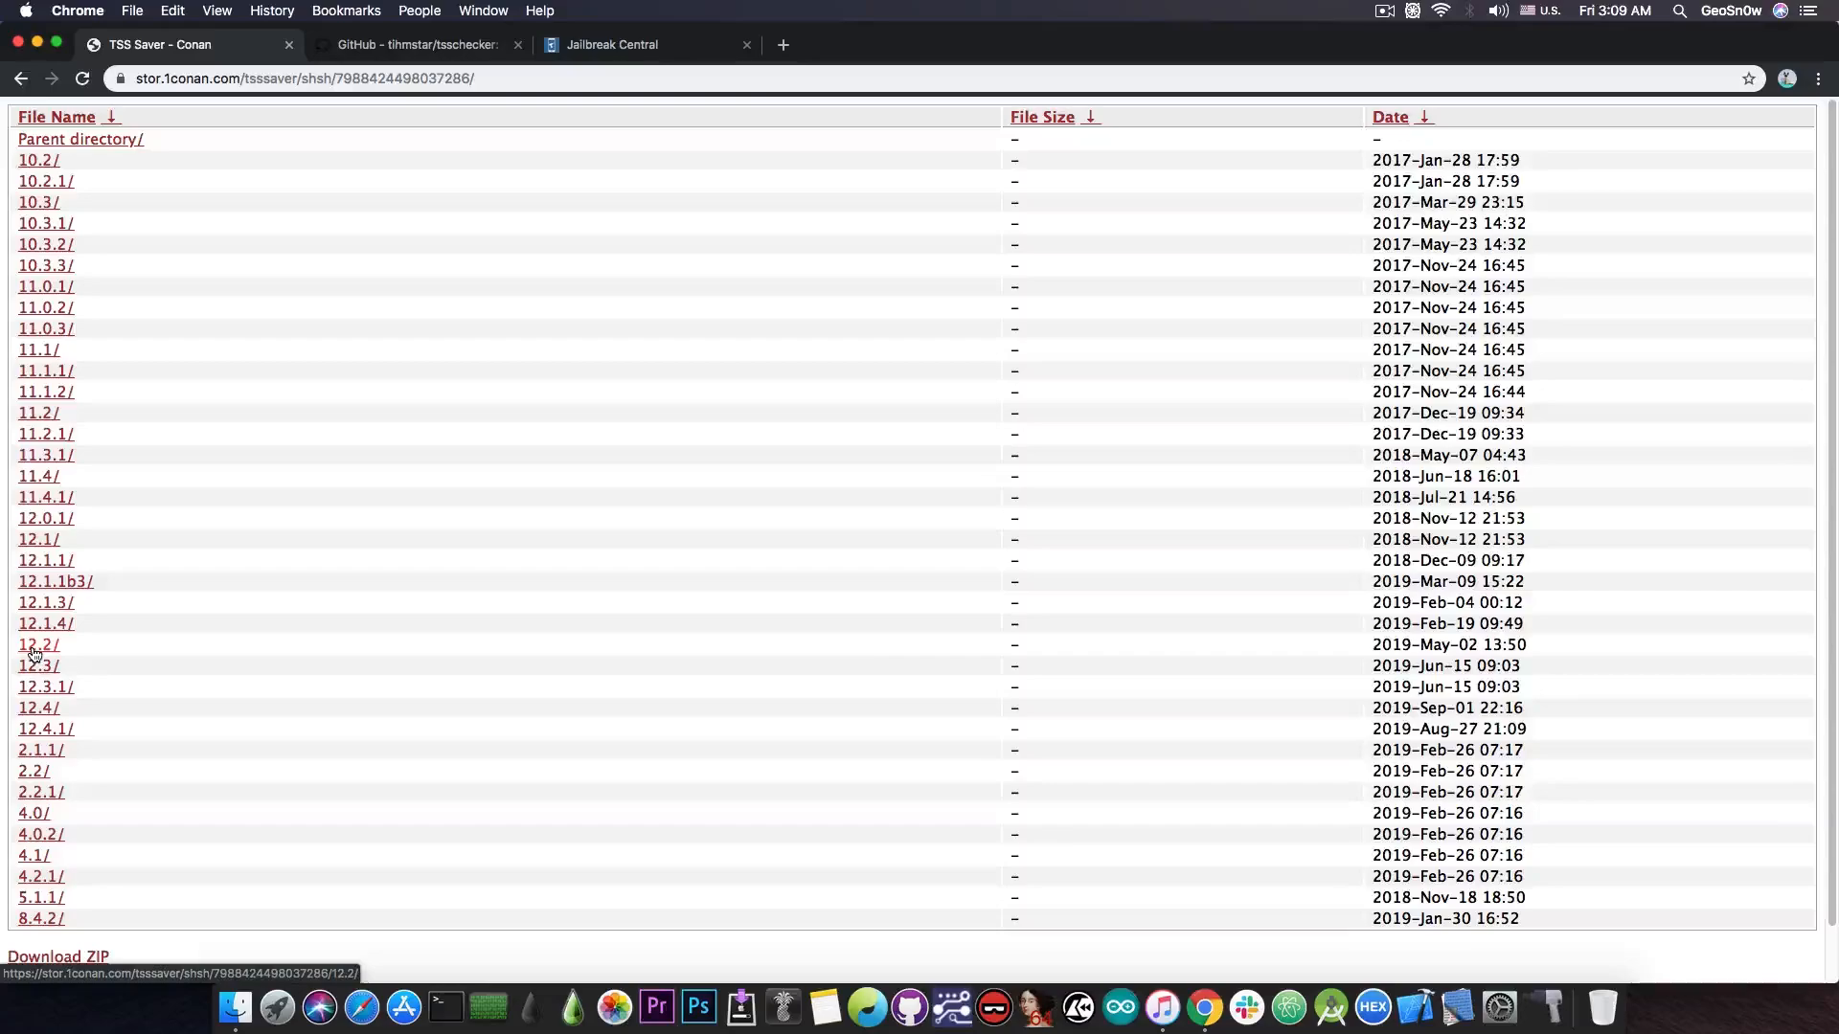
pyautogui.moveTo(34, 651)
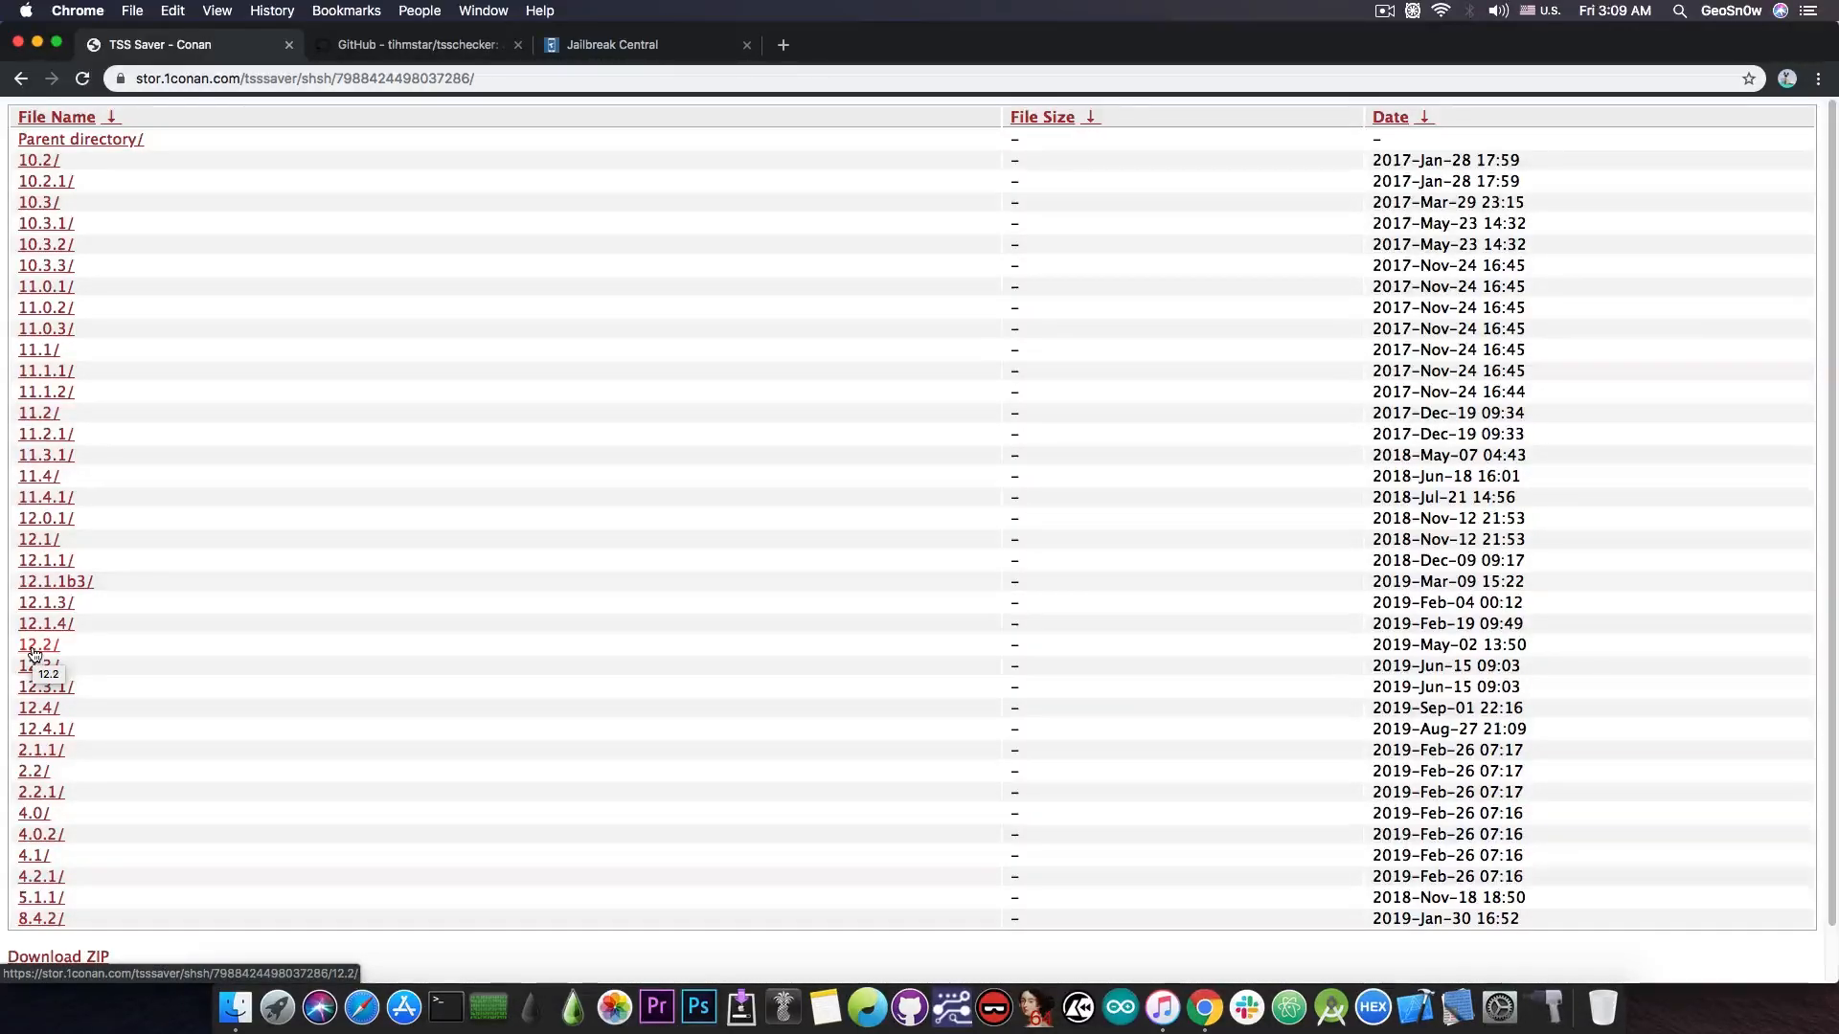
pyautogui.click(46, 728)
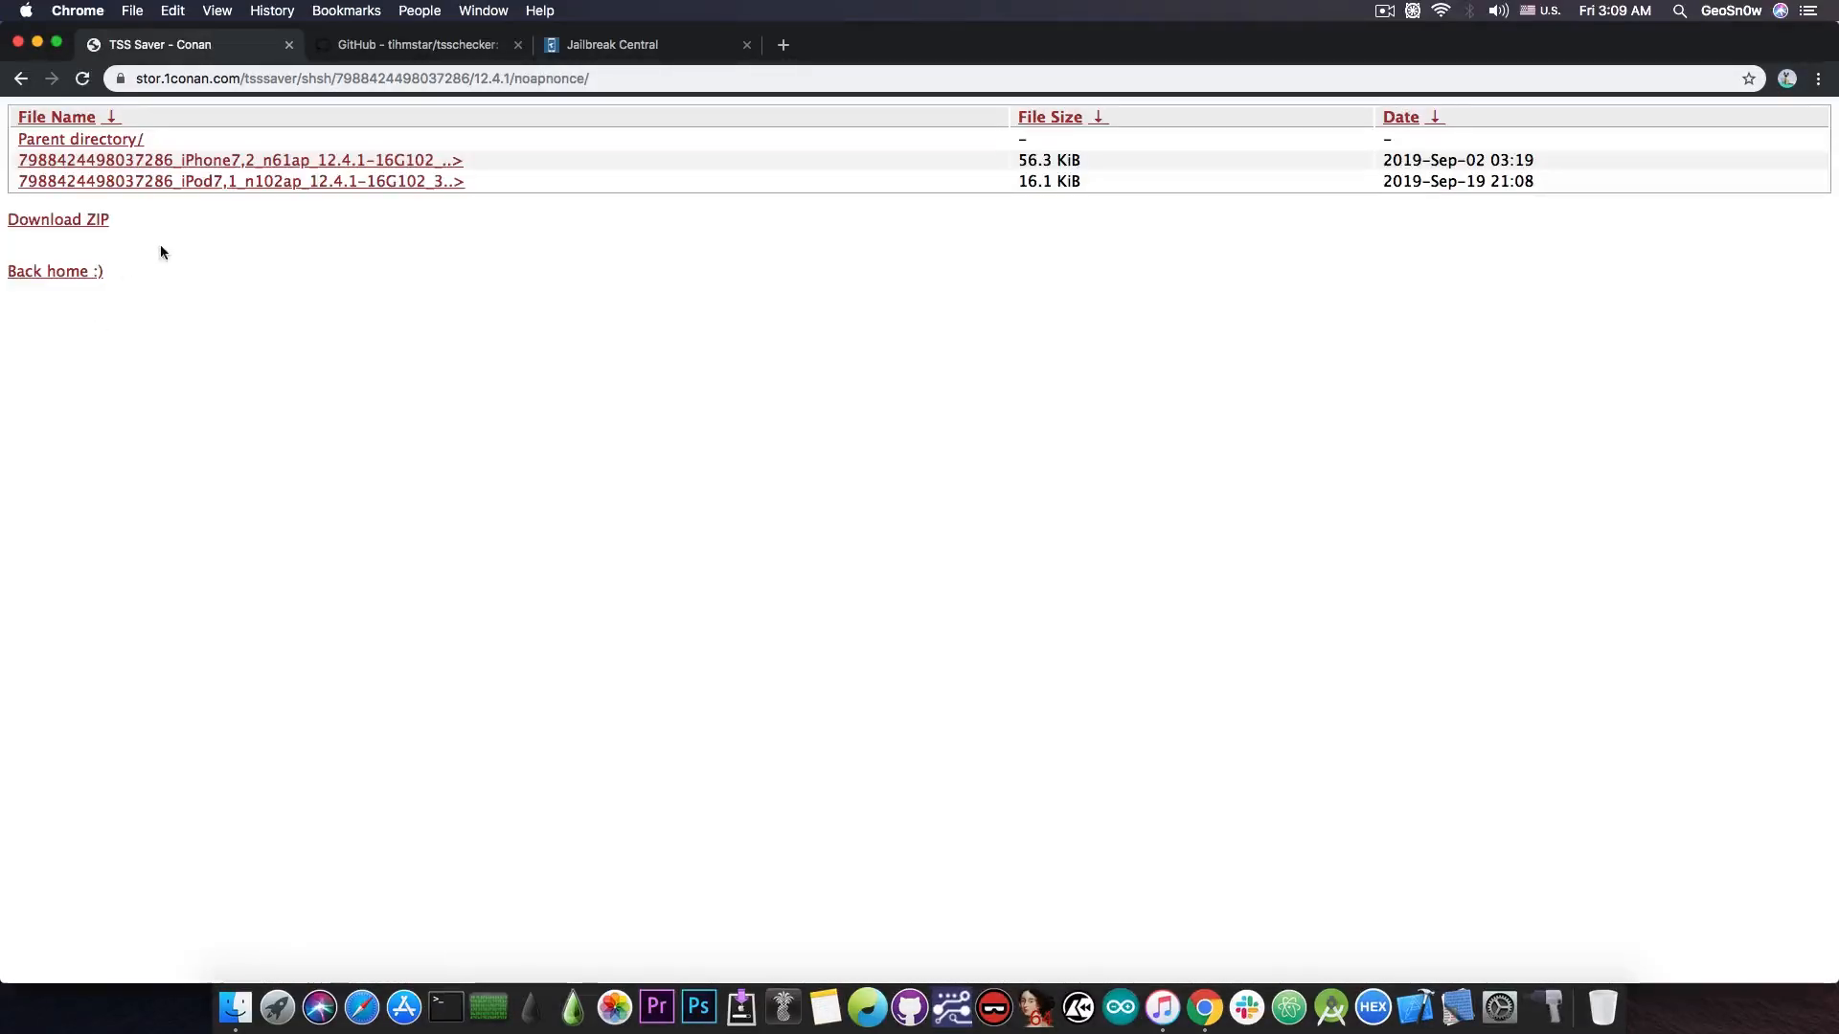
pyautogui.moveTo(170, 343)
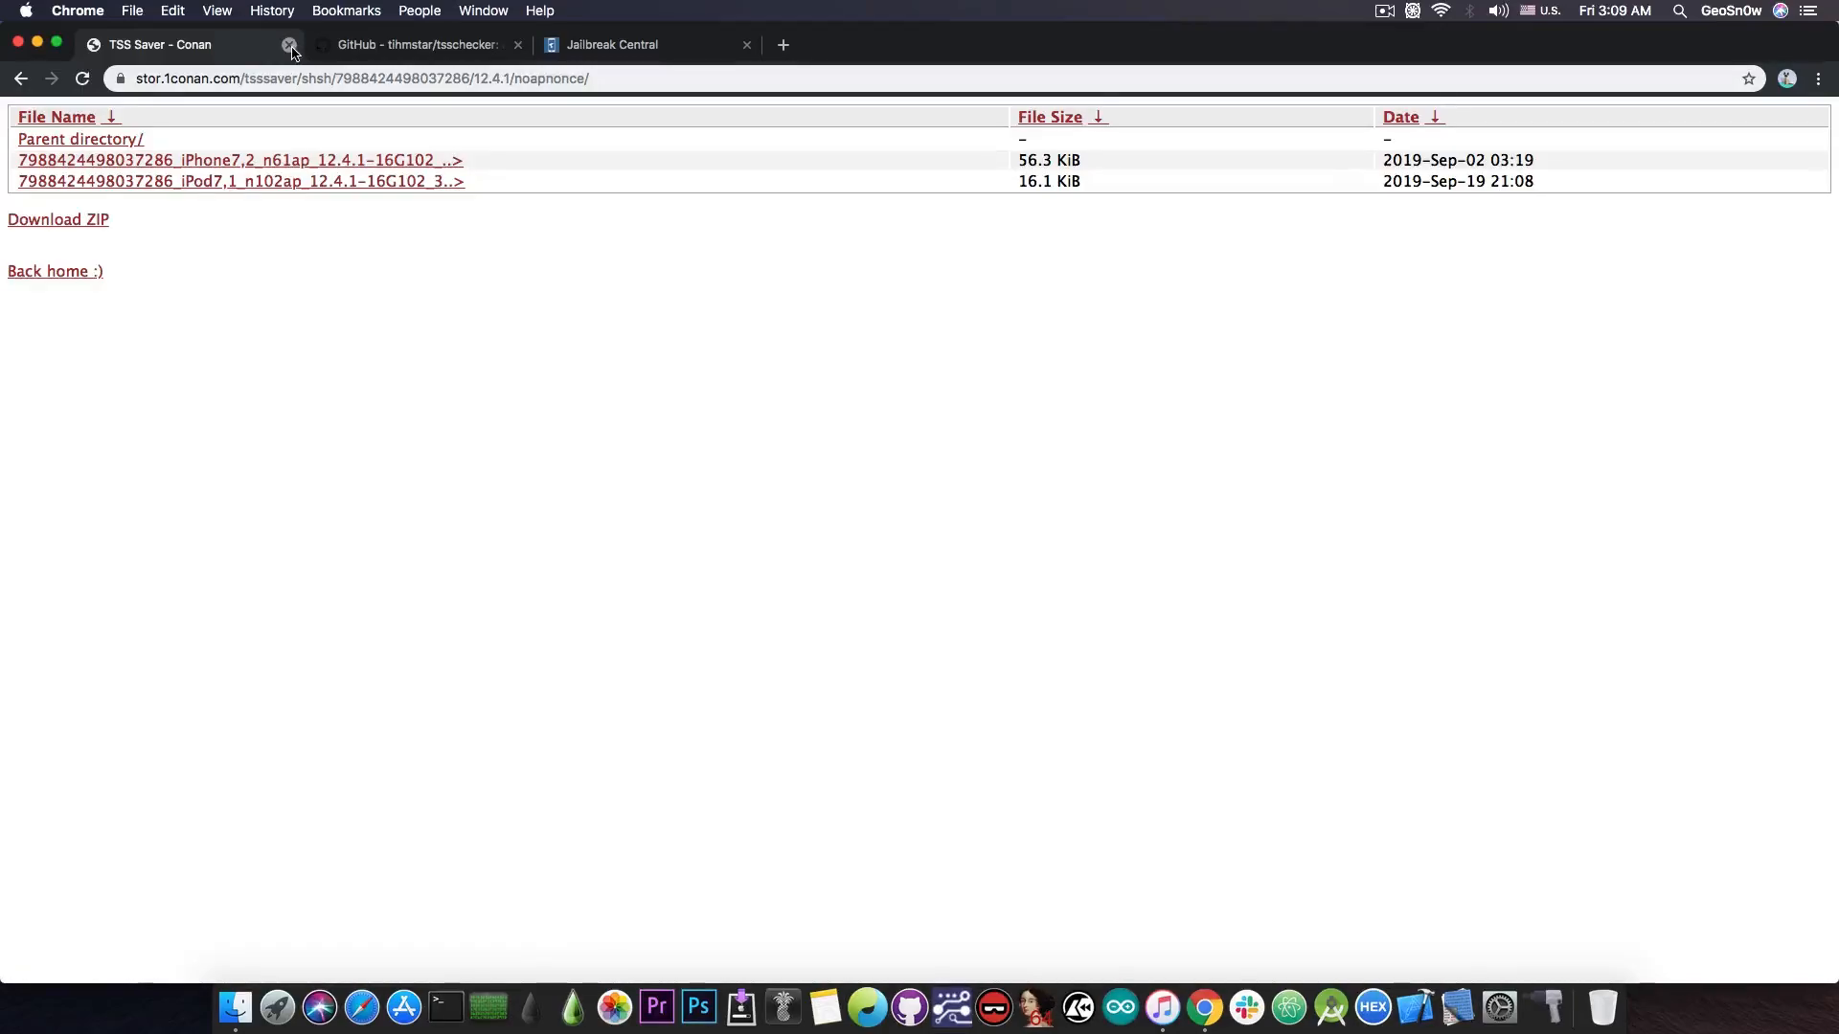
# Close the TSS Saver tab and scroll the tsschecker GitHub README to the latest compiled link.
pyautogui.click(291, 45)
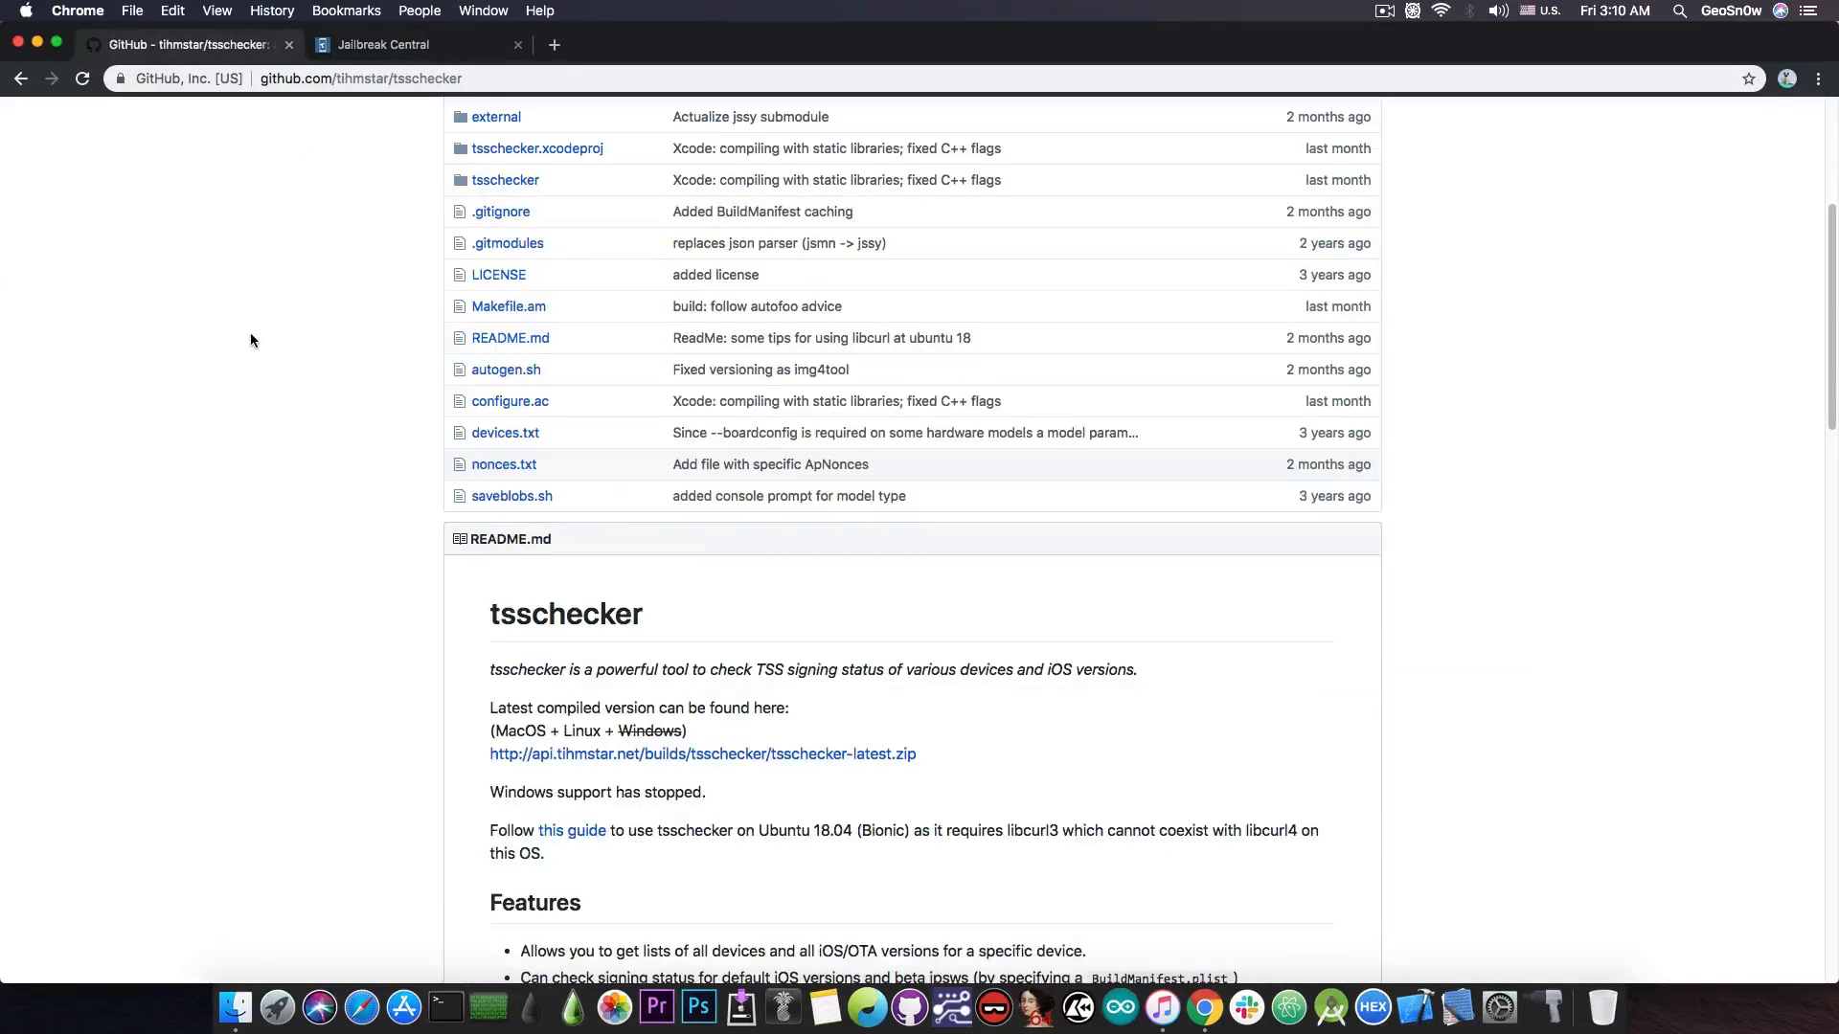
pyautogui.scroll(3)
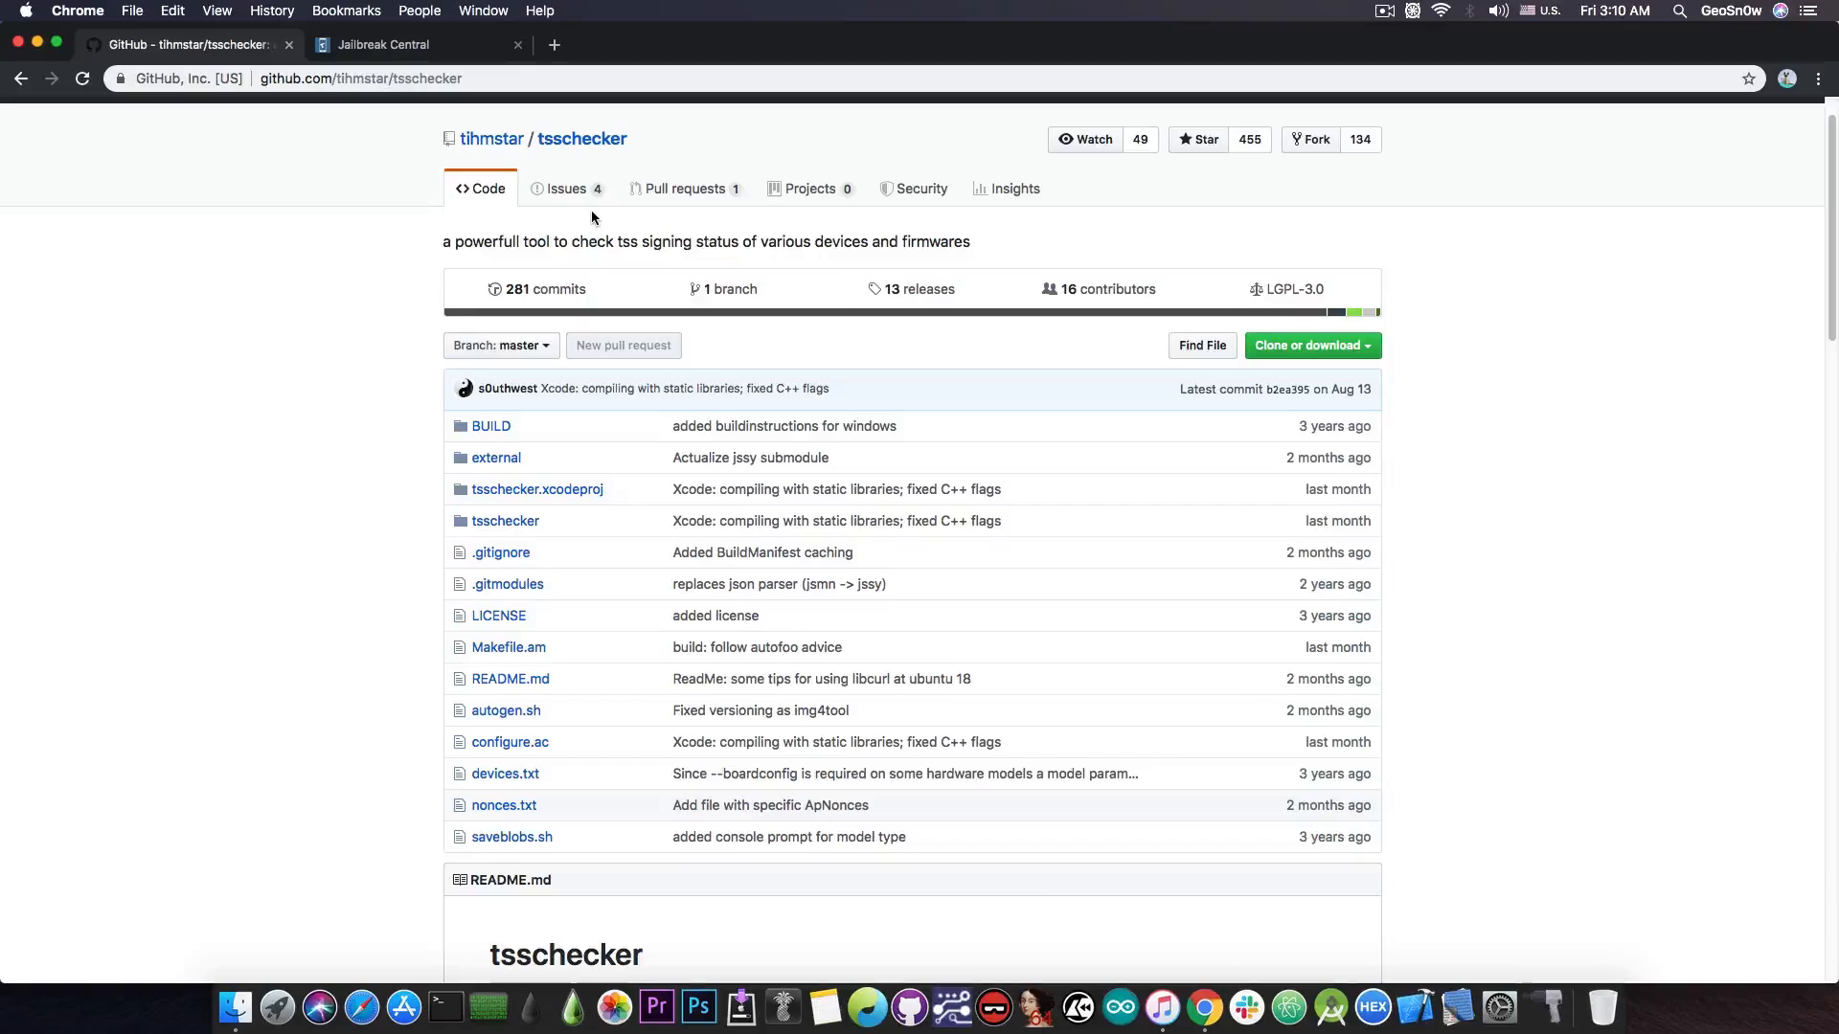
pyautogui.scroll(-3)
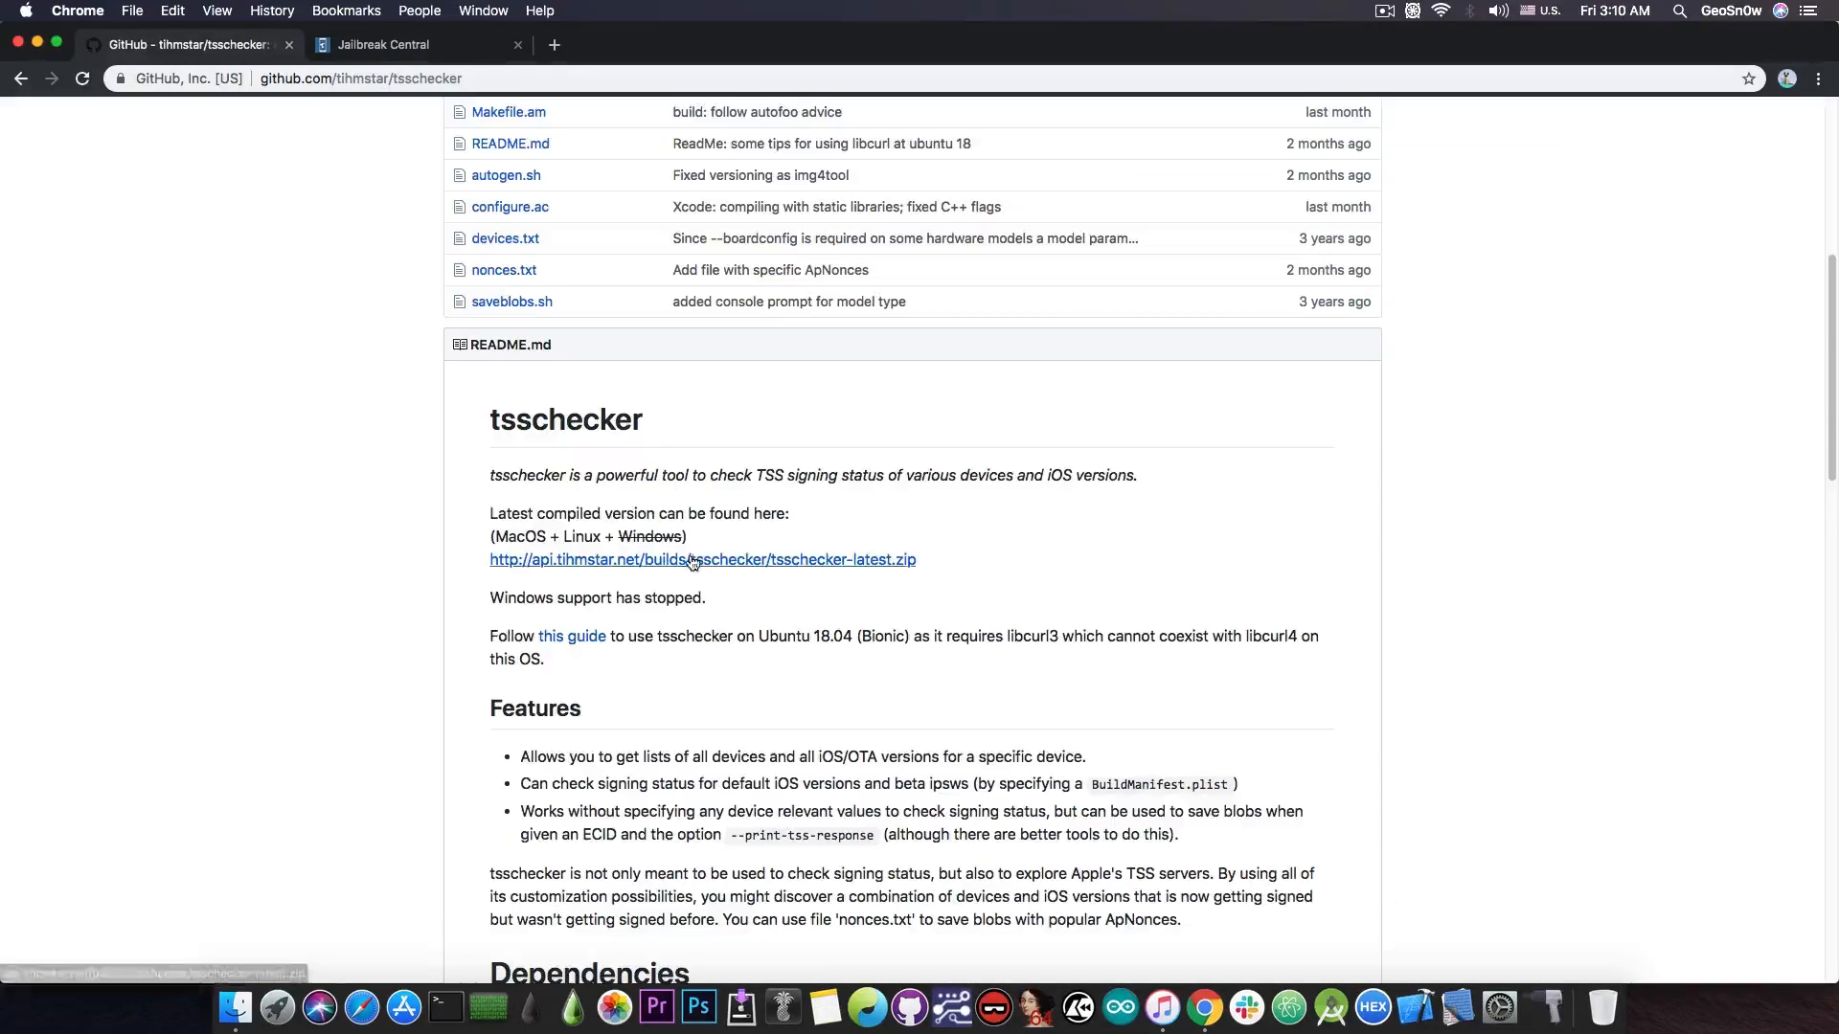
pyautogui.moveTo(692, 569)
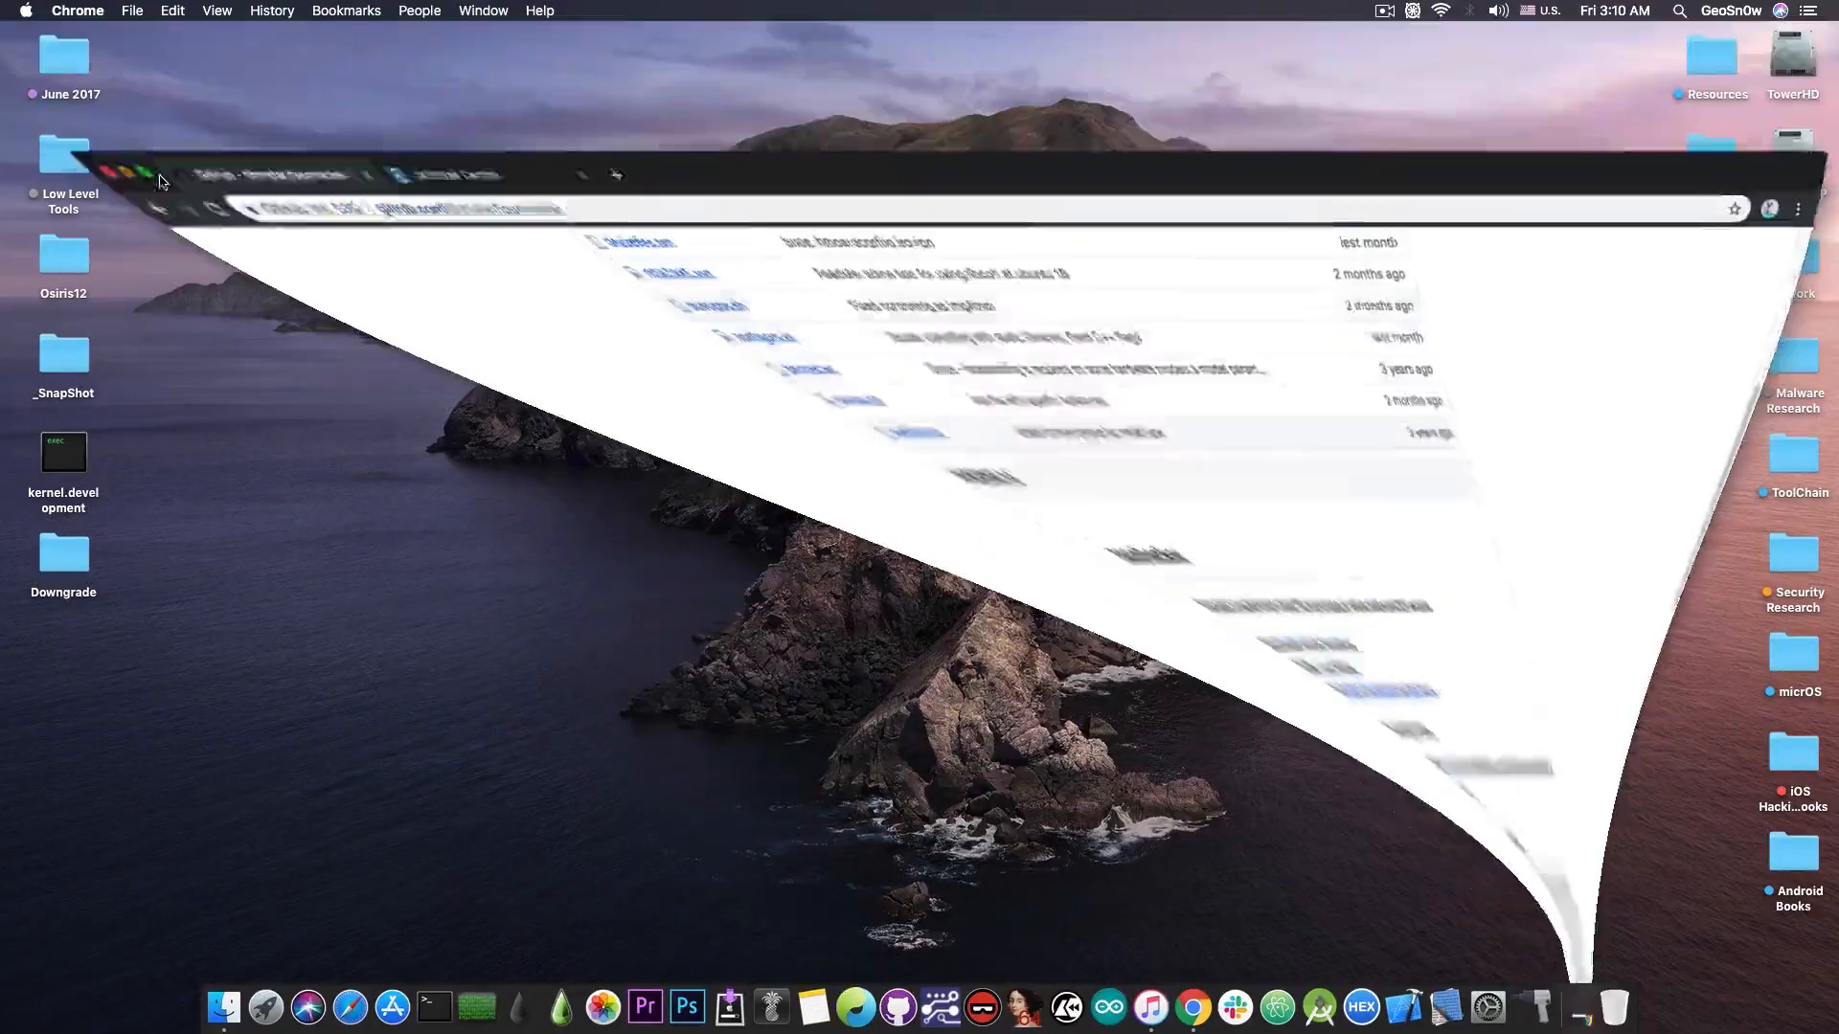
# Run tsschecker_macos in an enlarged Terminal window to print its usage options.
pyautogui.click(422, 1005)
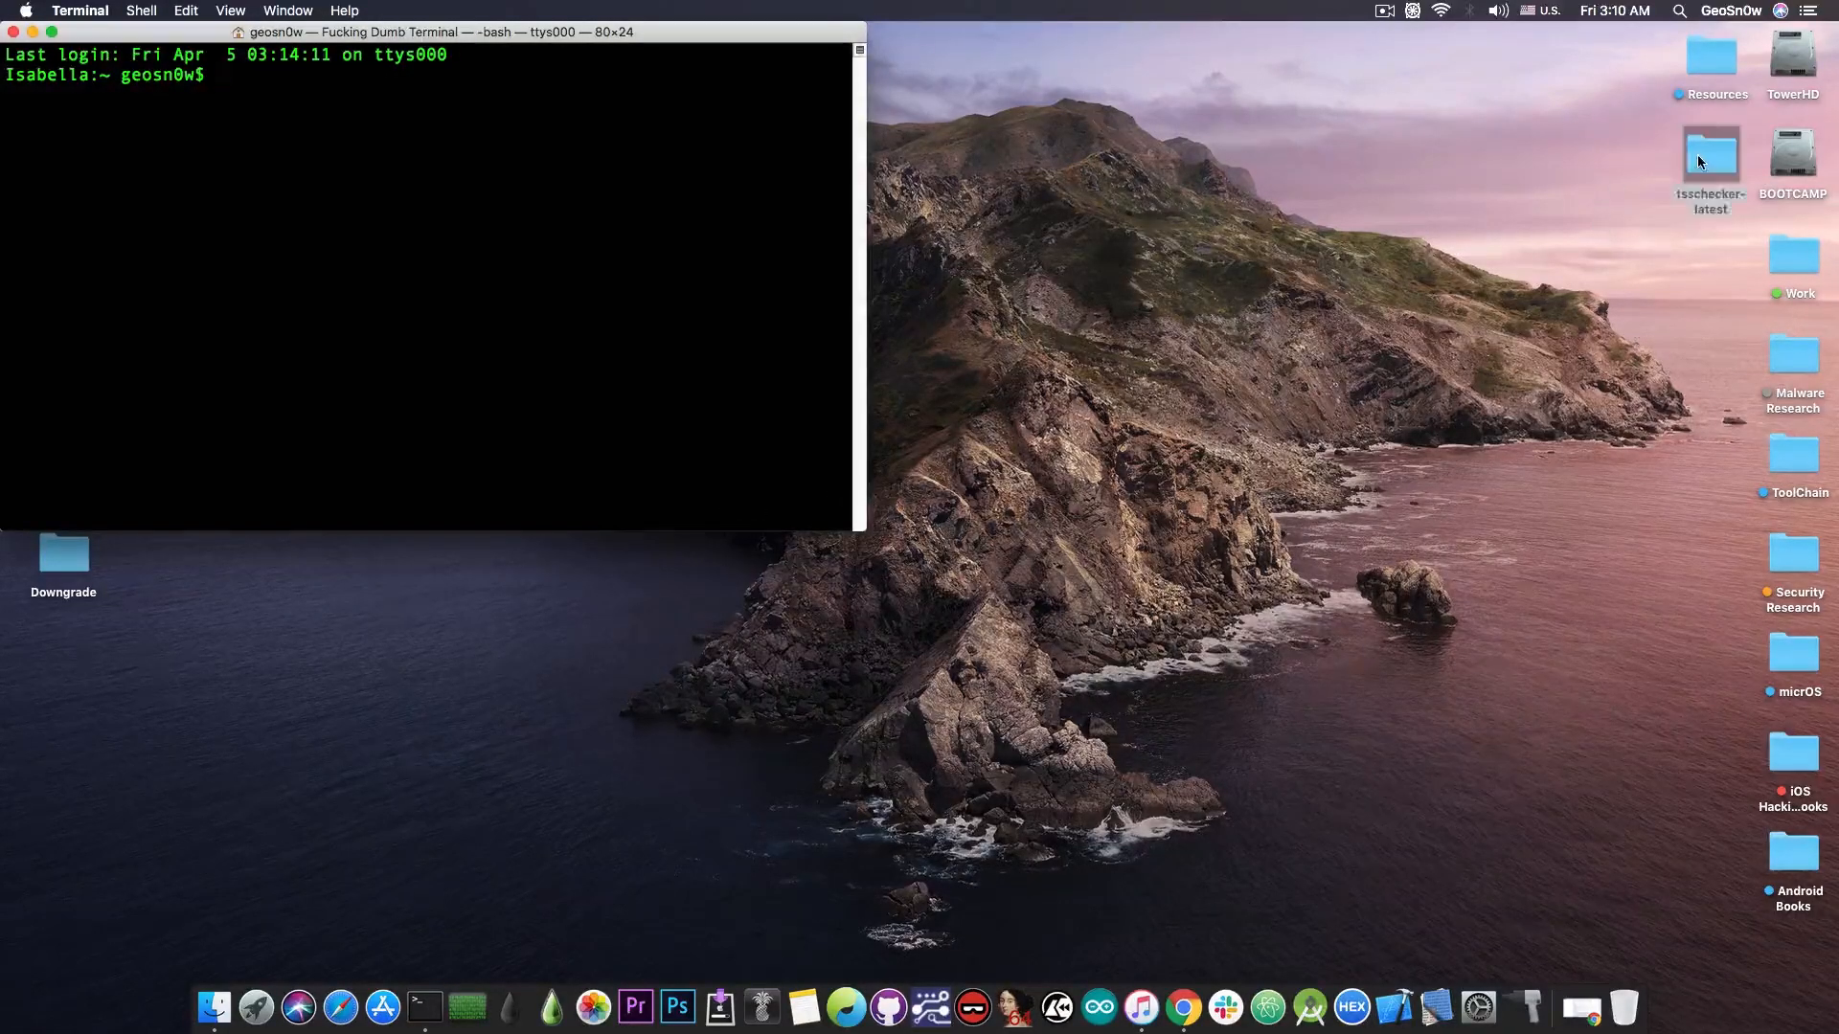
pyautogui.doubleClick(1710, 159)
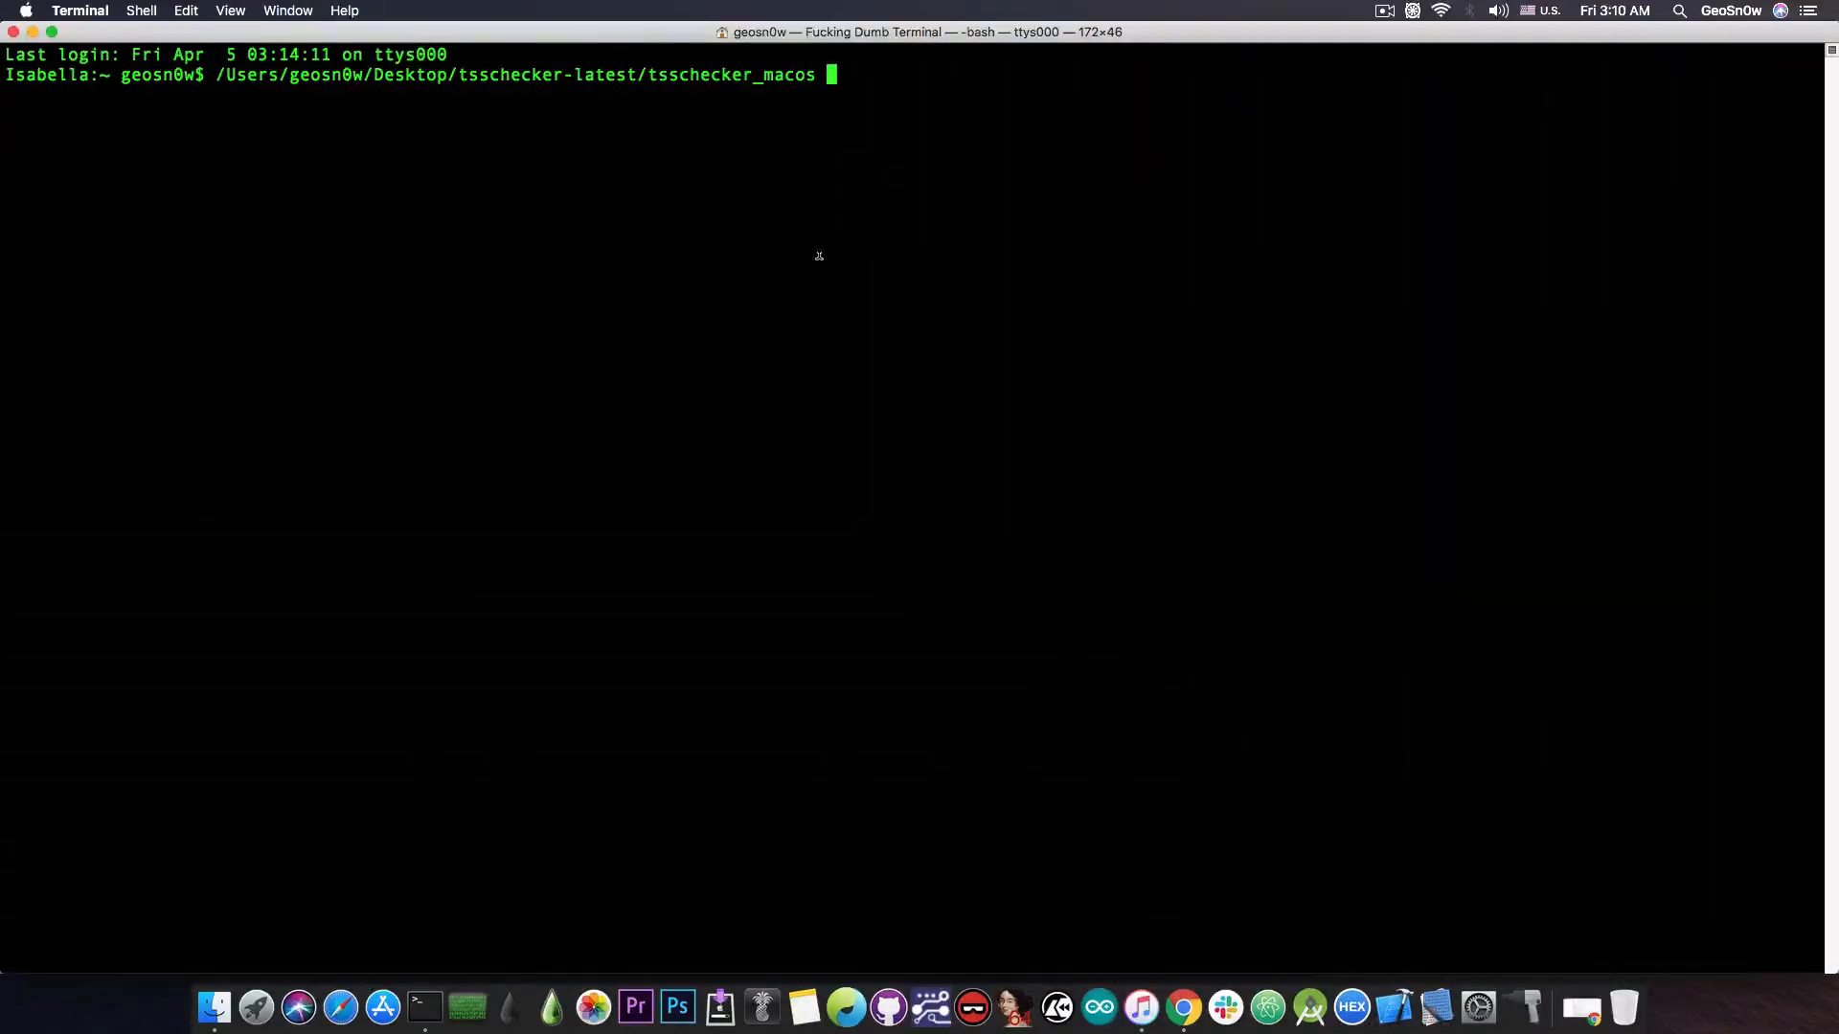
pyautogui.press('Return')
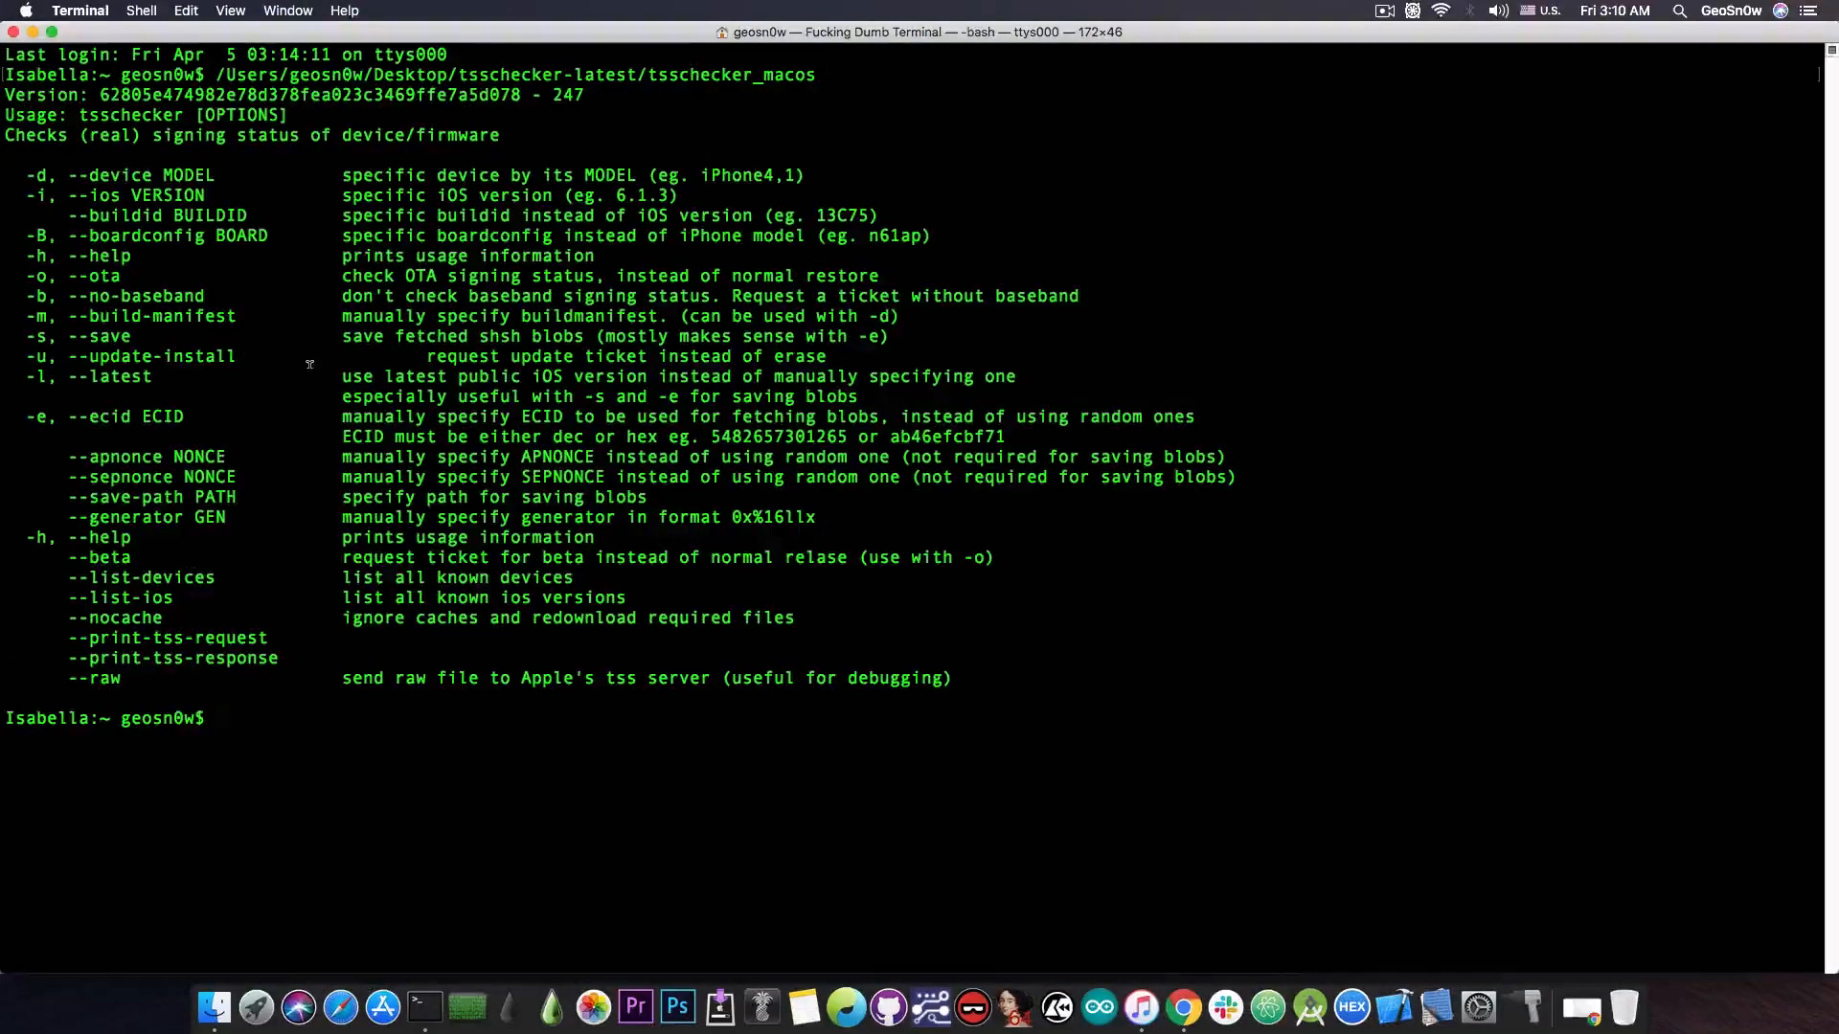
pyautogui.moveTo(322, 368)
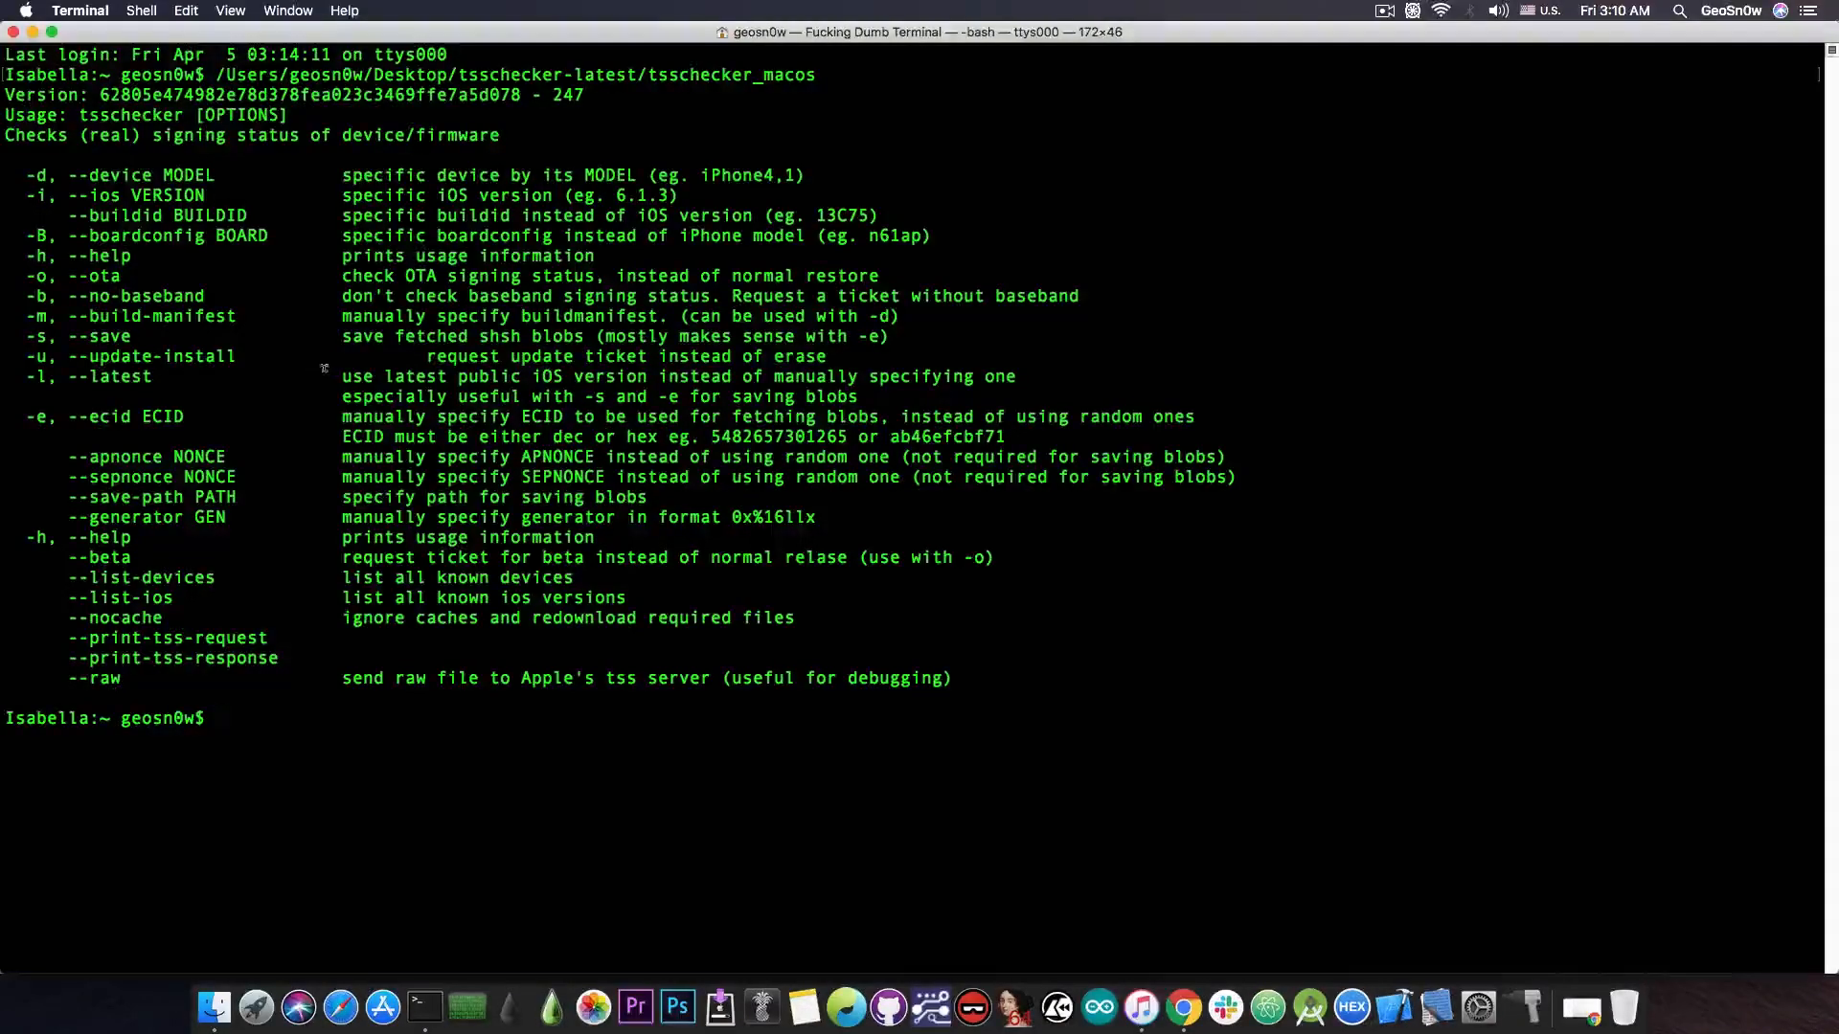
# Compose tsschecker_macos -d iPod7,1 -i 12.4.1 -e 1C616E04854226 -s without running it.
pyautogui.write('/Users/geosn0w/Desktop/tsschecker-latest/tsschecker_macos')
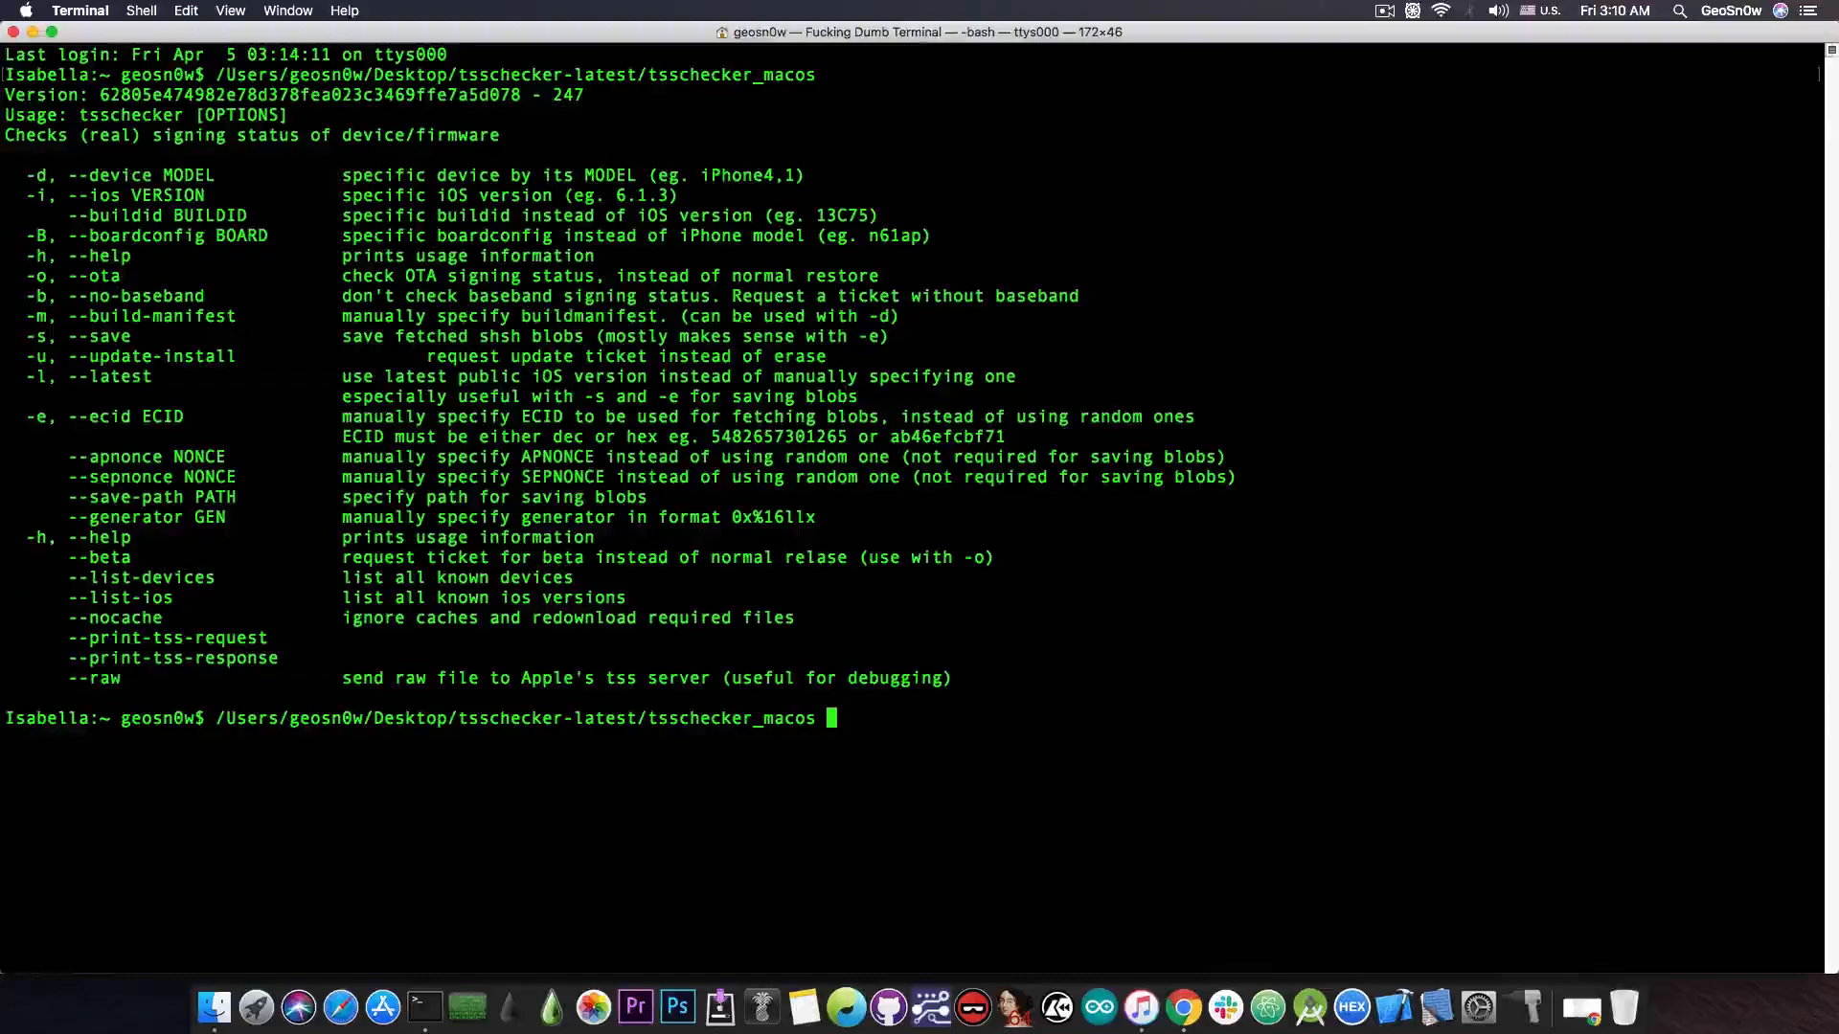
pyautogui.write('-d')
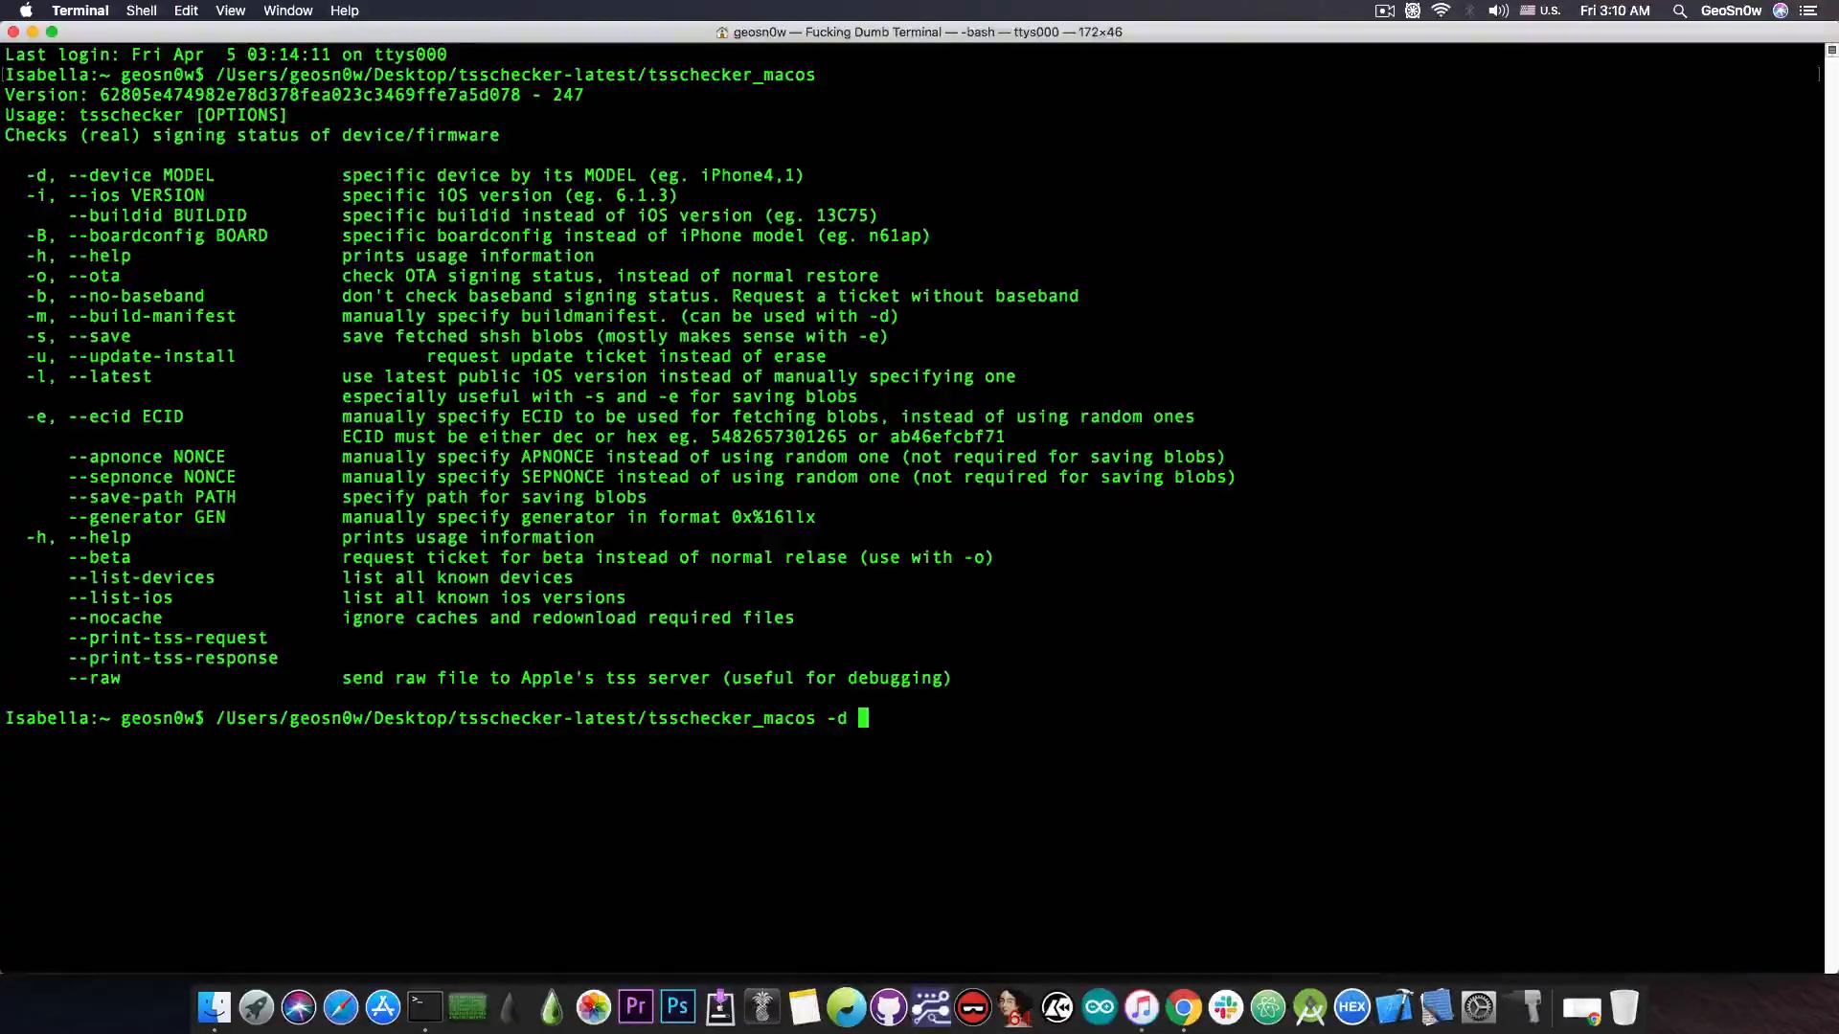
pyautogui.write('iPod7,1')
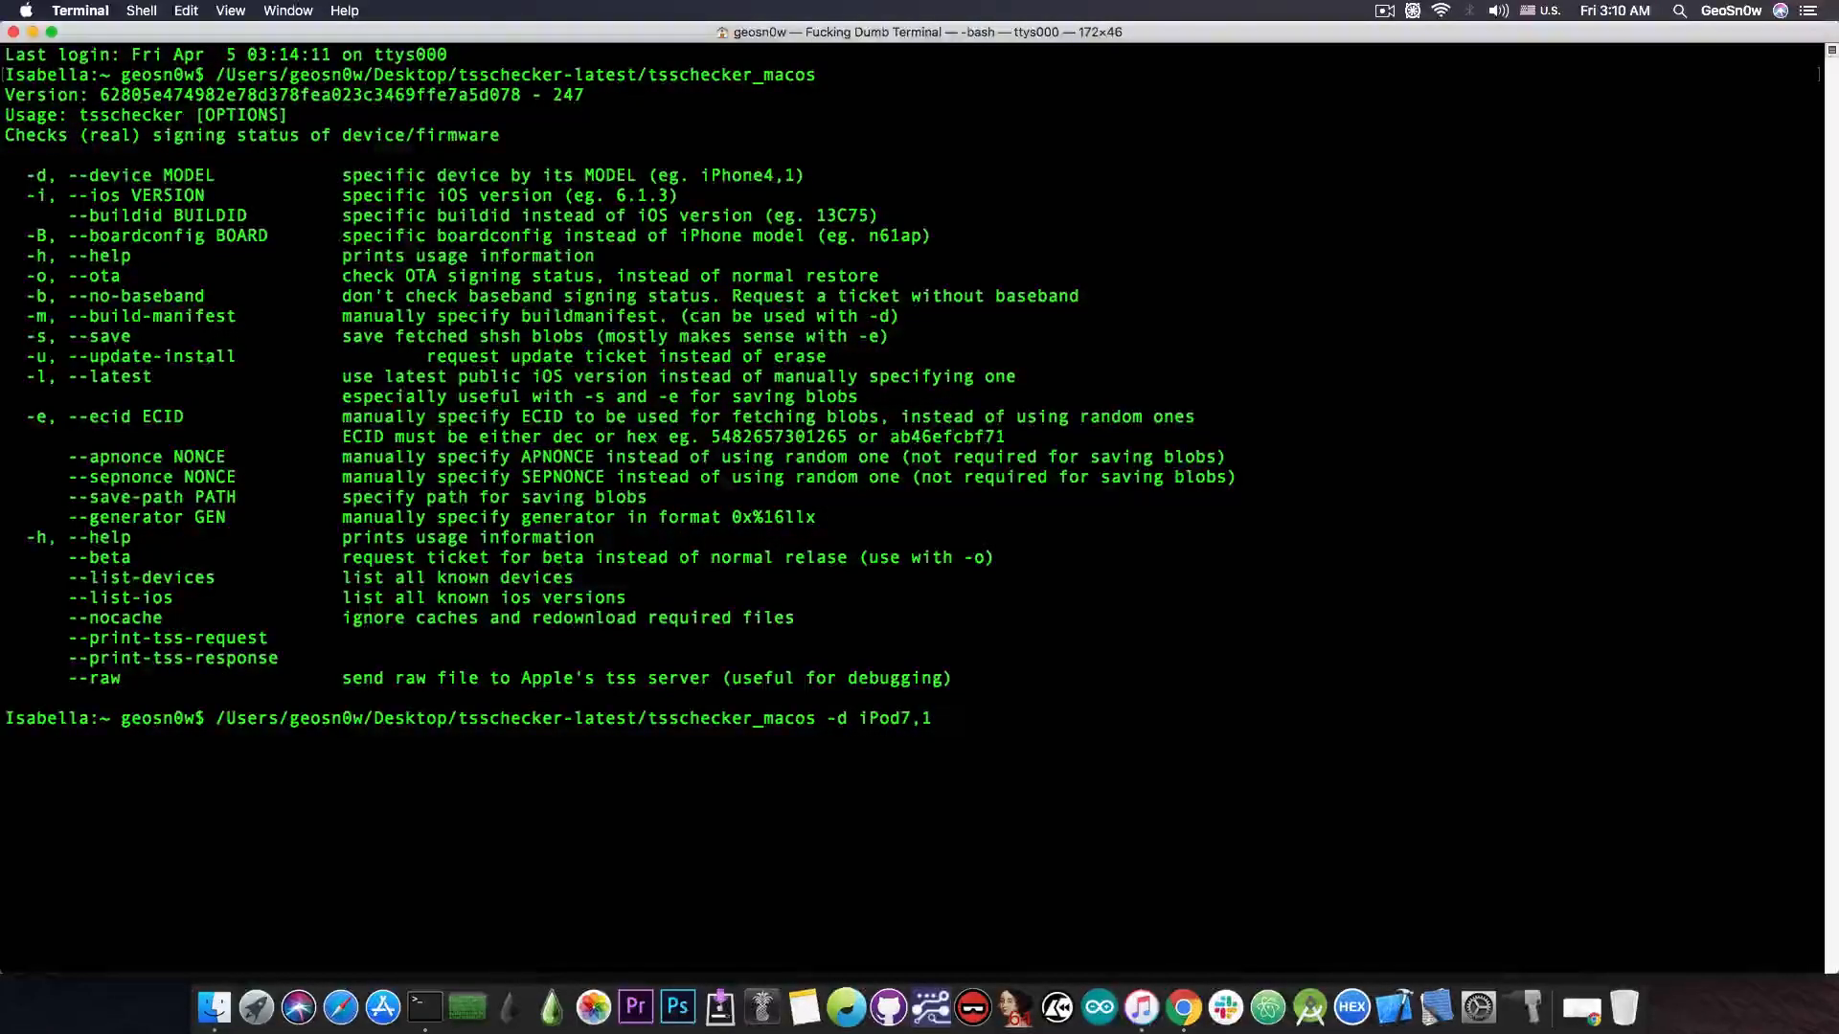
pyautogui.write('-i 1')
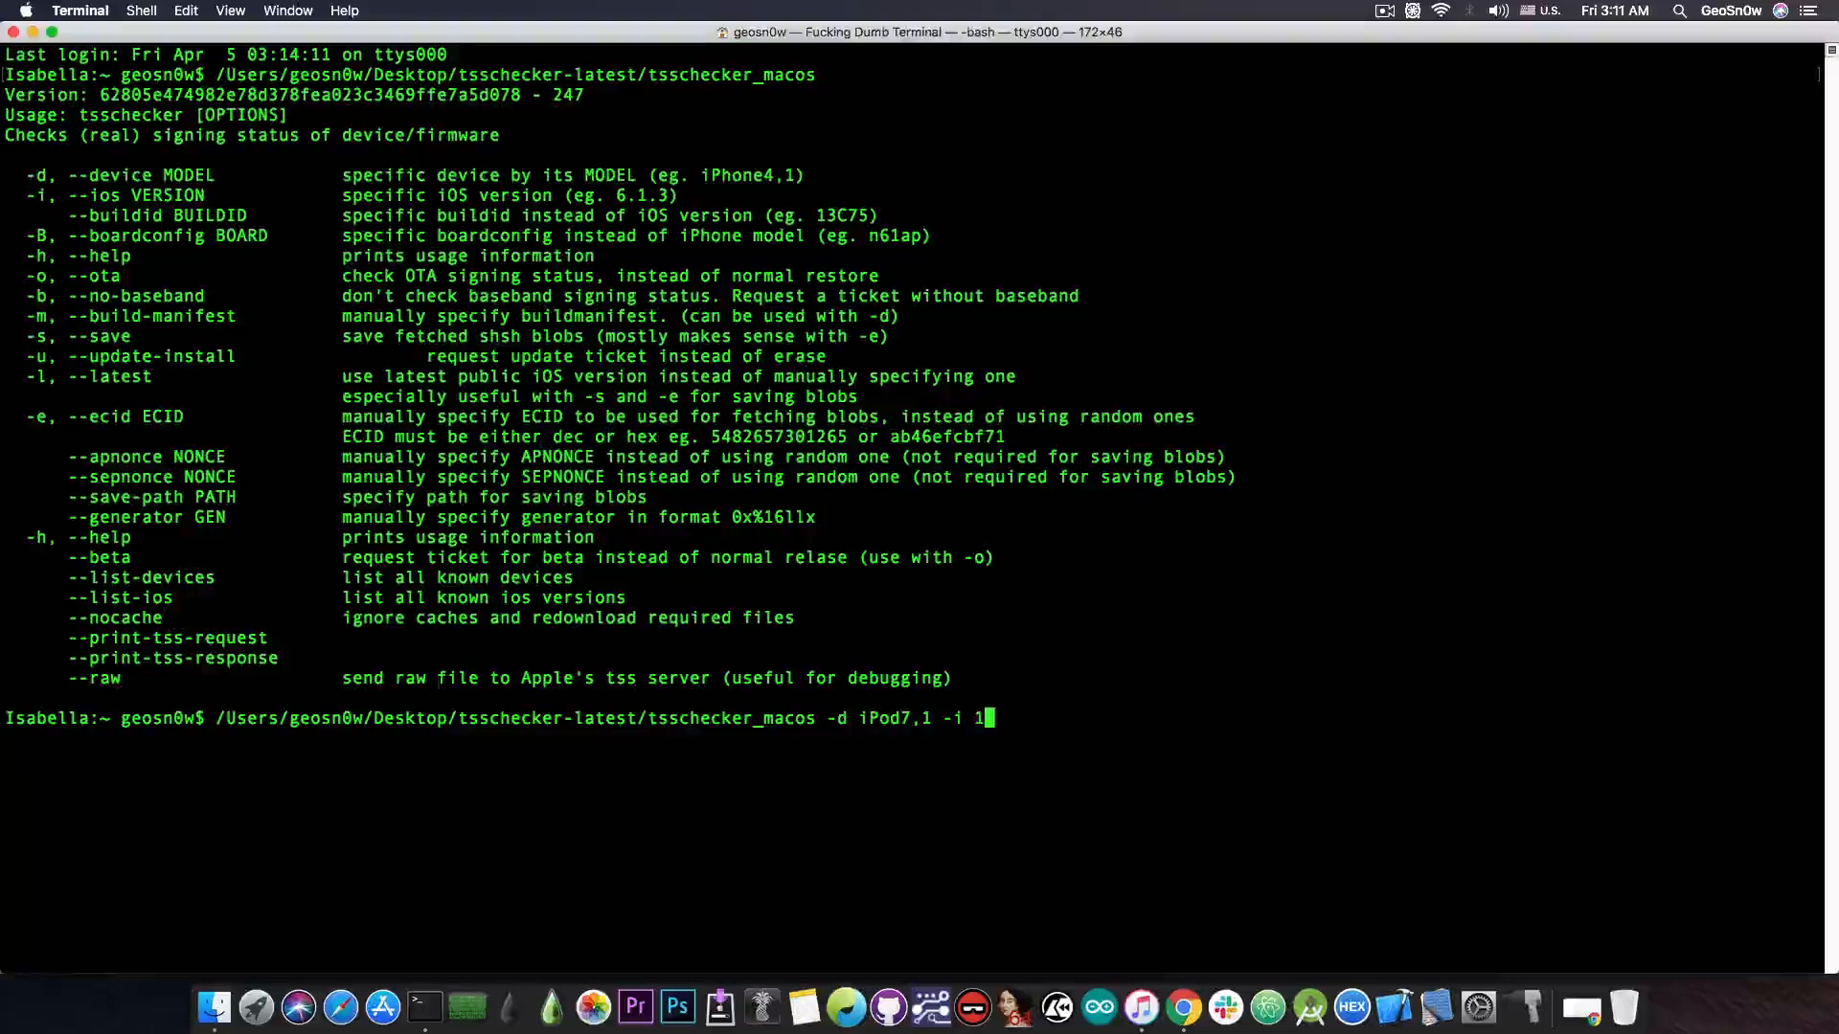
pyautogui.write('2.4.1')
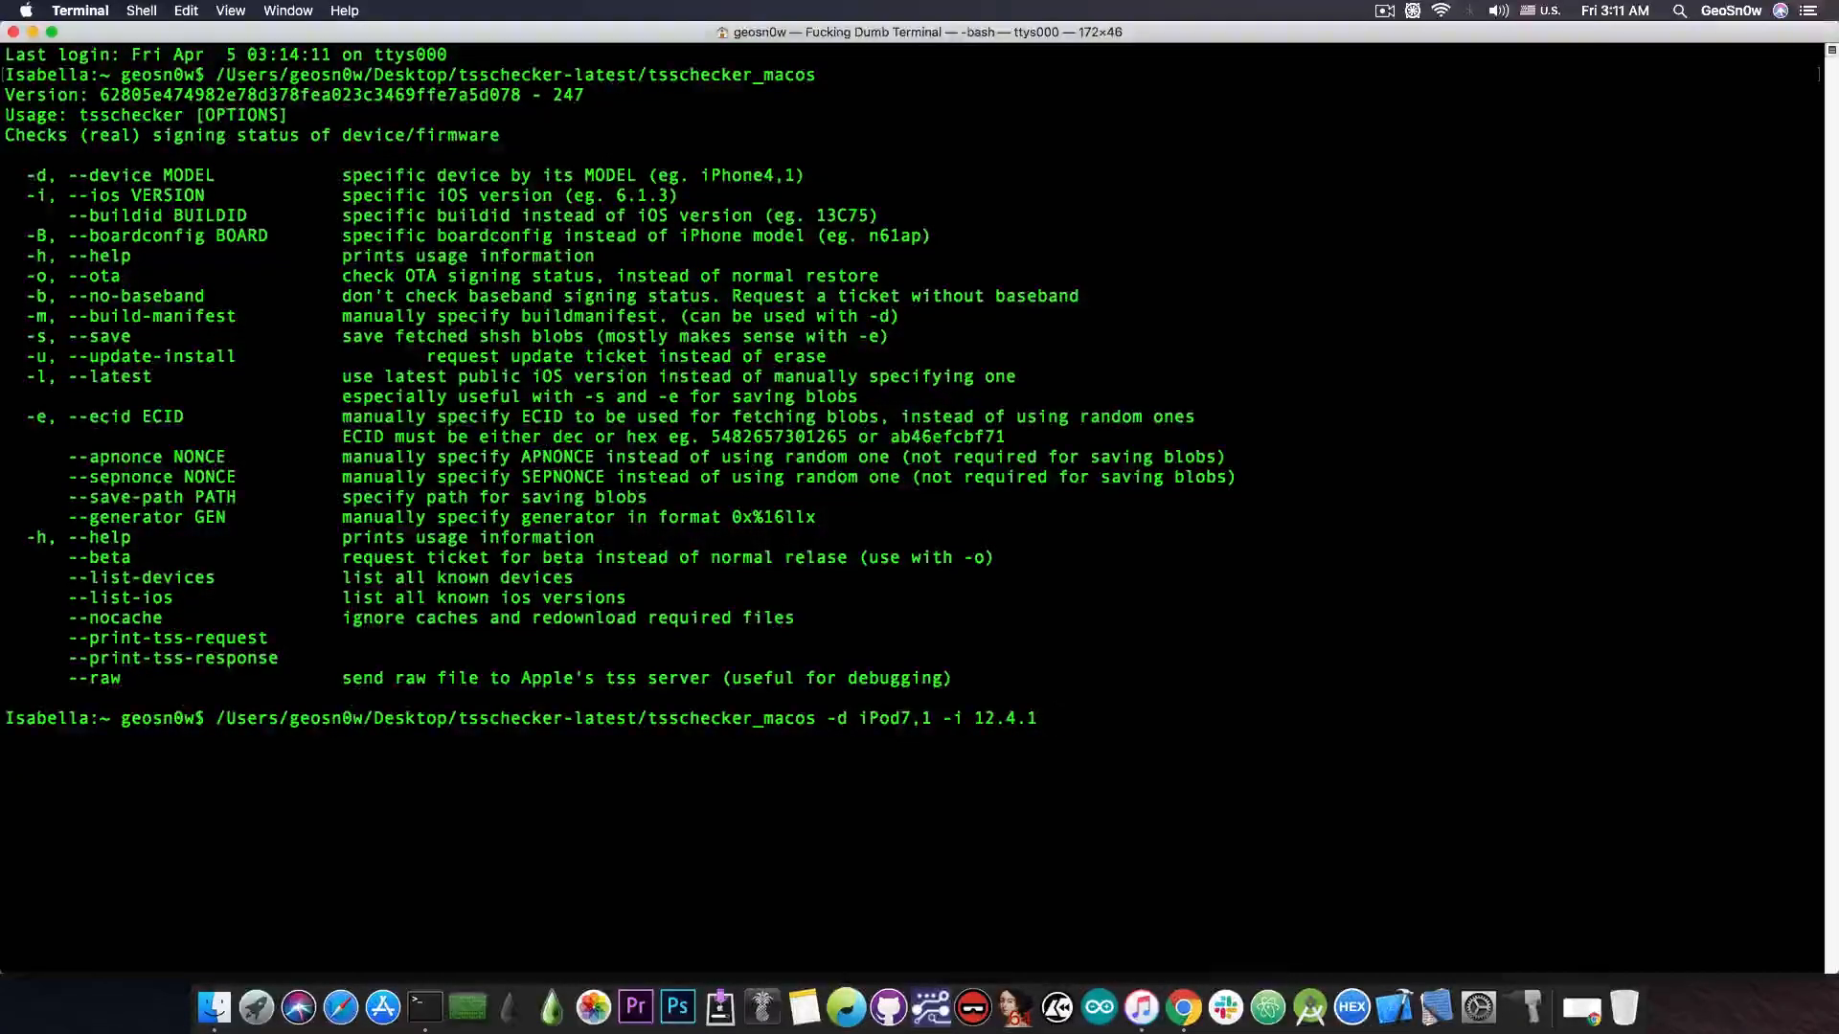
pyautogui.write('-e')
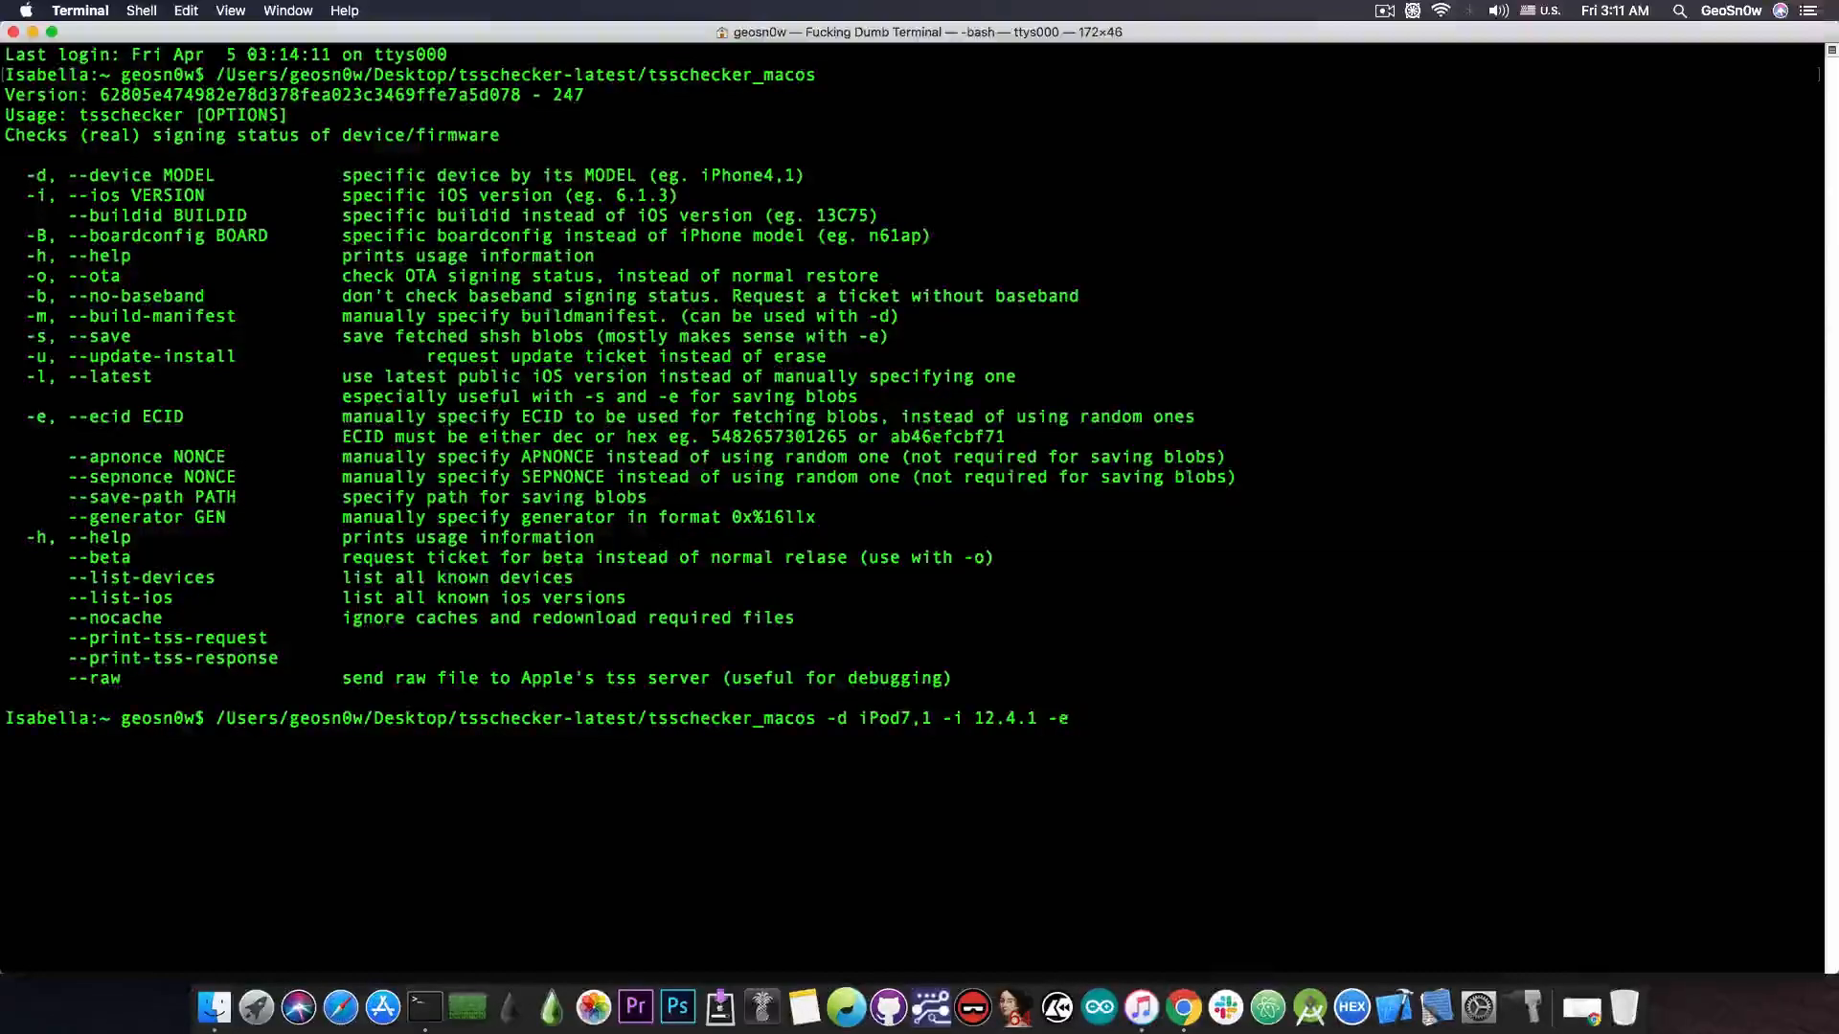
pyautogui.moveTo(1134, 745)
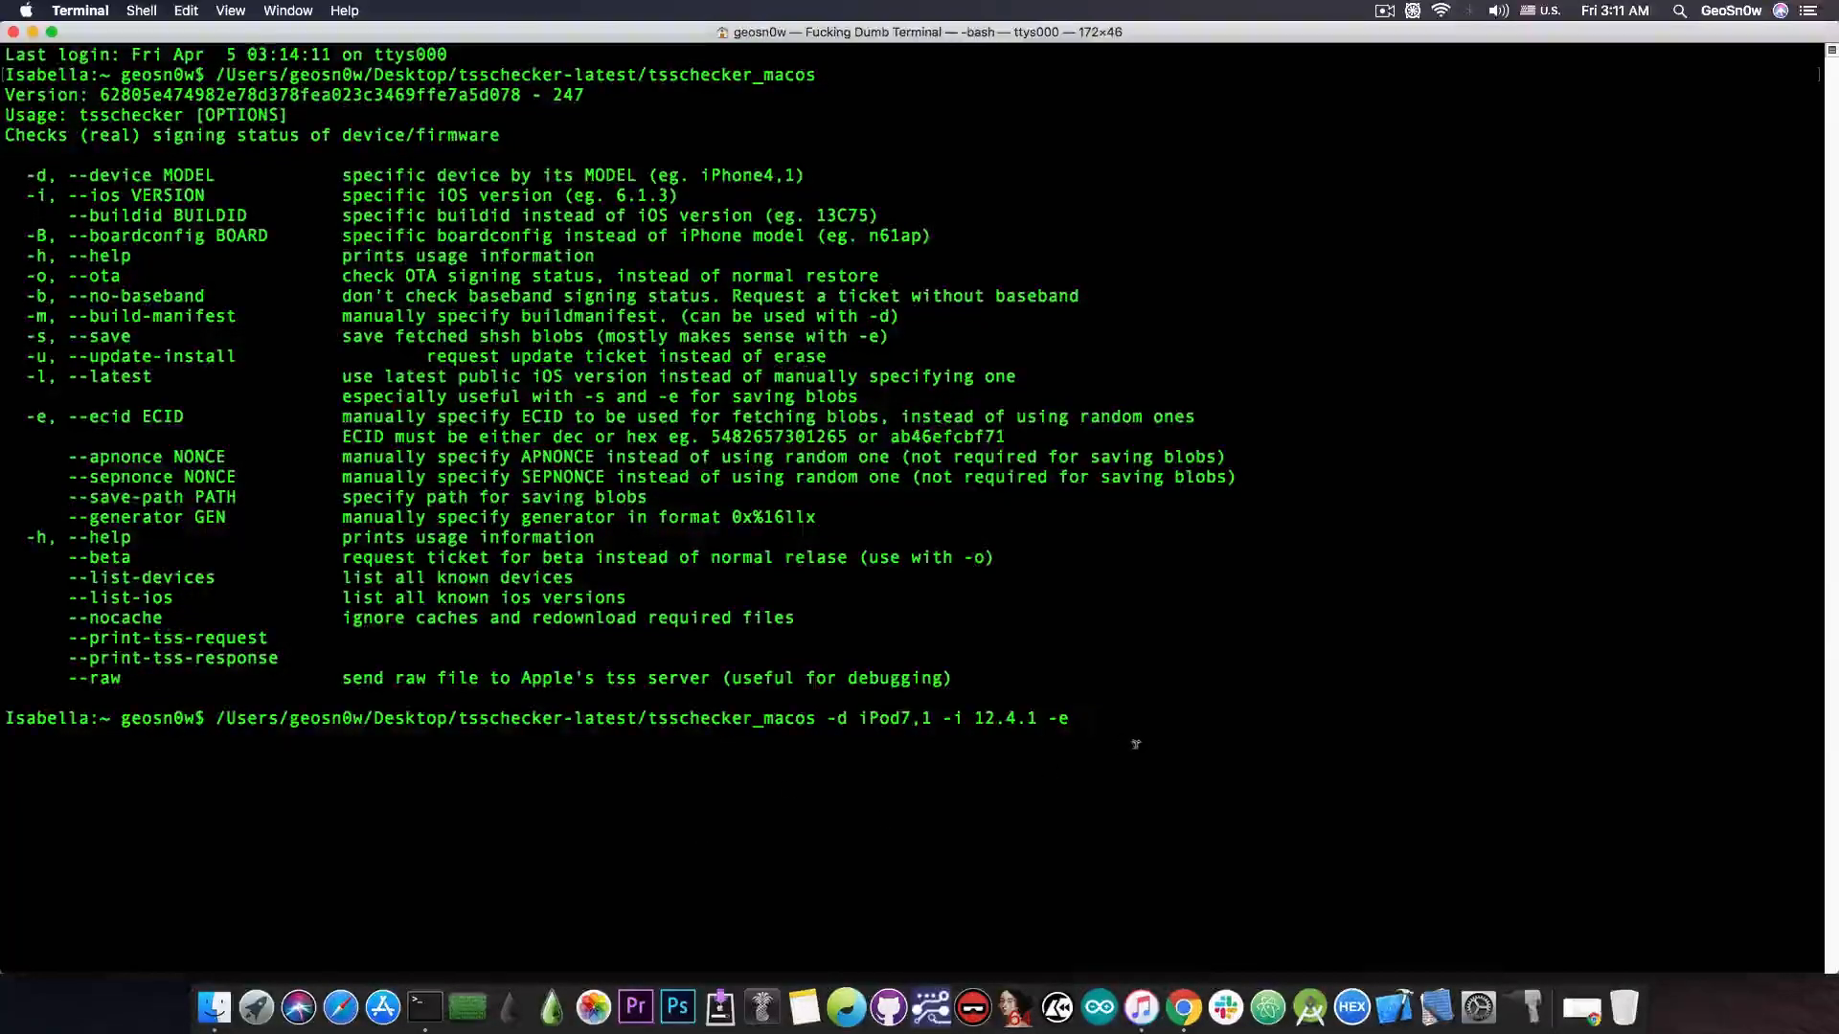
pyautogui.write('1C616E04854226')
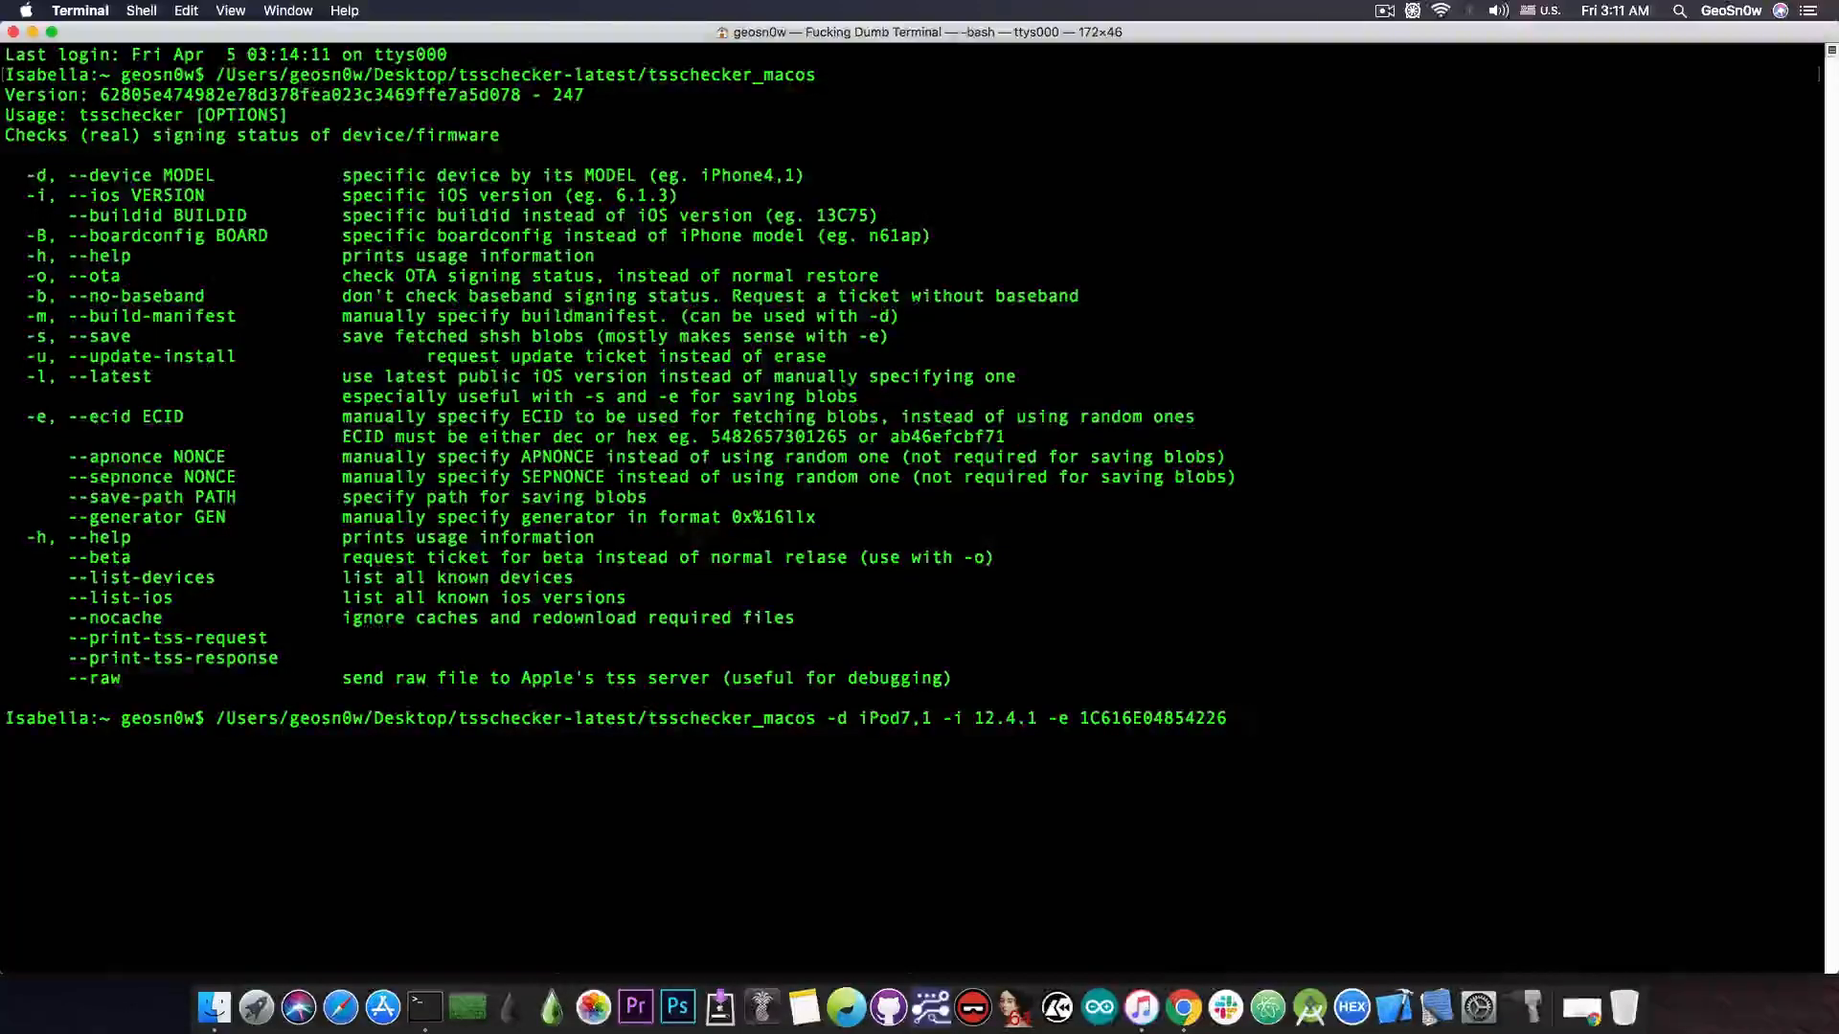
pyautogui.write('-s')
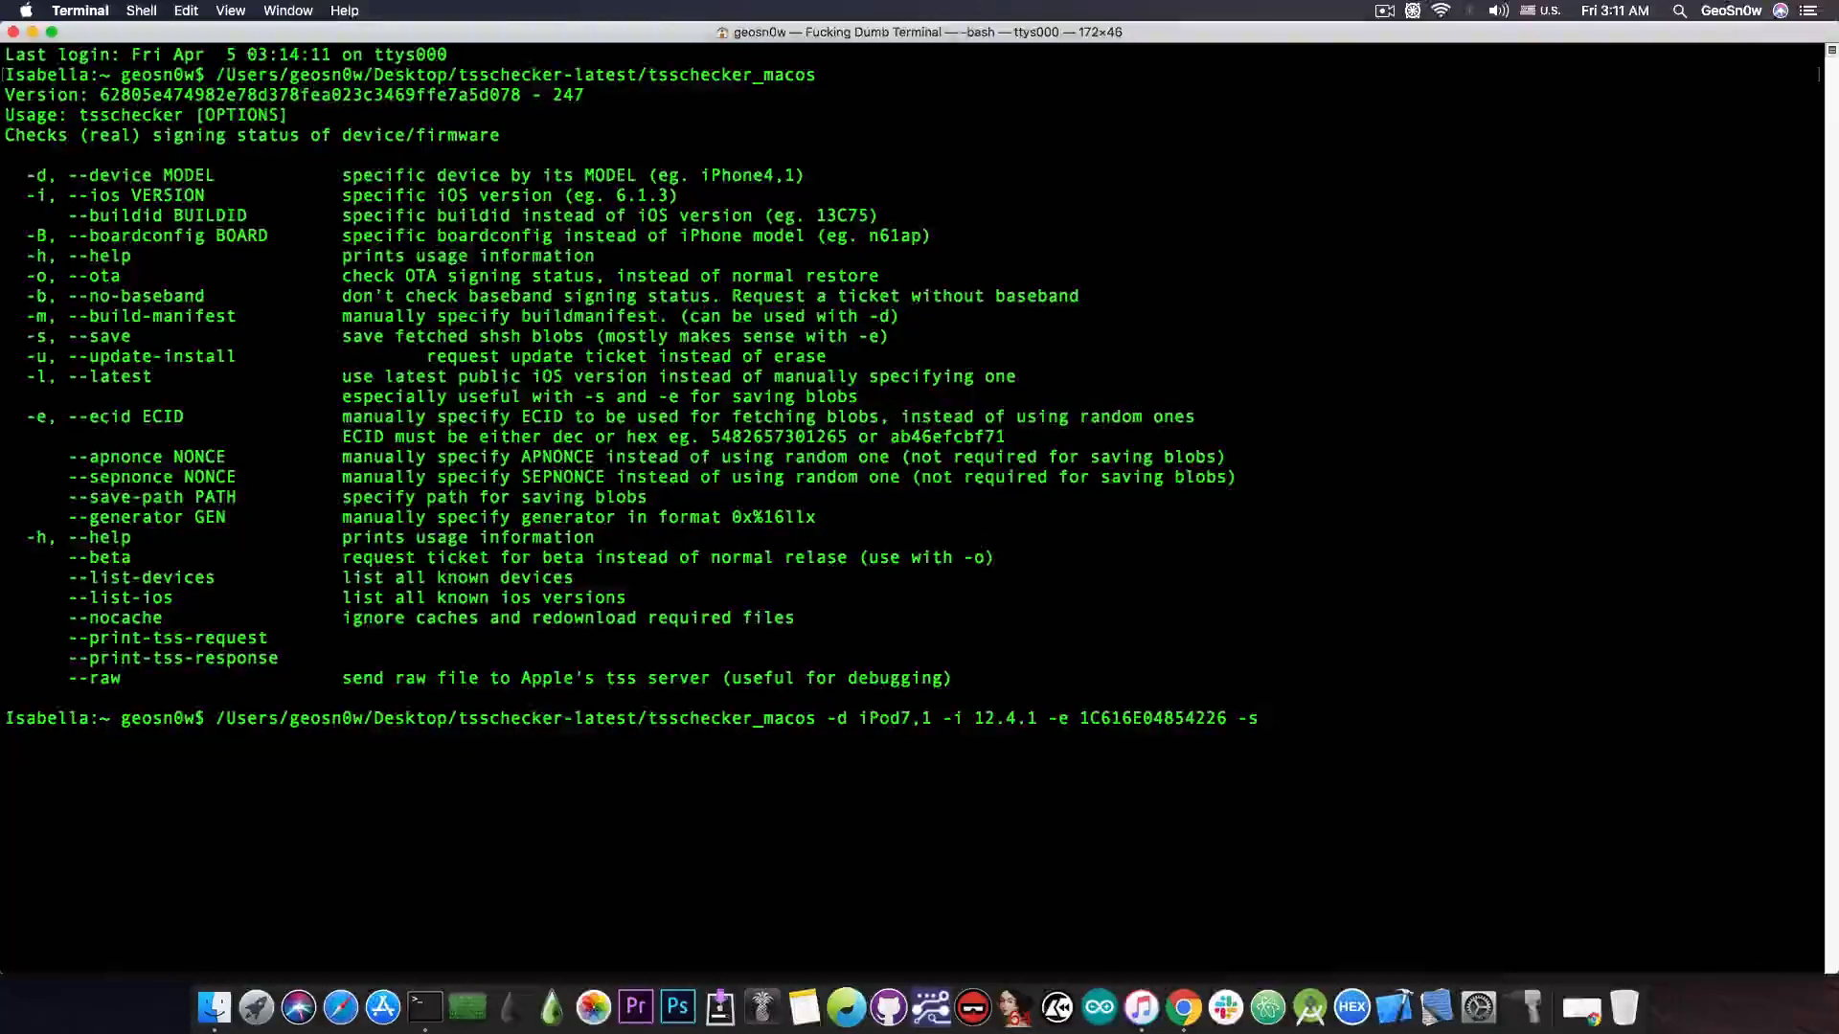
# Run the command, saving shsh blobs for iPod7,1 on 12.4.1, then open tsschecker-latest in Finder.
pyautogui.press('Return')
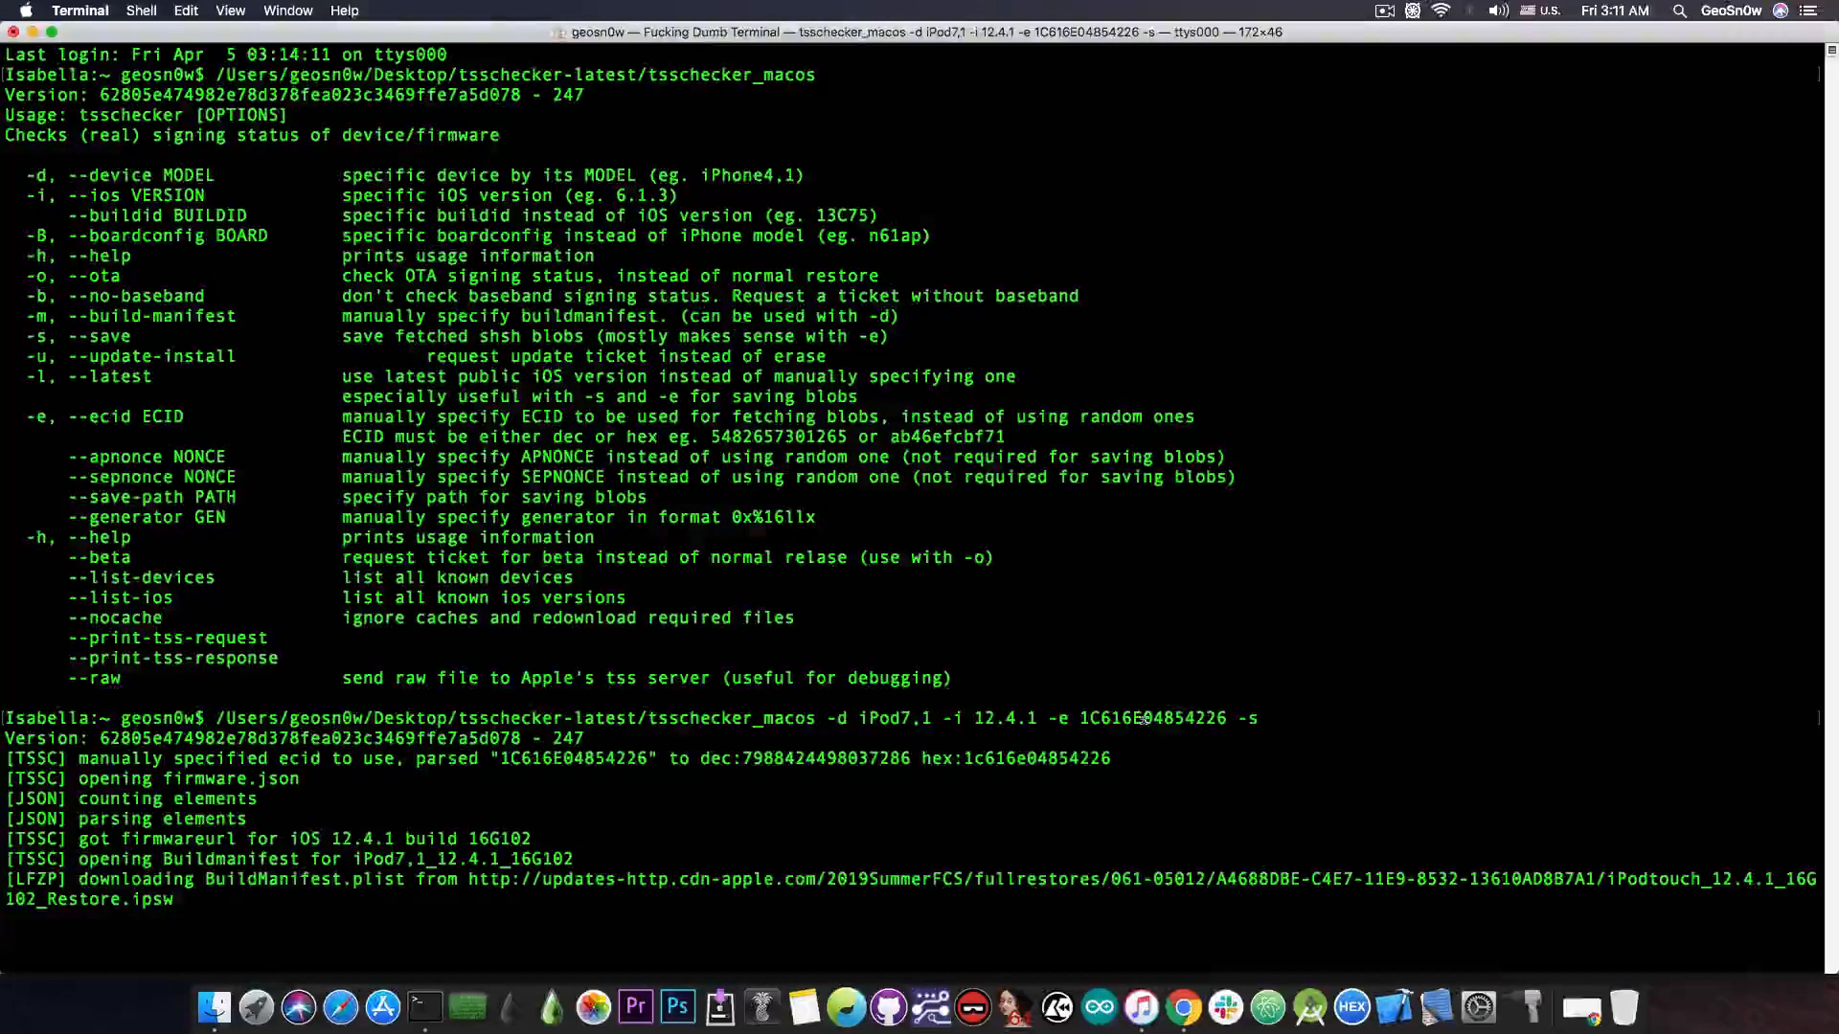
pyautogui.moveTo(760, 584)
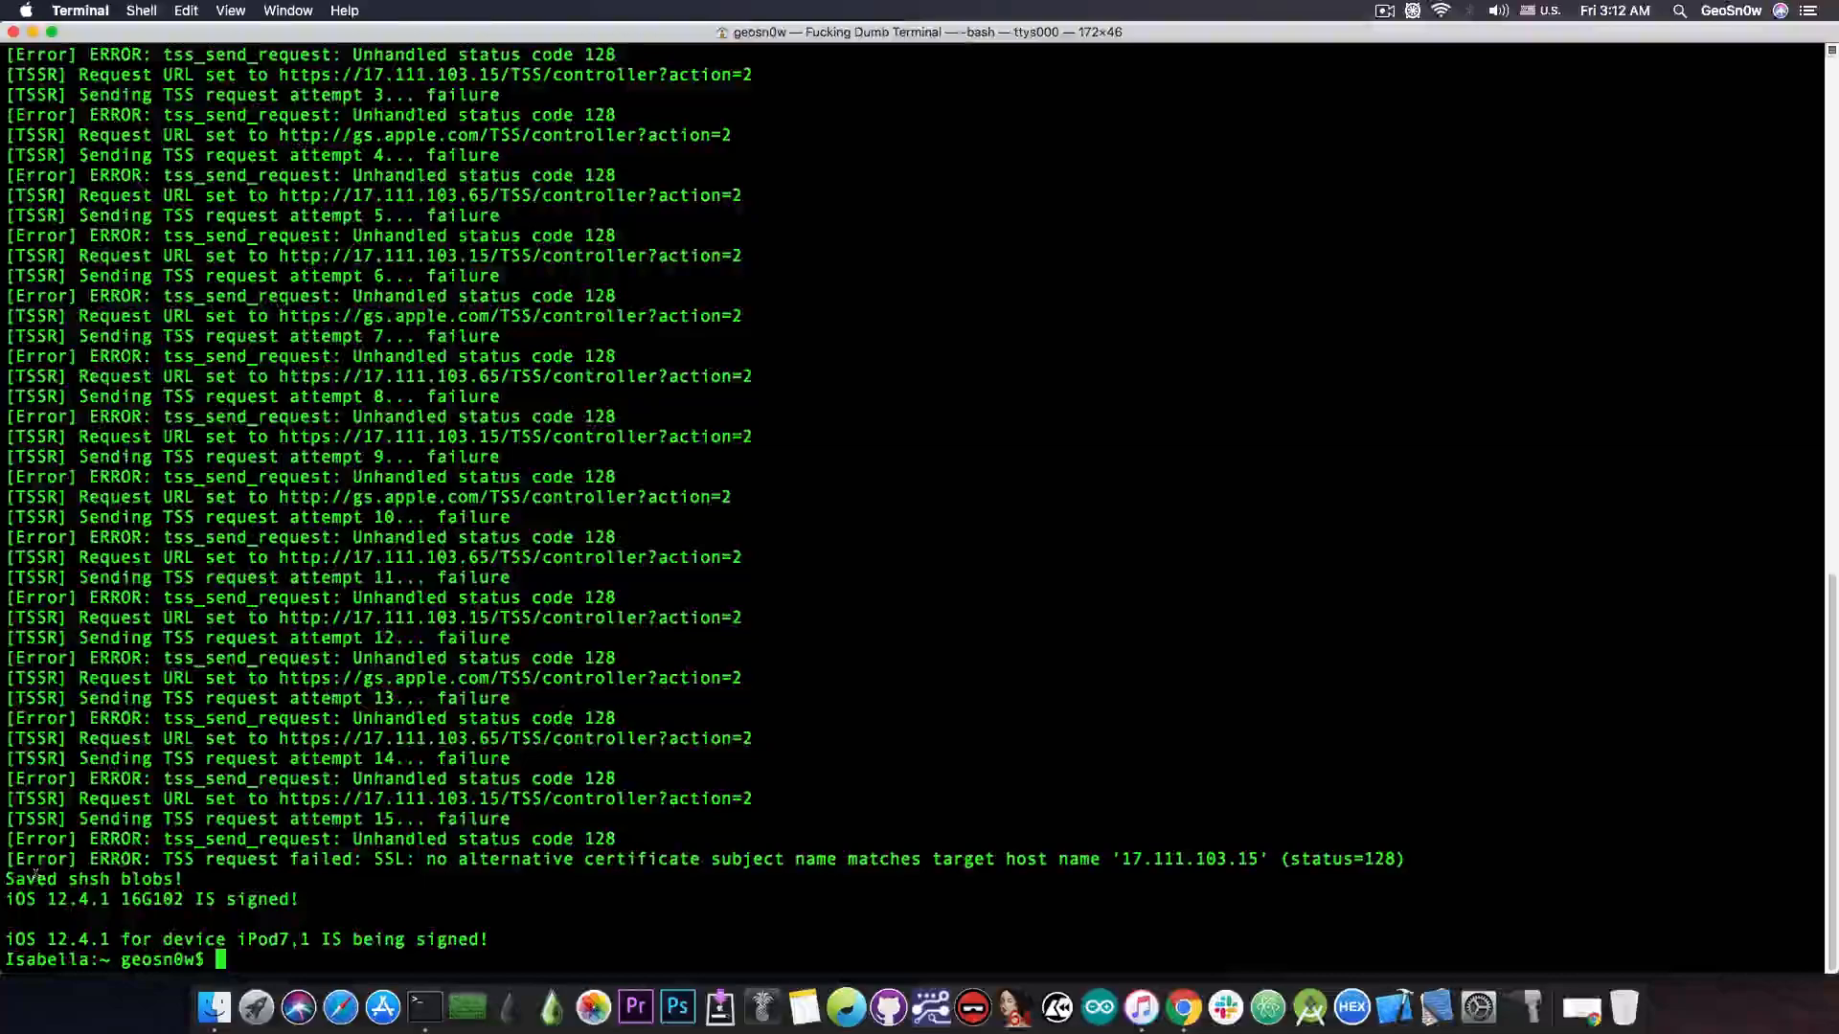
pyautogui.doubleClick(90, 879)
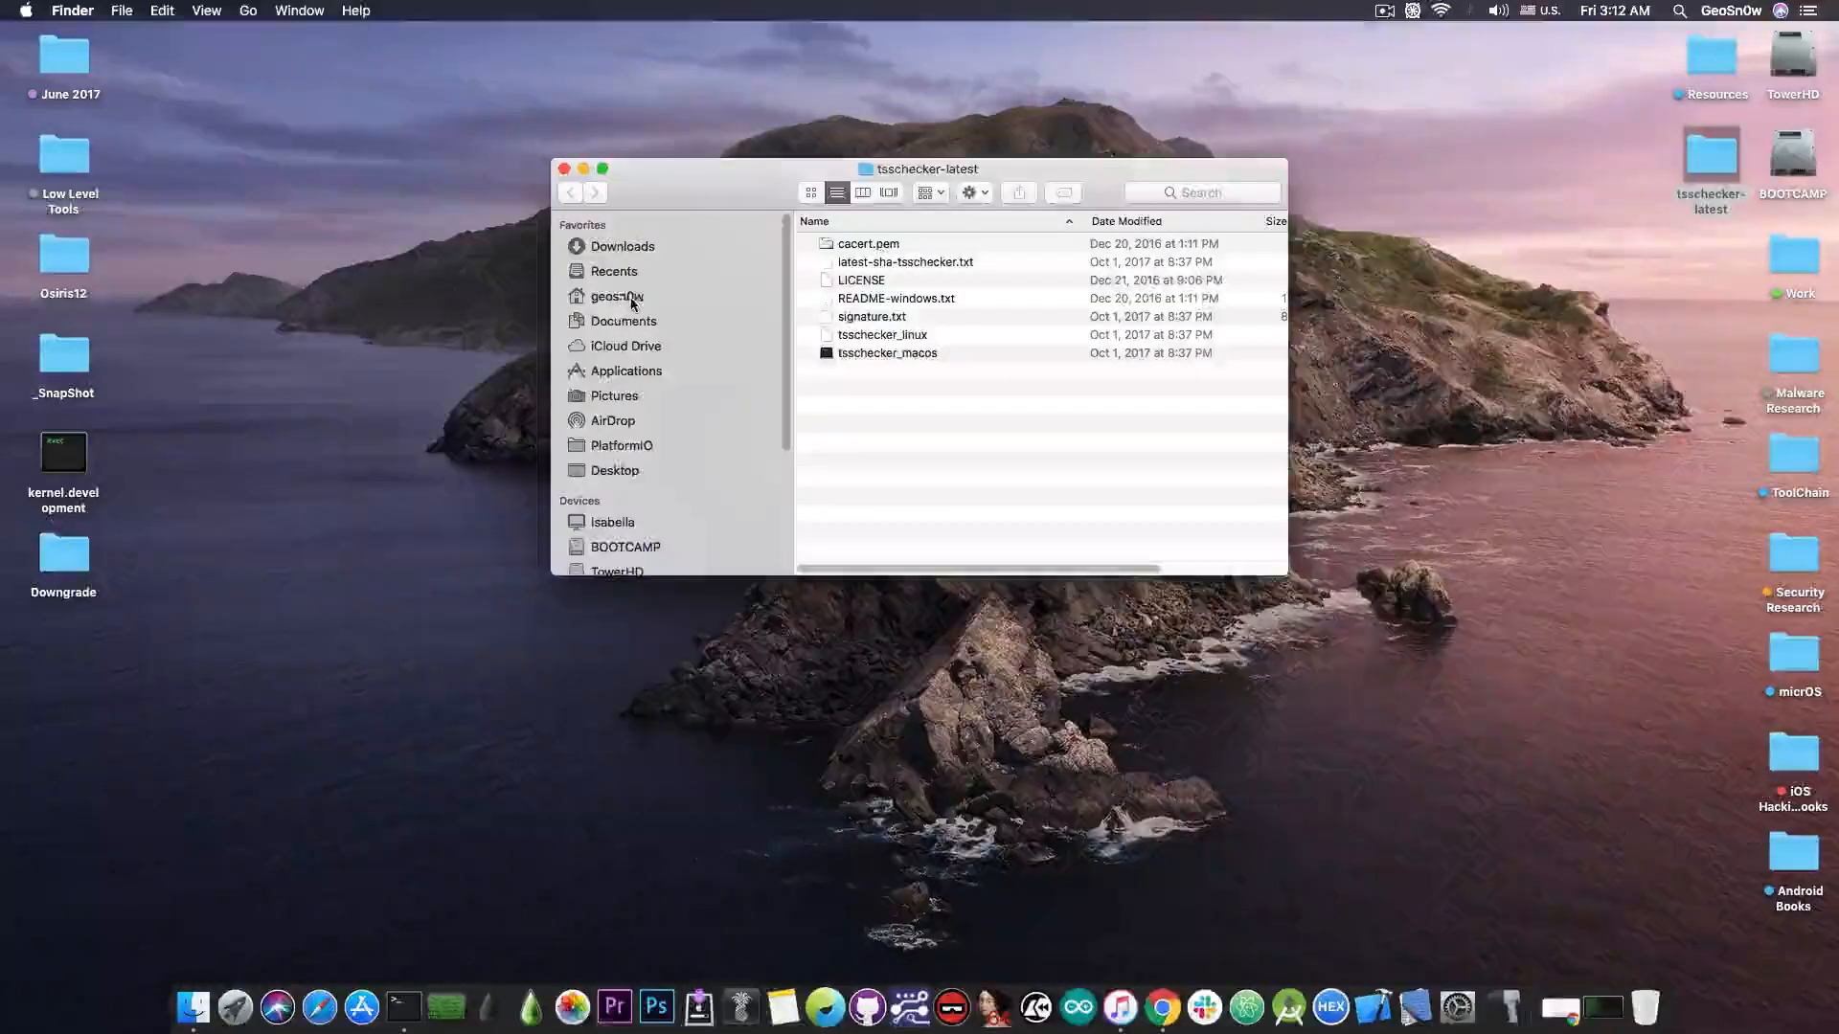
# Open the saved iPod7,1 iOS 12.4.1 .shsh2 file from the home folder into Xcode.
pyautogui.click(617, 295)
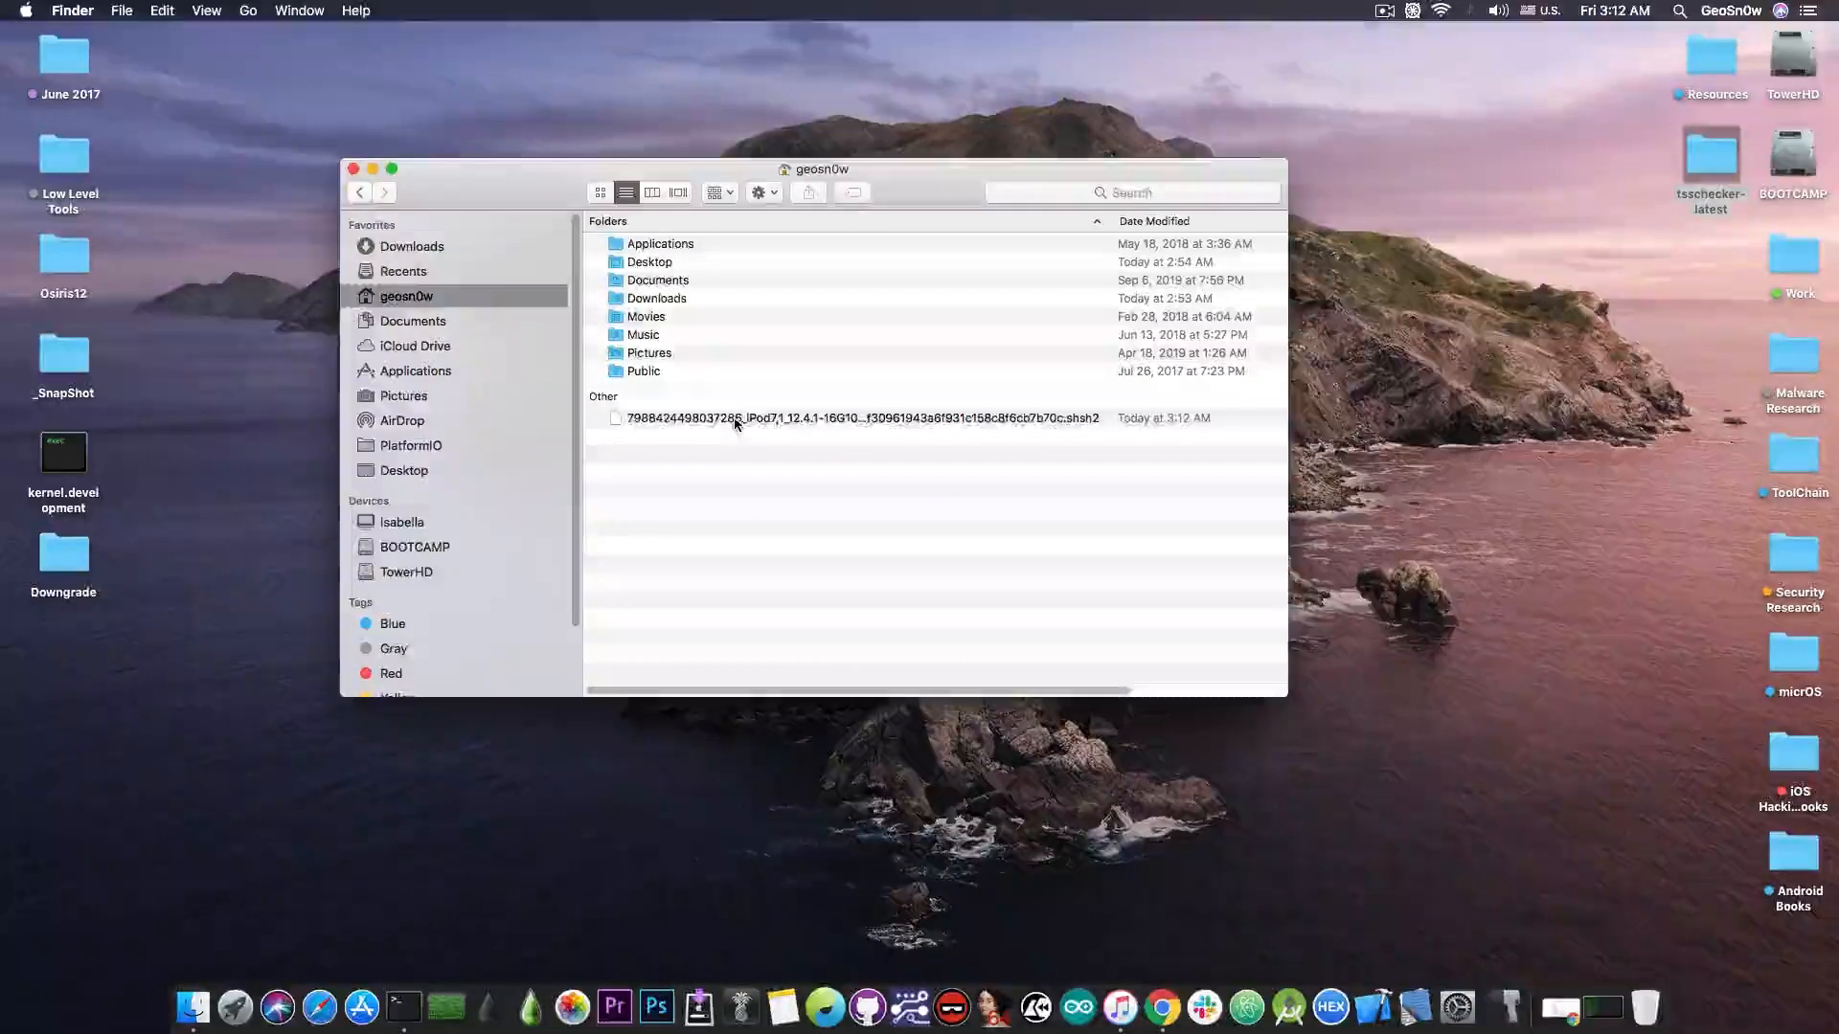
pyautogui.click(862, 418)
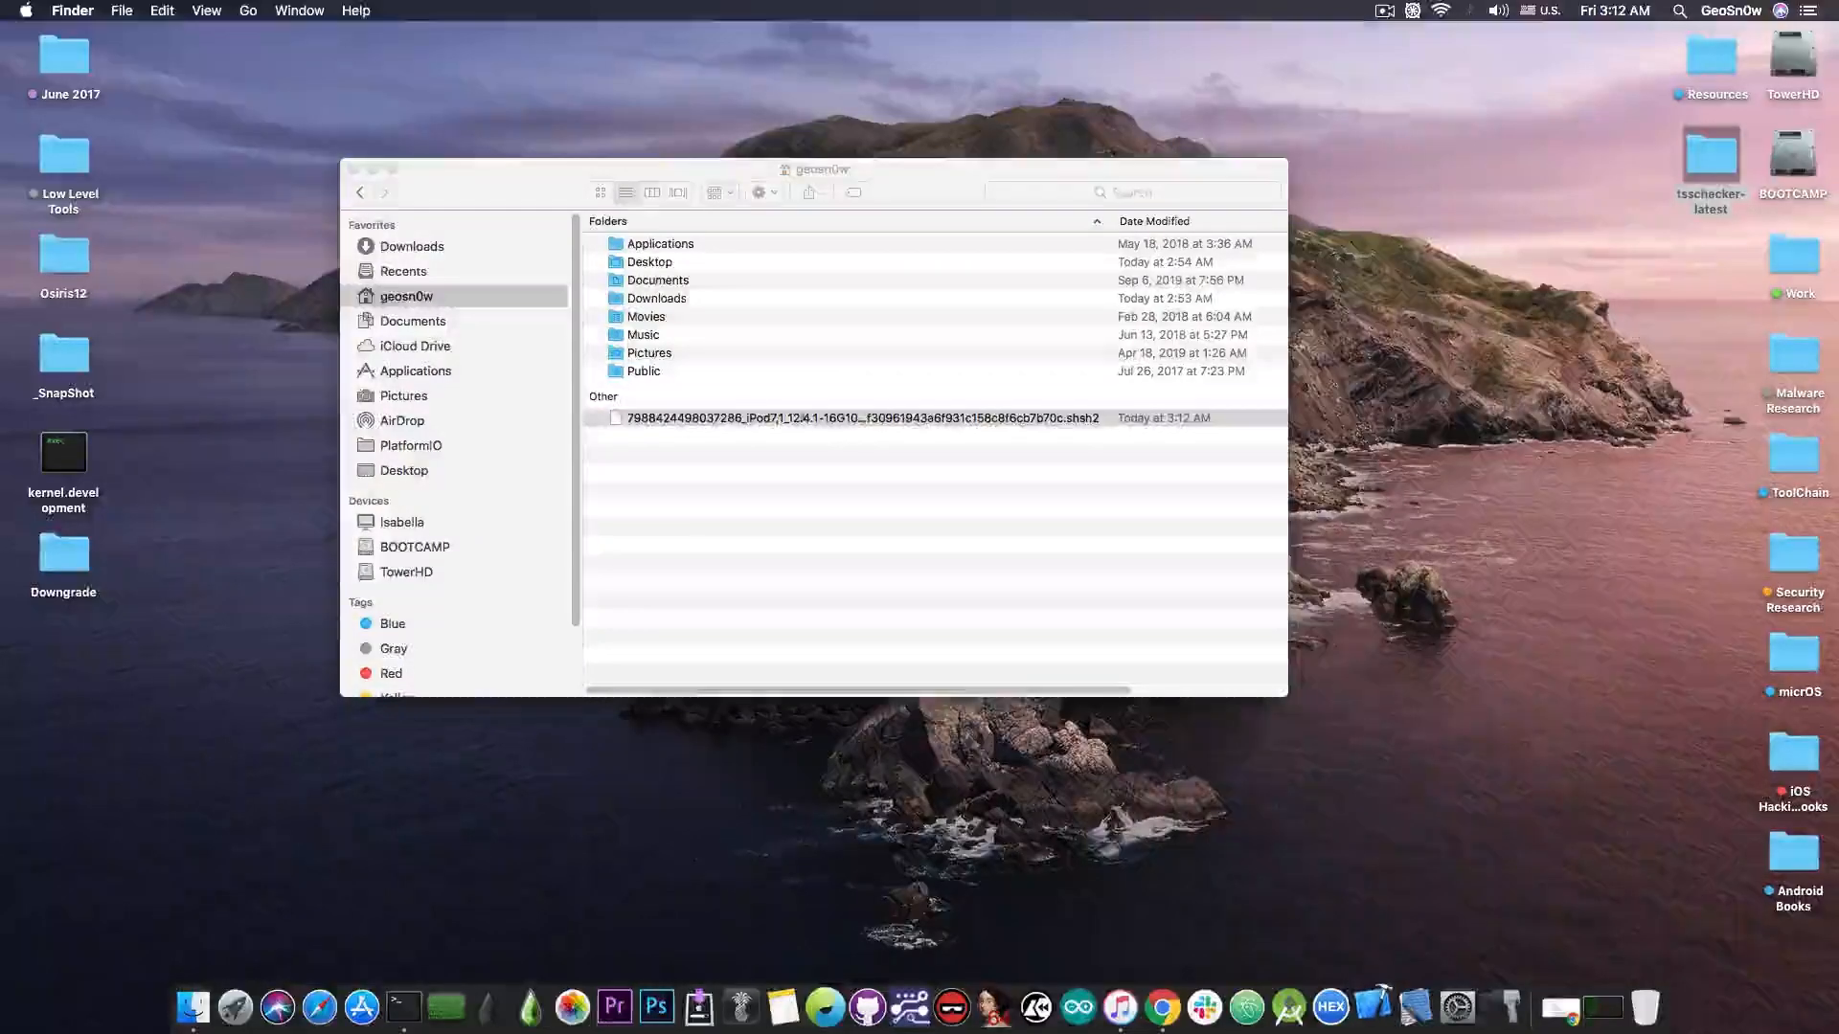
pyautogui.click(1415, 1006)
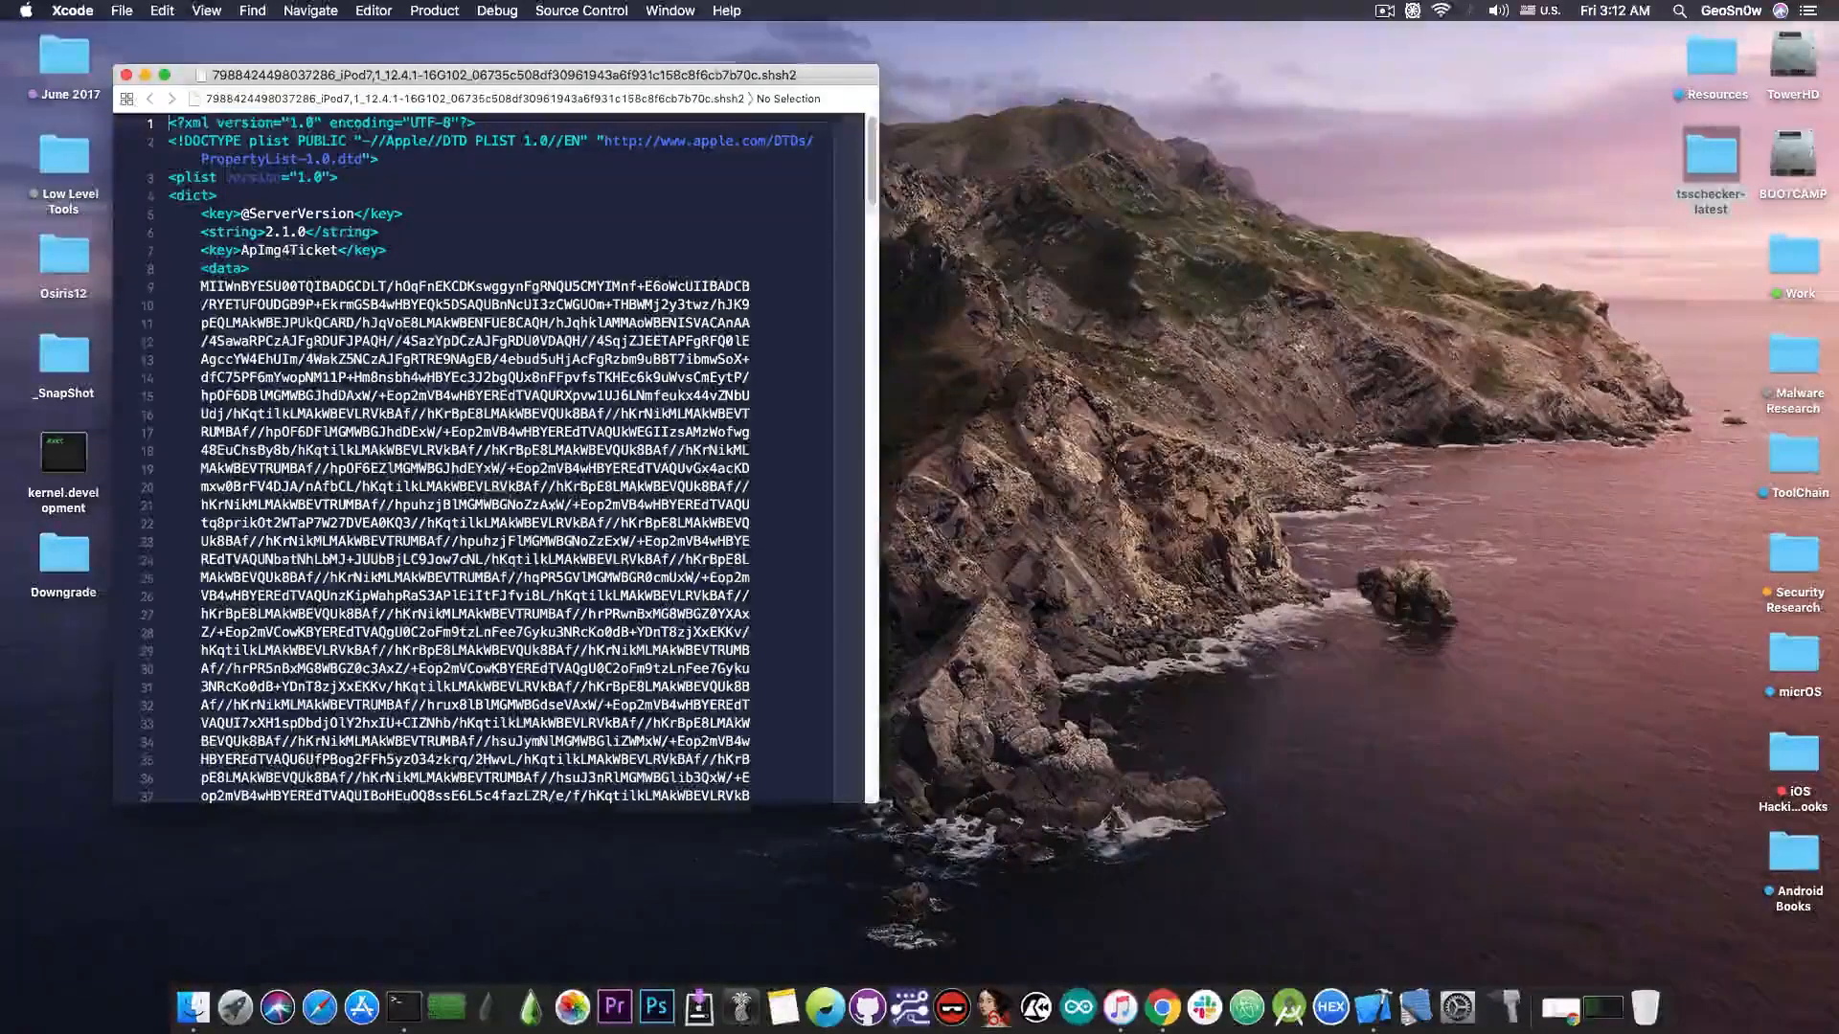
# Scroll the .shsh2 plist in Xcode through its ApImg4Ticket and generator entries.
pyautogui.scroll(-3)
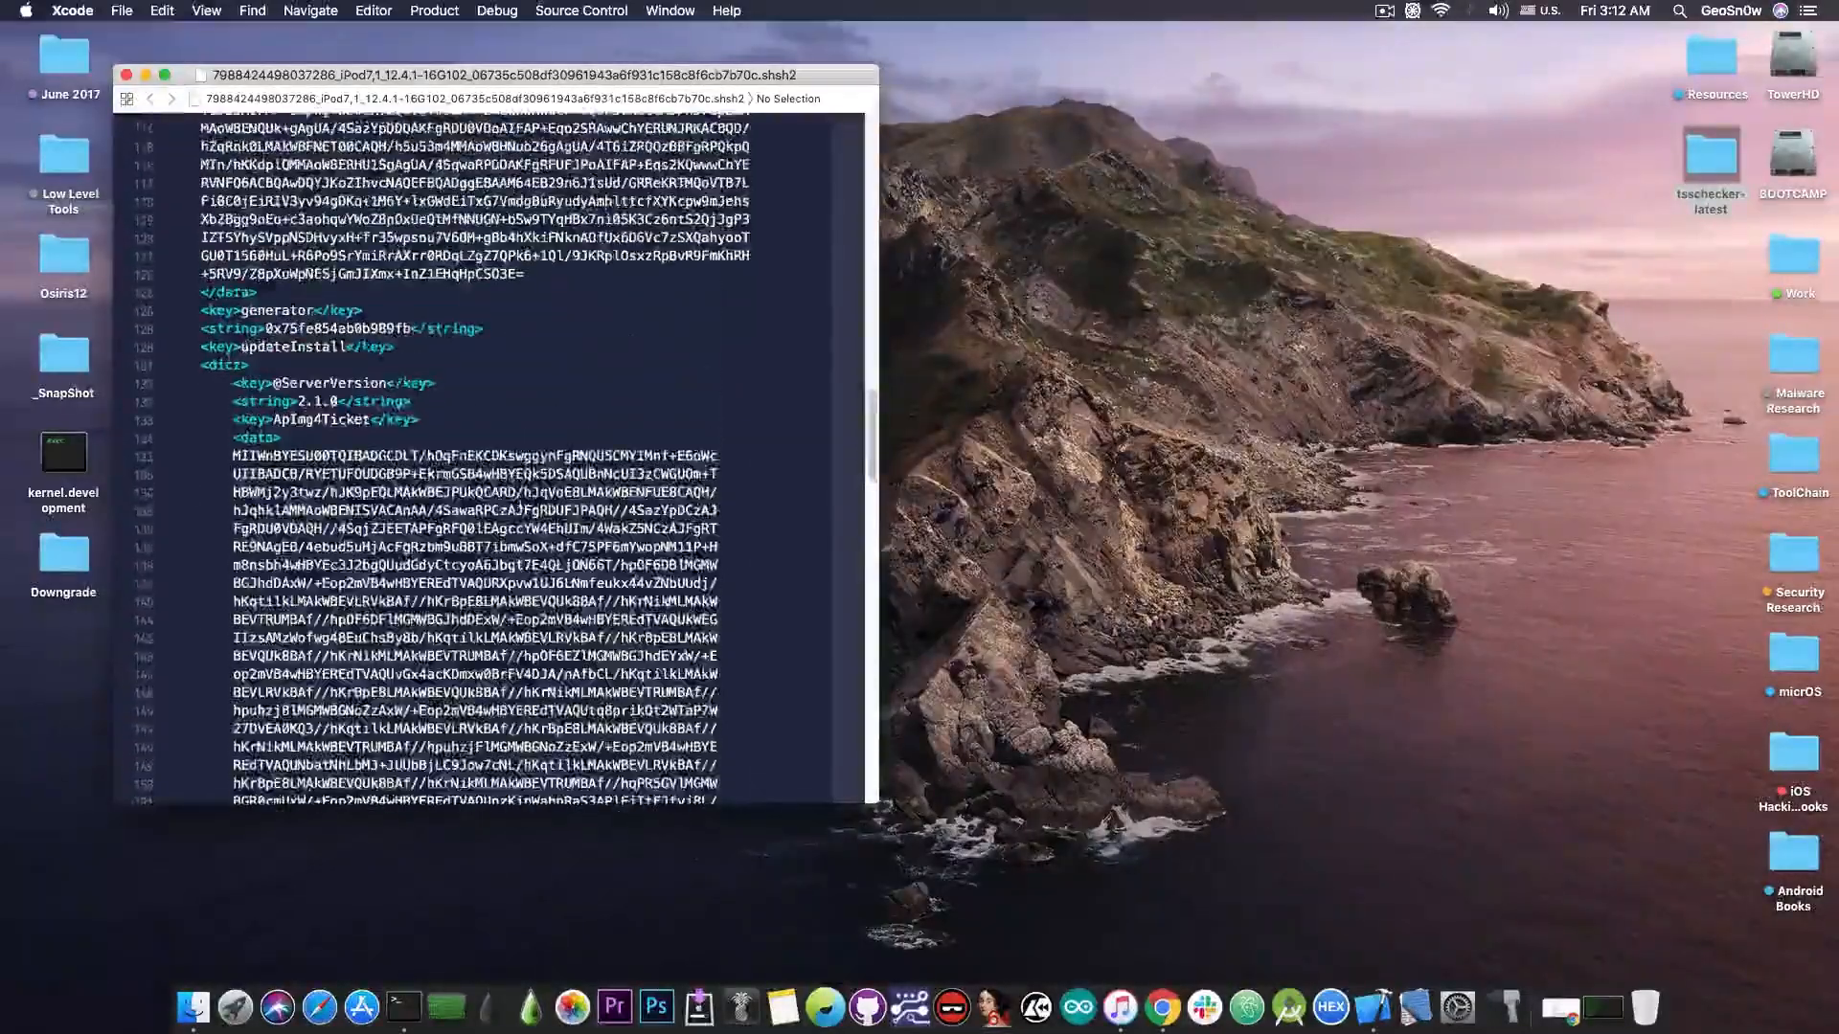
pyautogui.scroll(3)
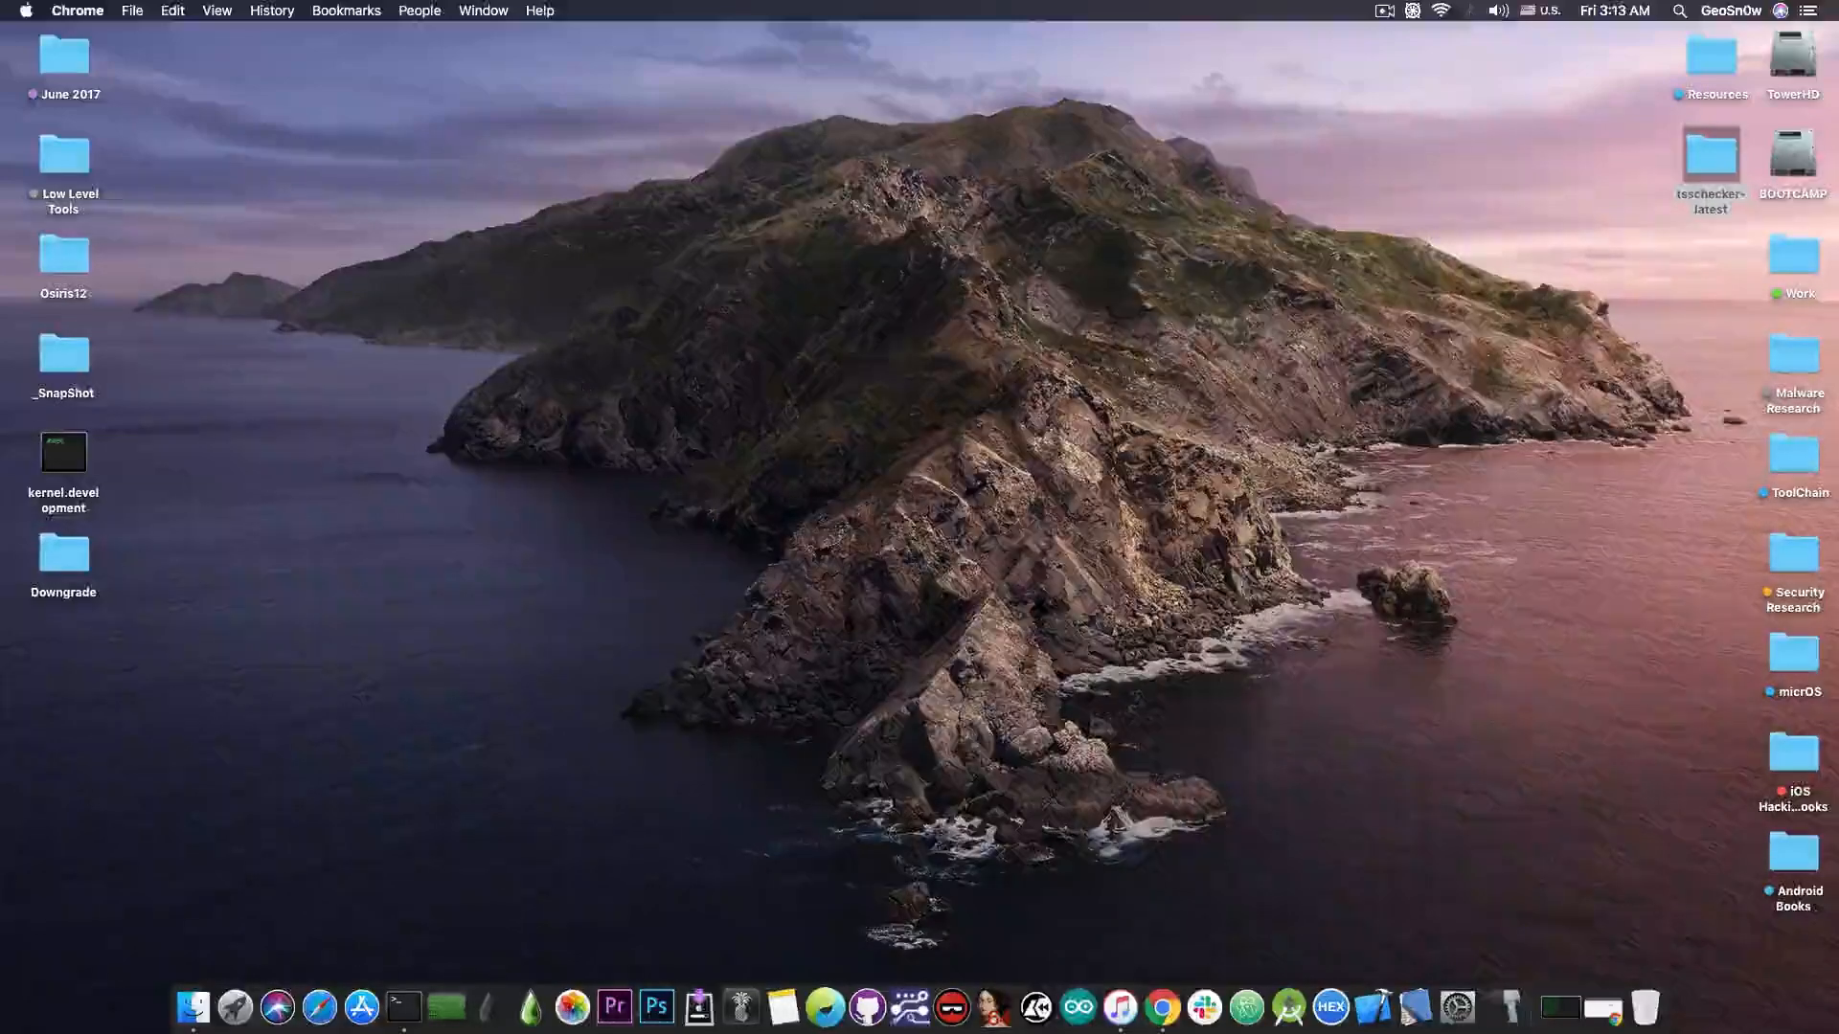
# Bring the Terminal window with the saved iOS 12.4.1 blobs result back and close it.
pyautogui.click(423, 1005)
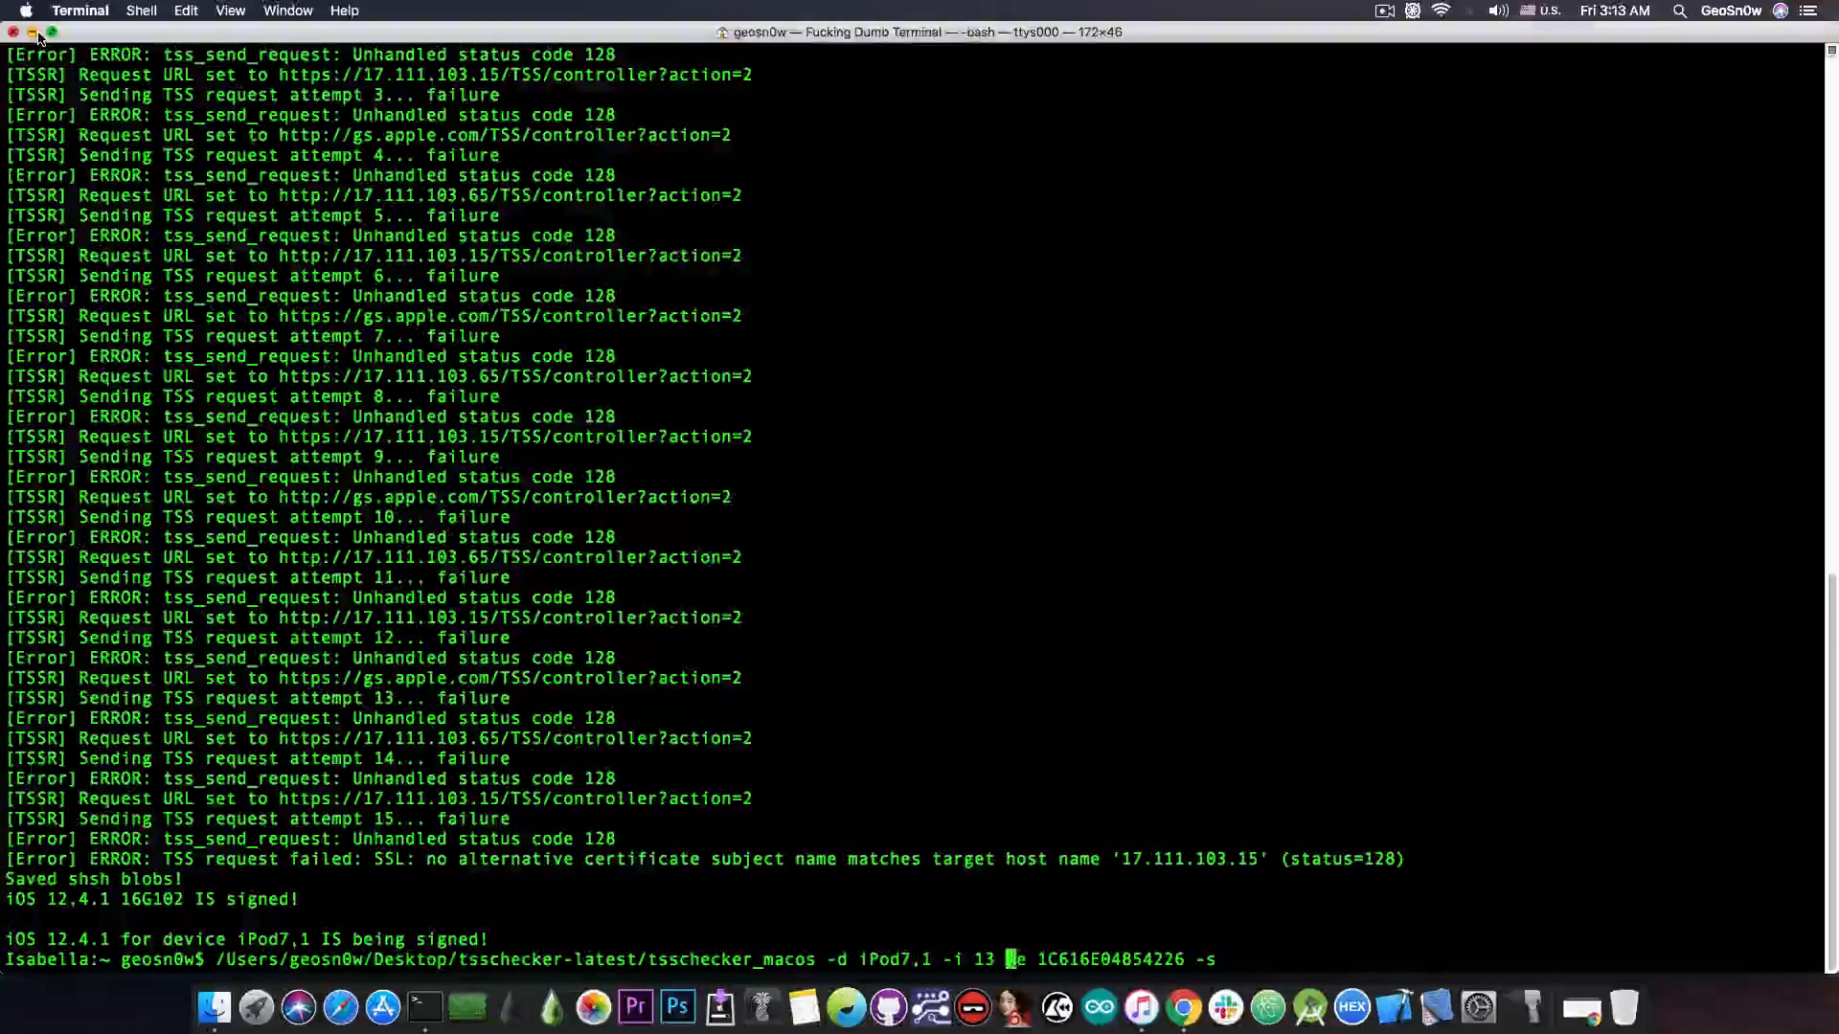
pyautogui.click(35, 32)
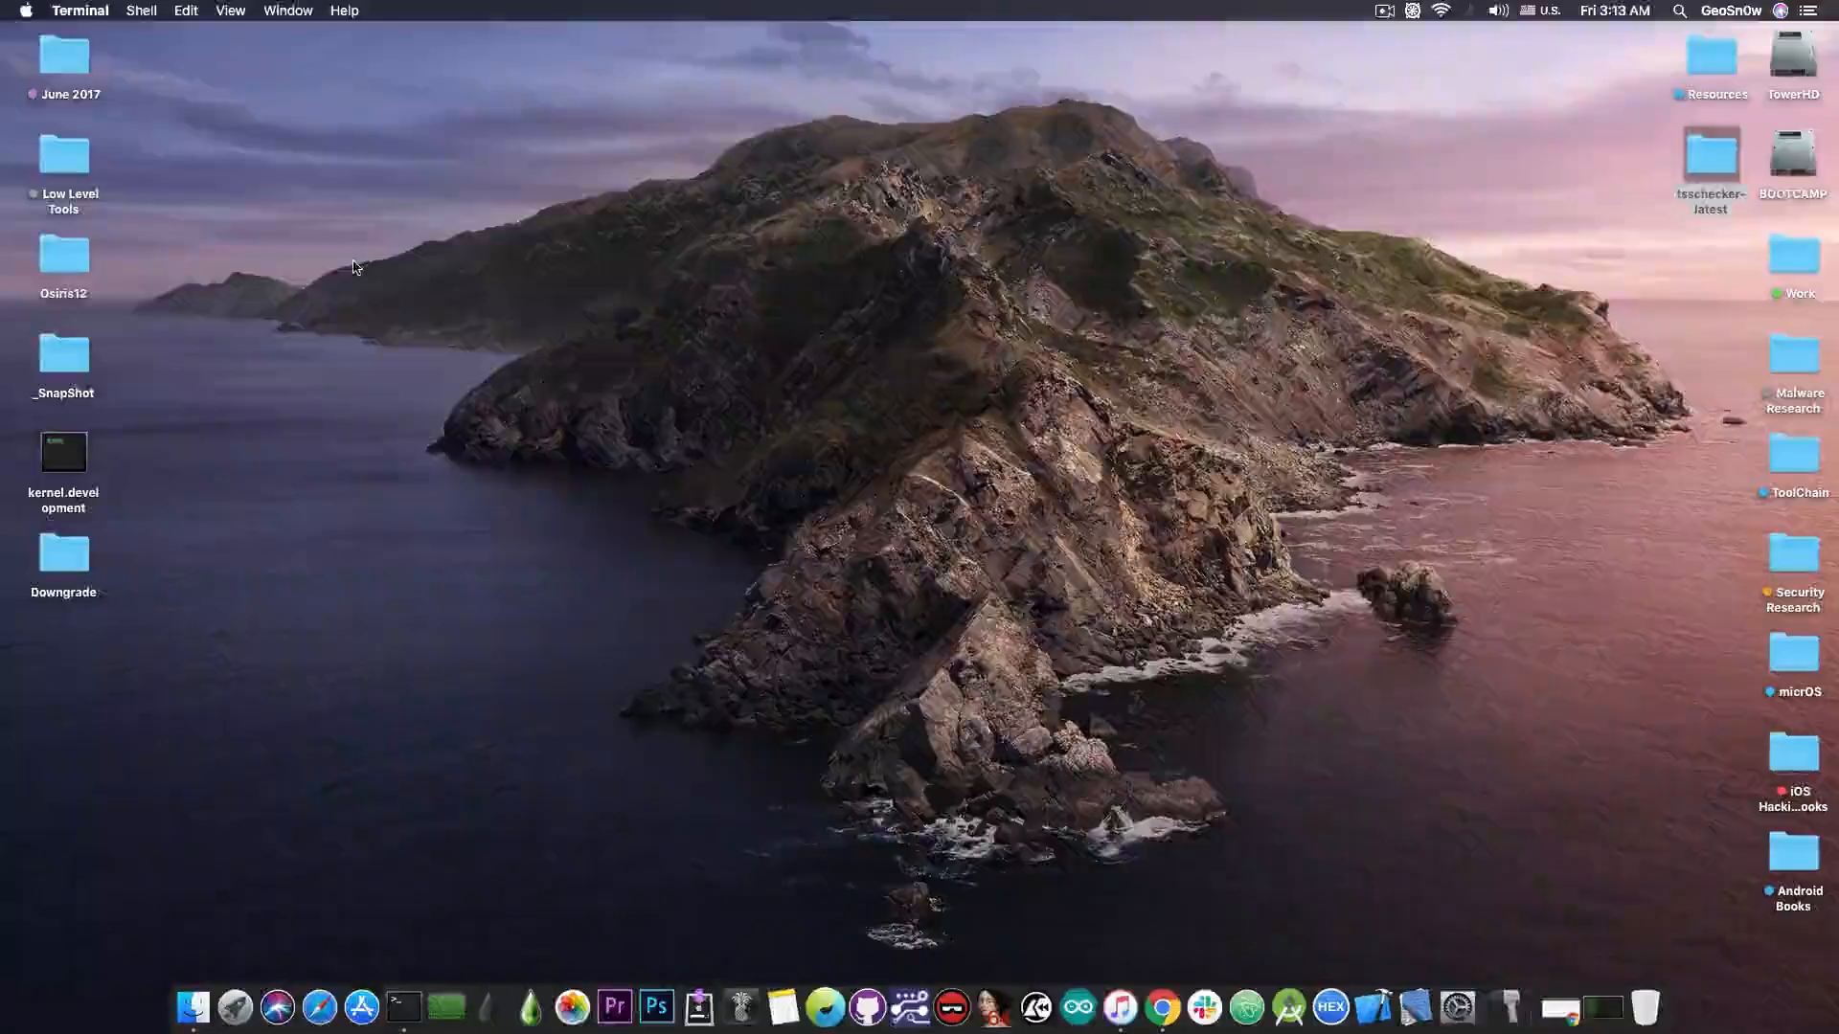